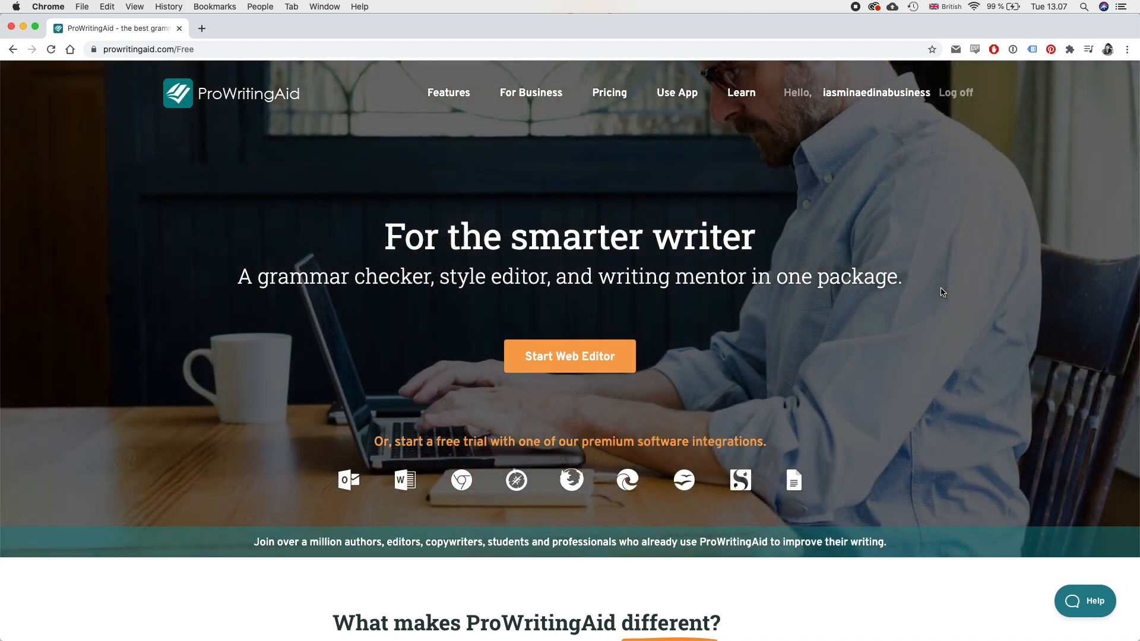
pyautogui.moveTo(634, 342)
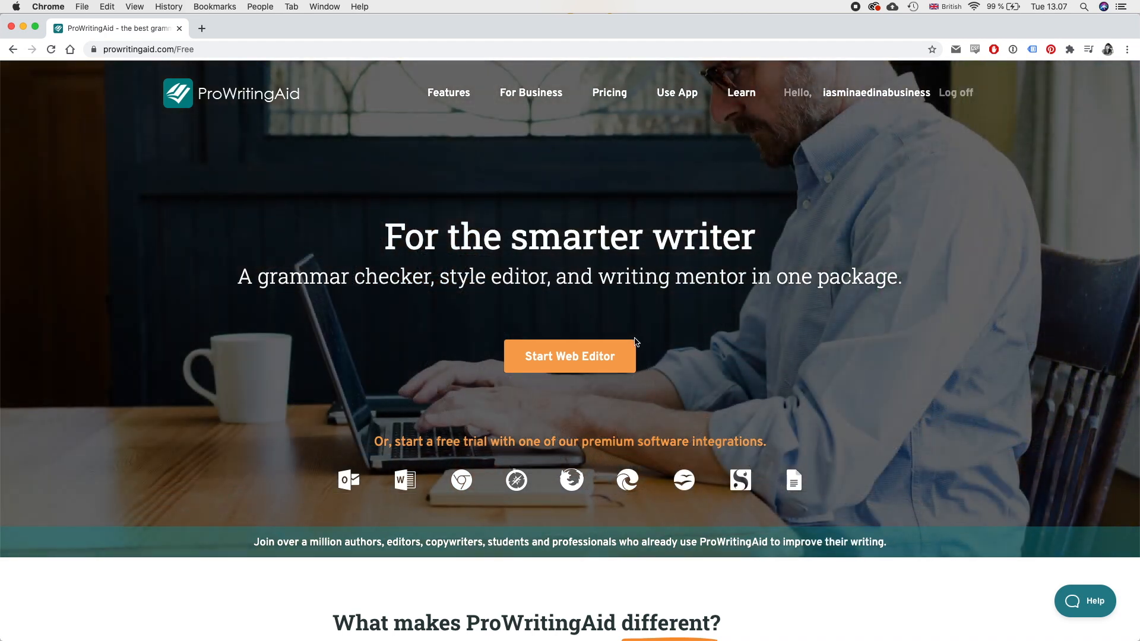
# - Launch the web editor from the signed-in ProWritingAid homepage
pyautogui.click(568, 356)
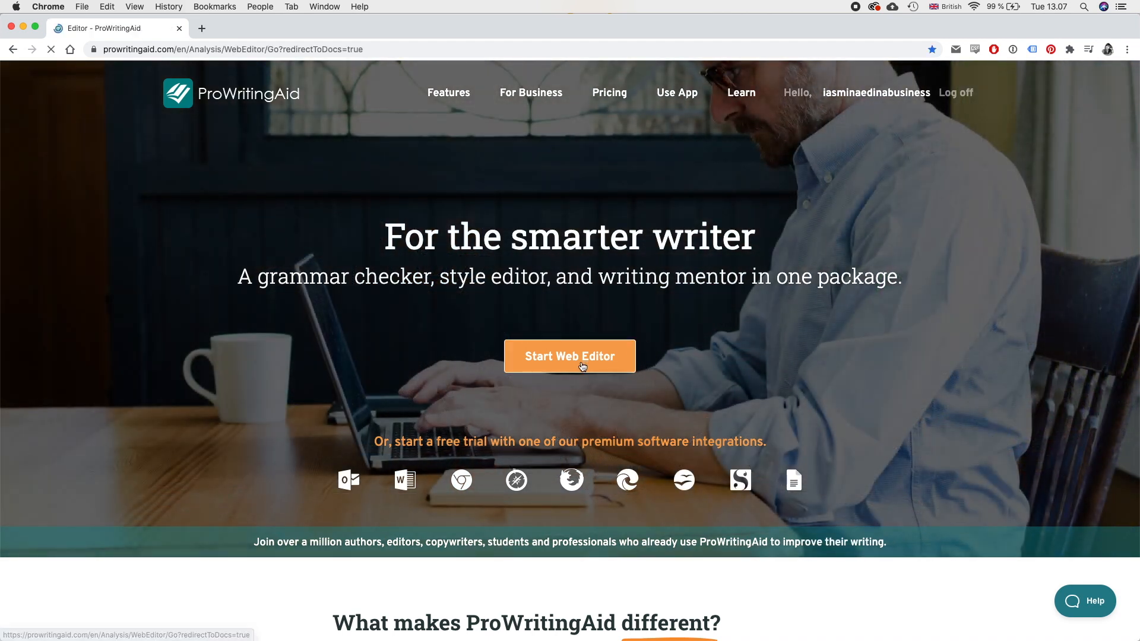
# - Paste the frost salamander chapter into the new document and check the realtime issue counts
pyautogui.click(569, 356)
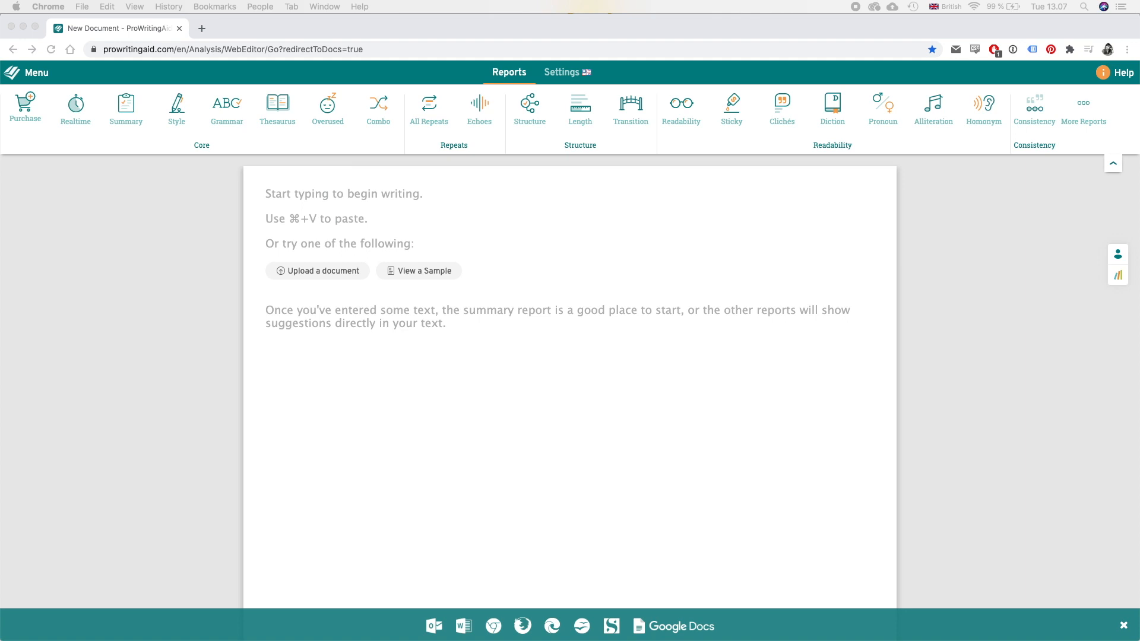
pyautogui.press('cmd+v')
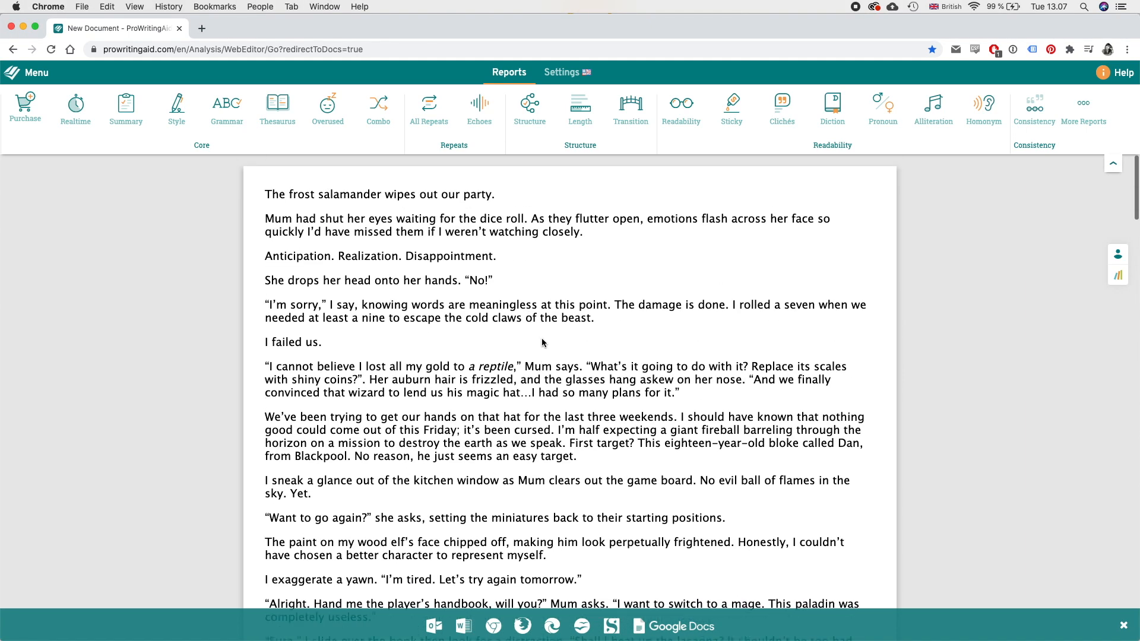
pyautogui.moveTo(371, 205)
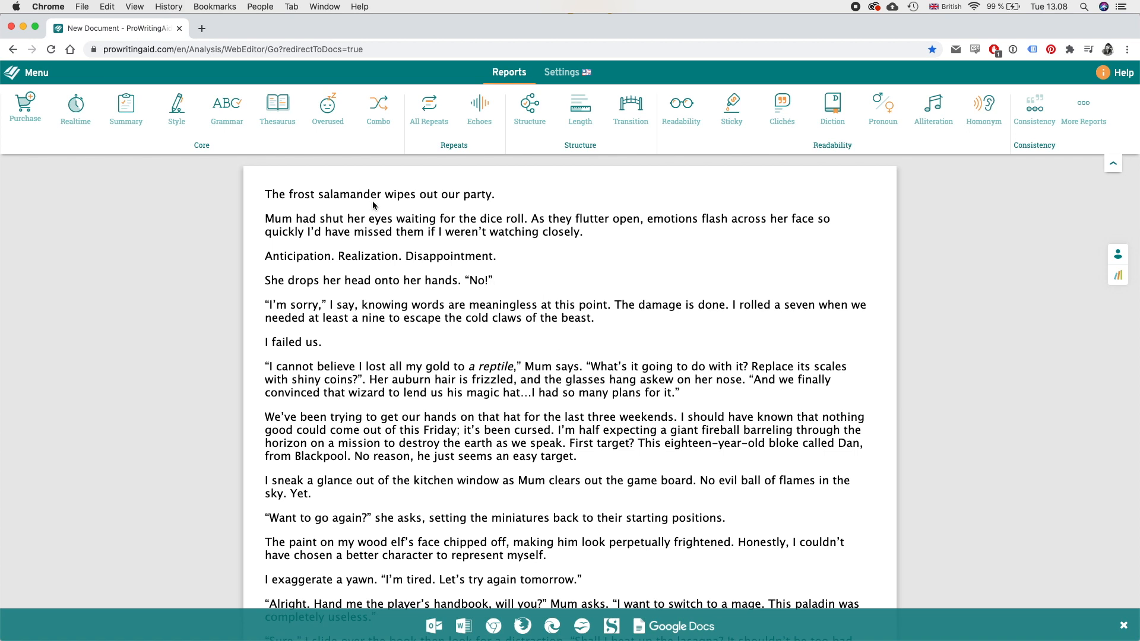
pyautogui.click(76, 106)
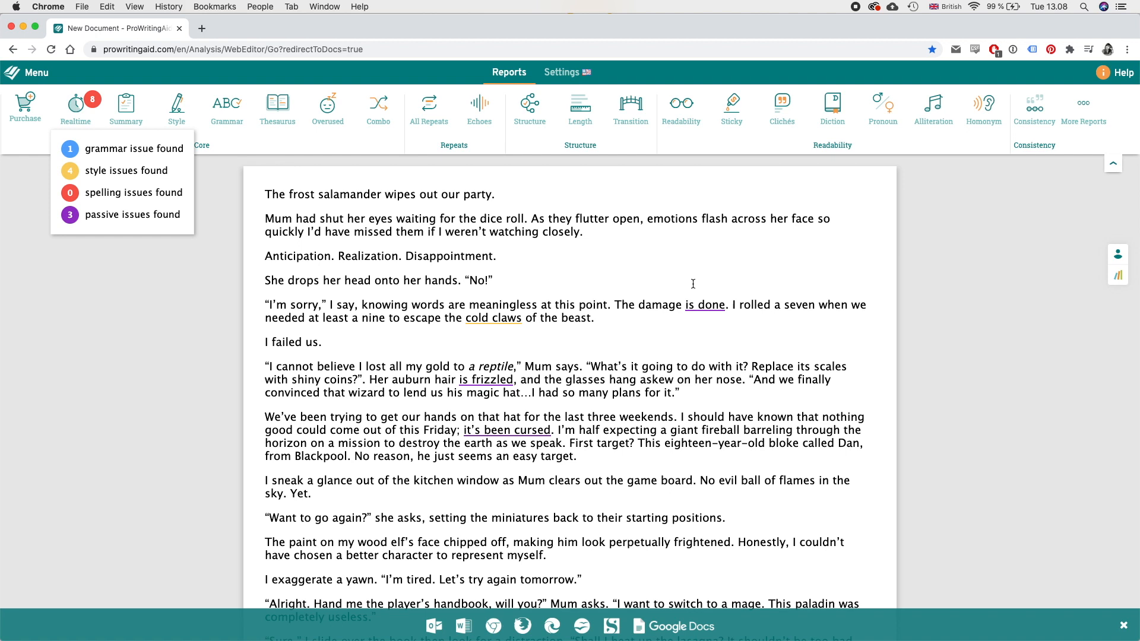
pyautogui.moveTo(692, 288)
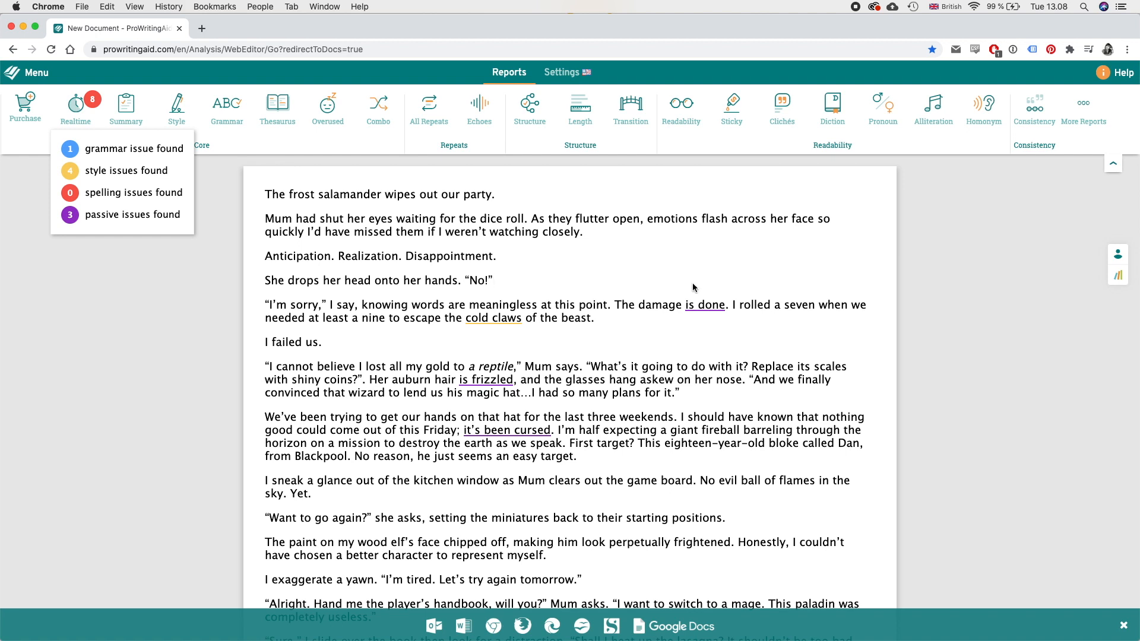
pyautogui.moveTo(569, 115)
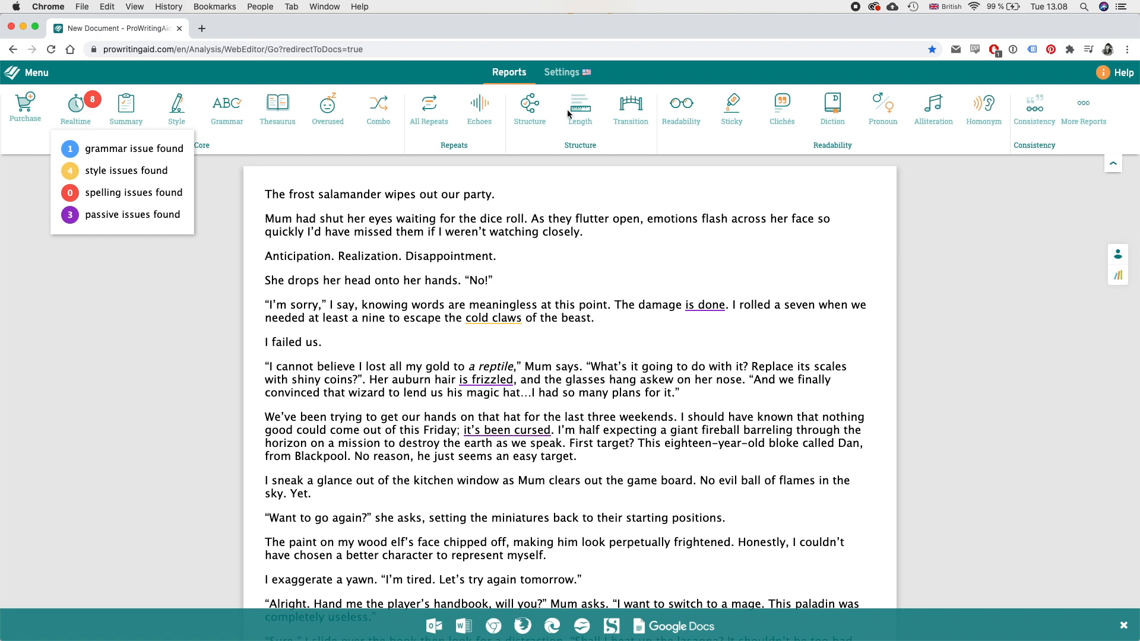
# - Set the document language to British English in Settings and return to Reports
pyautogui.click(562, 72)
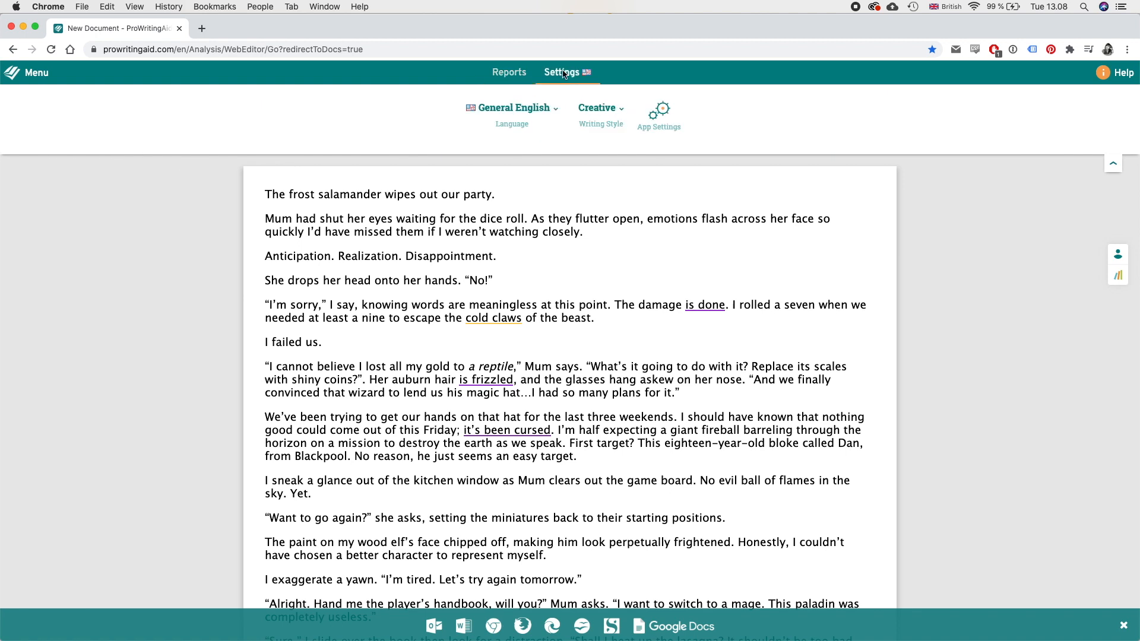
pyautogui.click(512, 108)
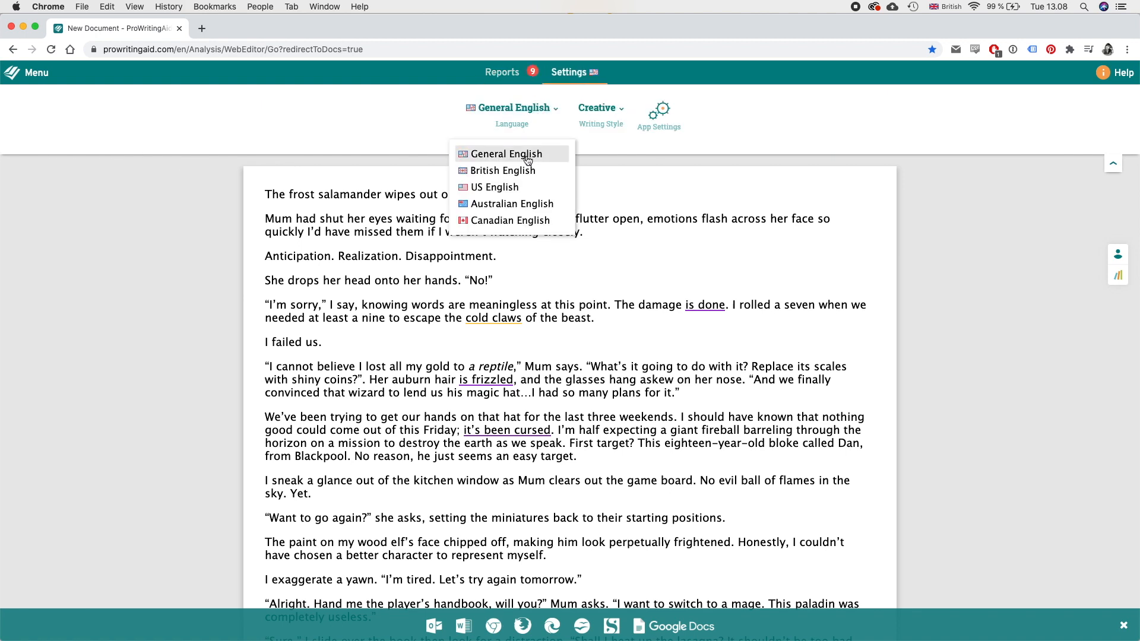
pyautogui.moveTo(501, 169)
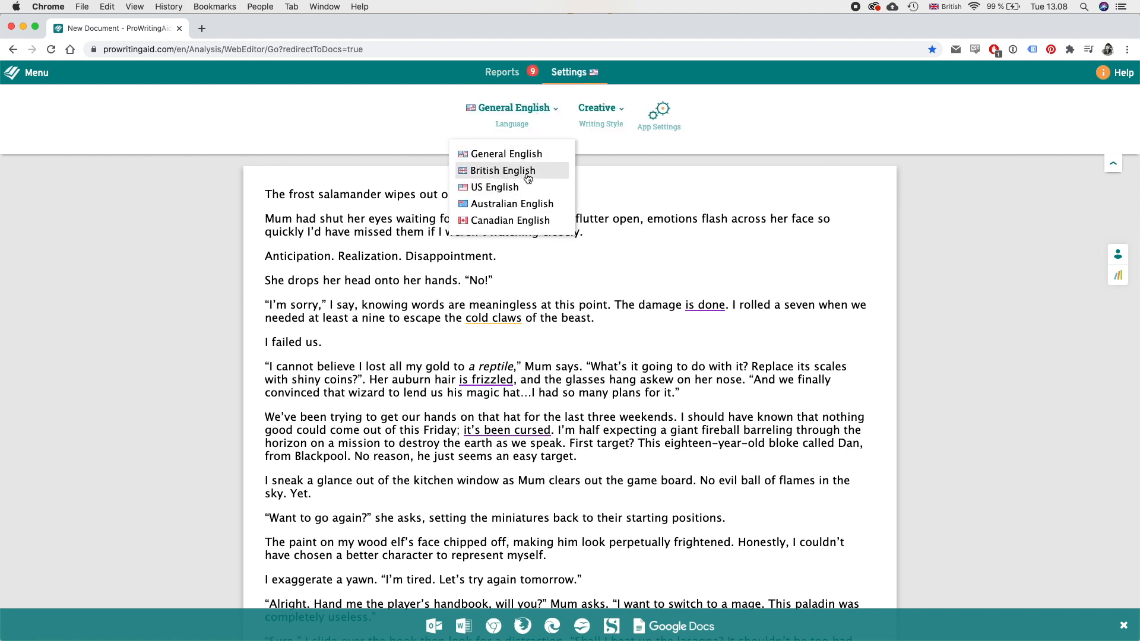
pyautogui.click(501, 170)
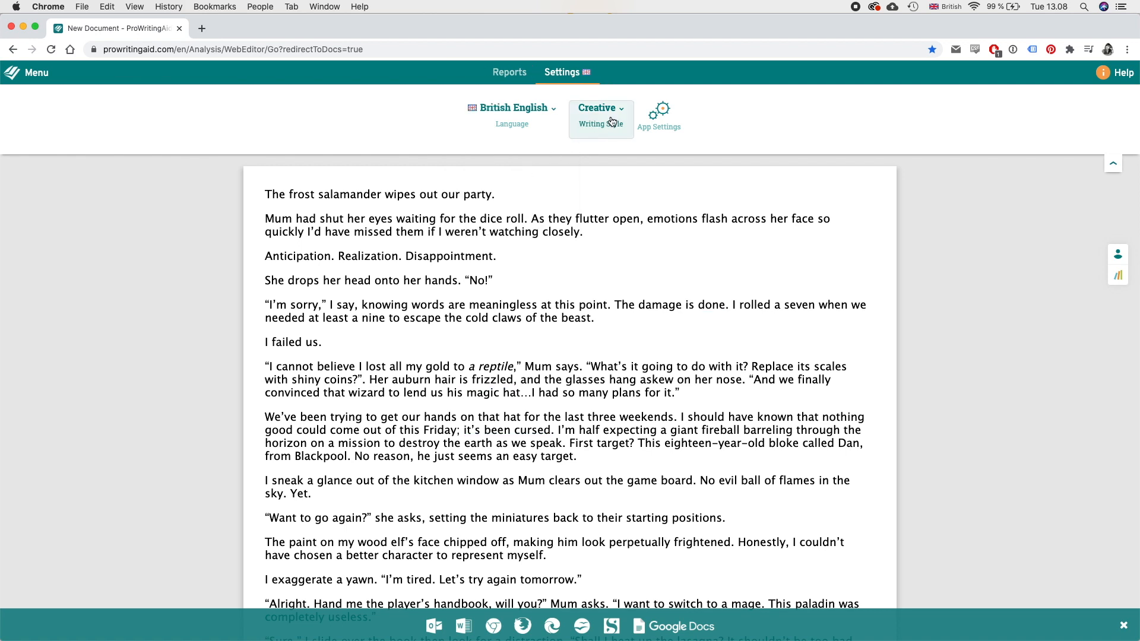
pyautogui.click(509, 73)
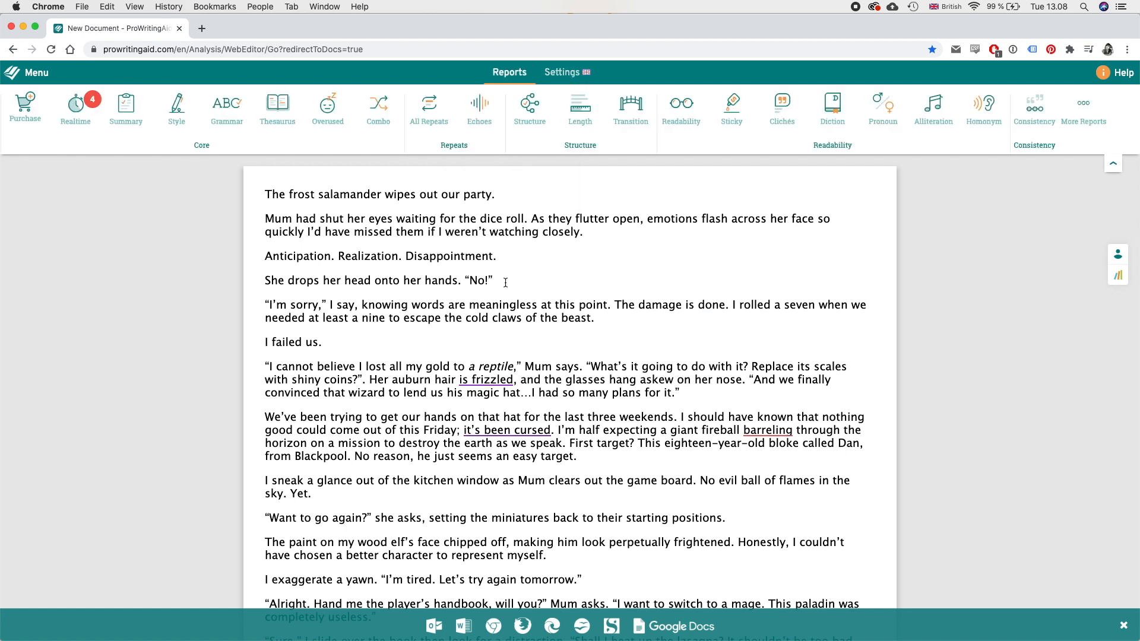
pyautogui.moveTo(732, 253)
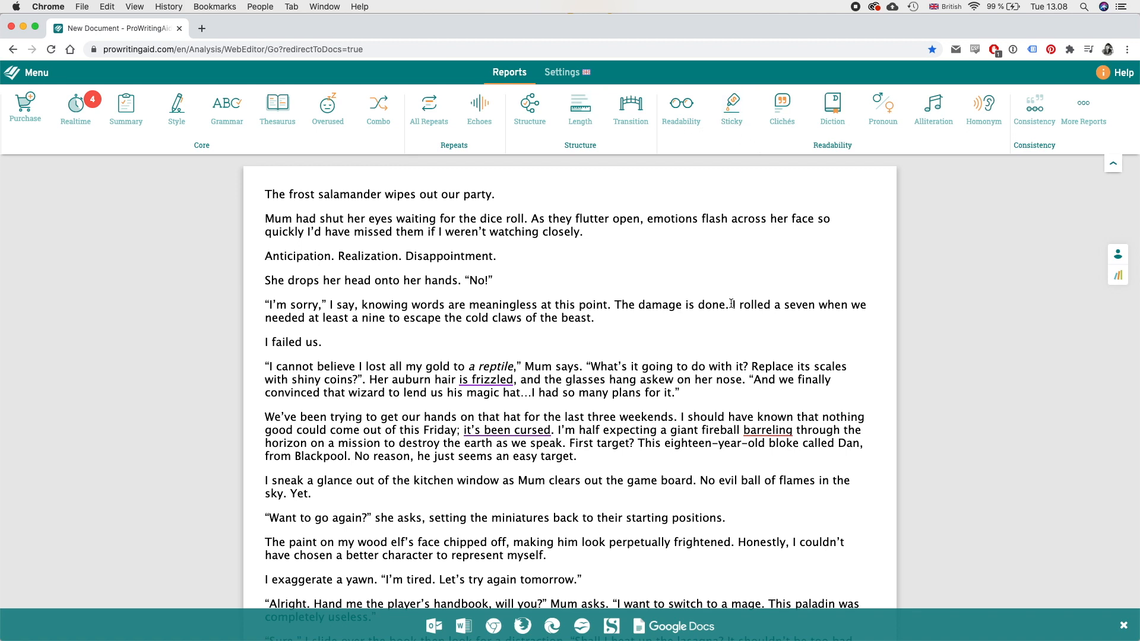
# - Scroll down through the later scenes while the realtime count rises to 13
pyautogui.scroll(-3)
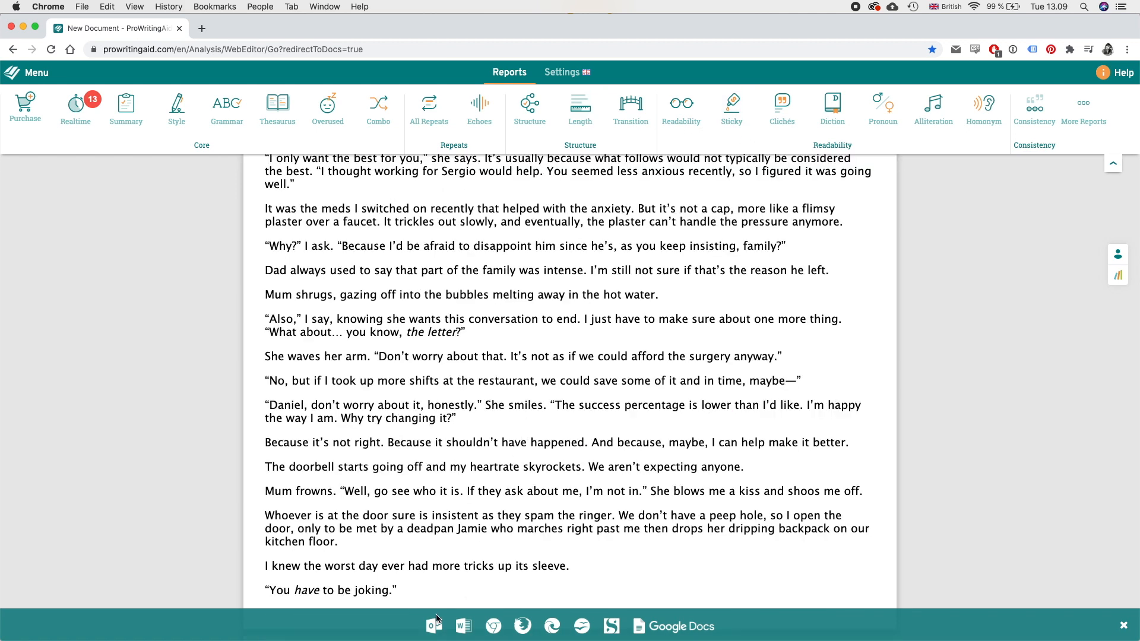
pyautogui.moveTo(464, 625)
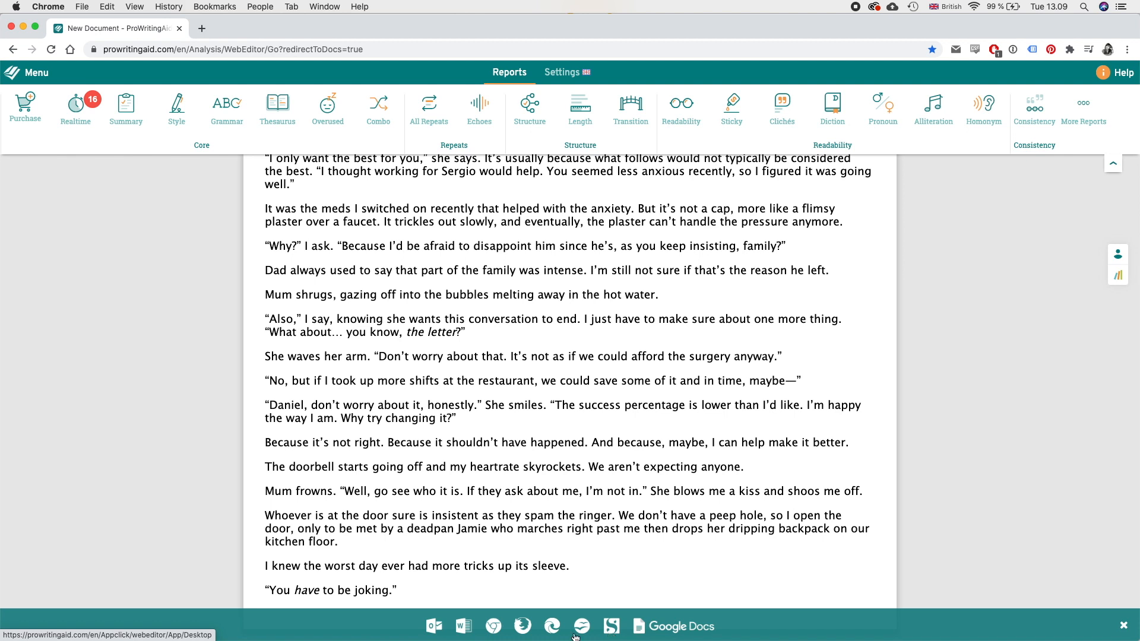
pyautogui.moveTo(538, 625)
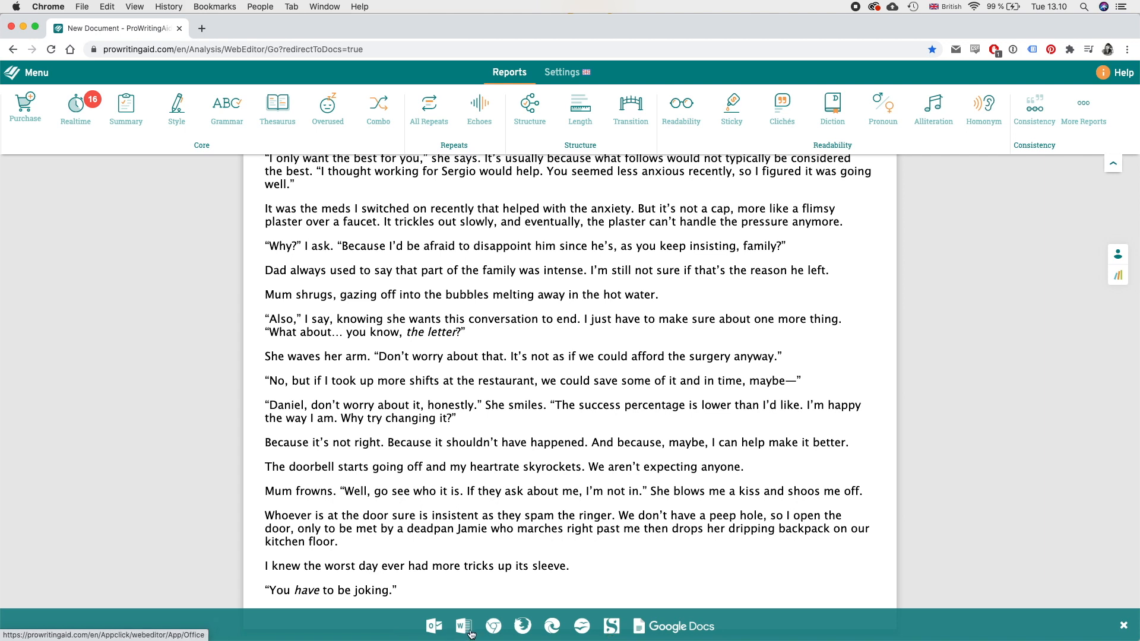
pyautogui.moveTo(526, 339)
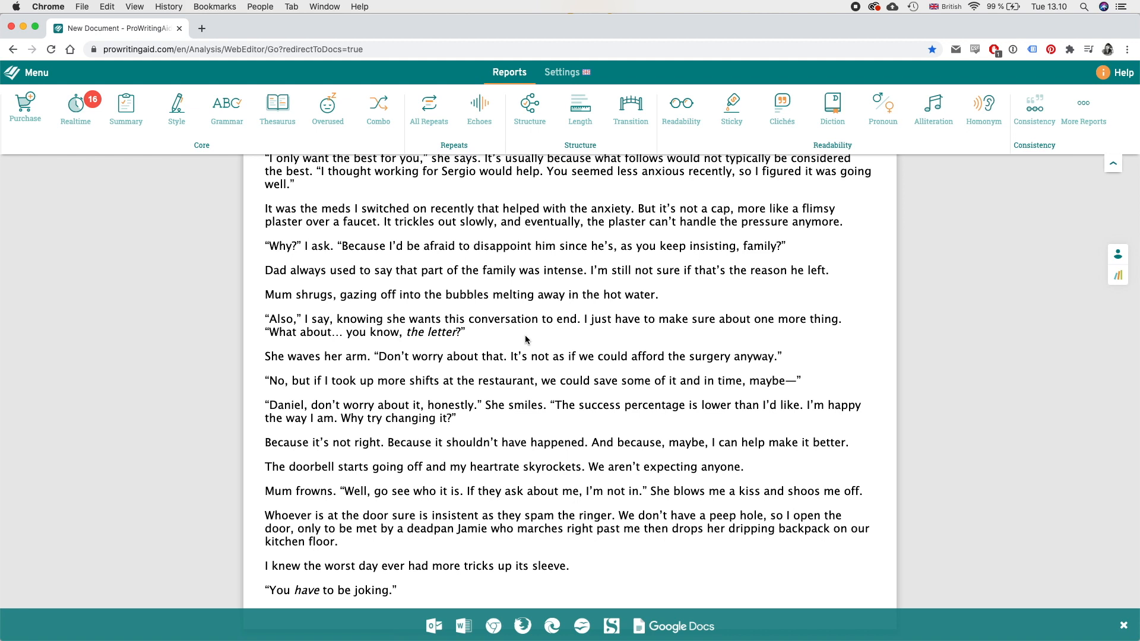
# - View the realtime breakdown of 16 issues (2 grammar, 6 style, 5 spelling, 3 passive), then dismiss it
pyautogui.click(76, 110)
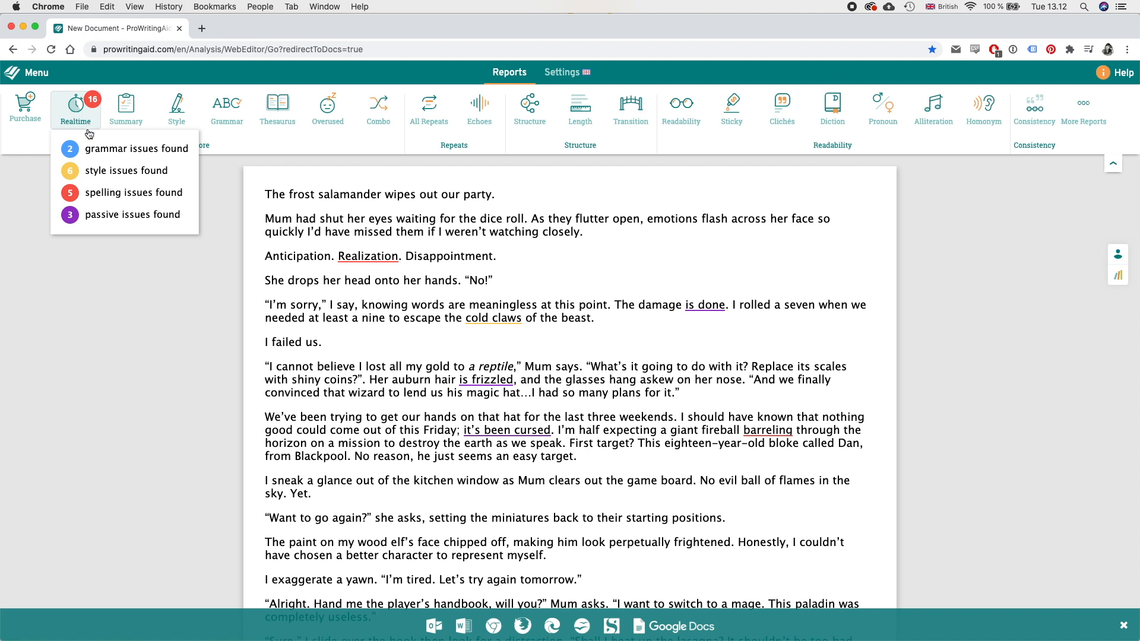
pyautogui.moveTo(113, 189)
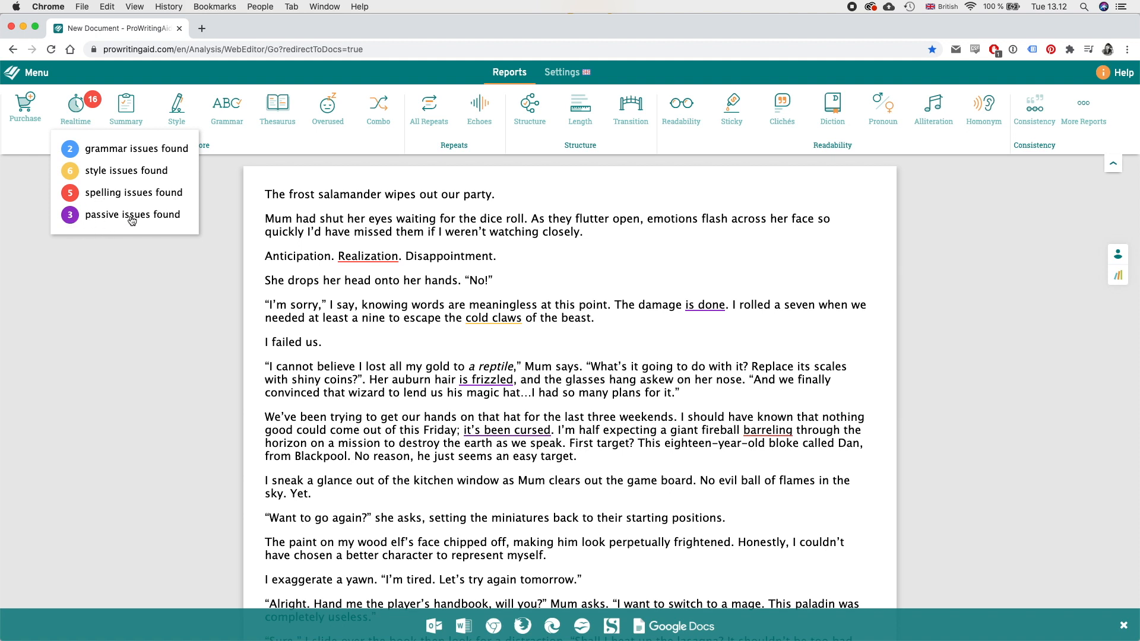
pyautogui.moveTo(132, 223)
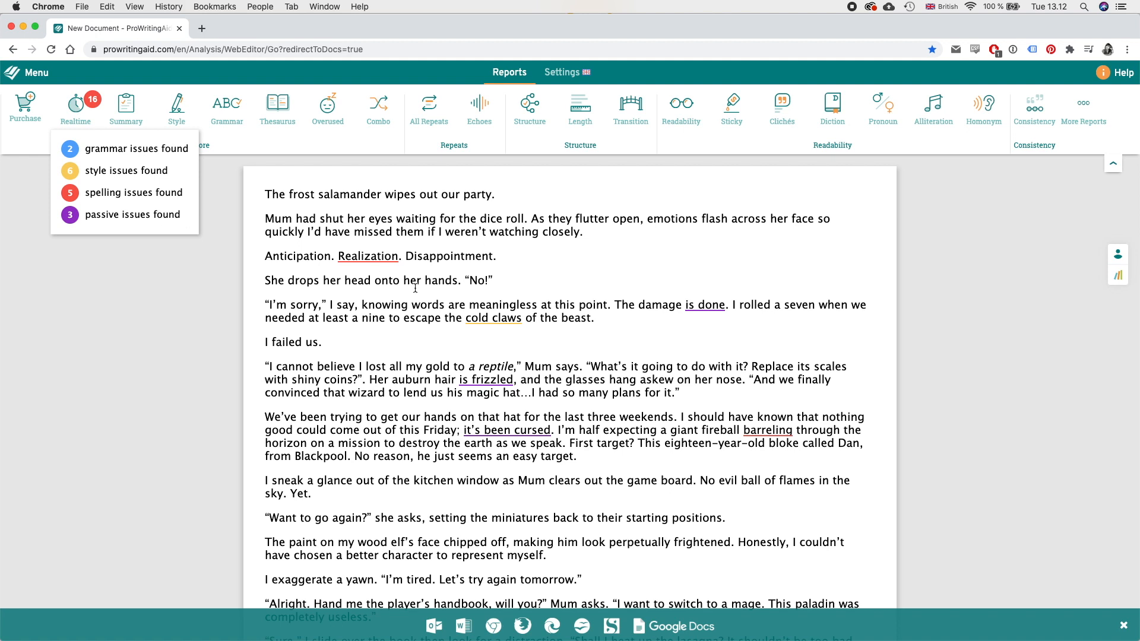
pyautogui.click(500, 257)
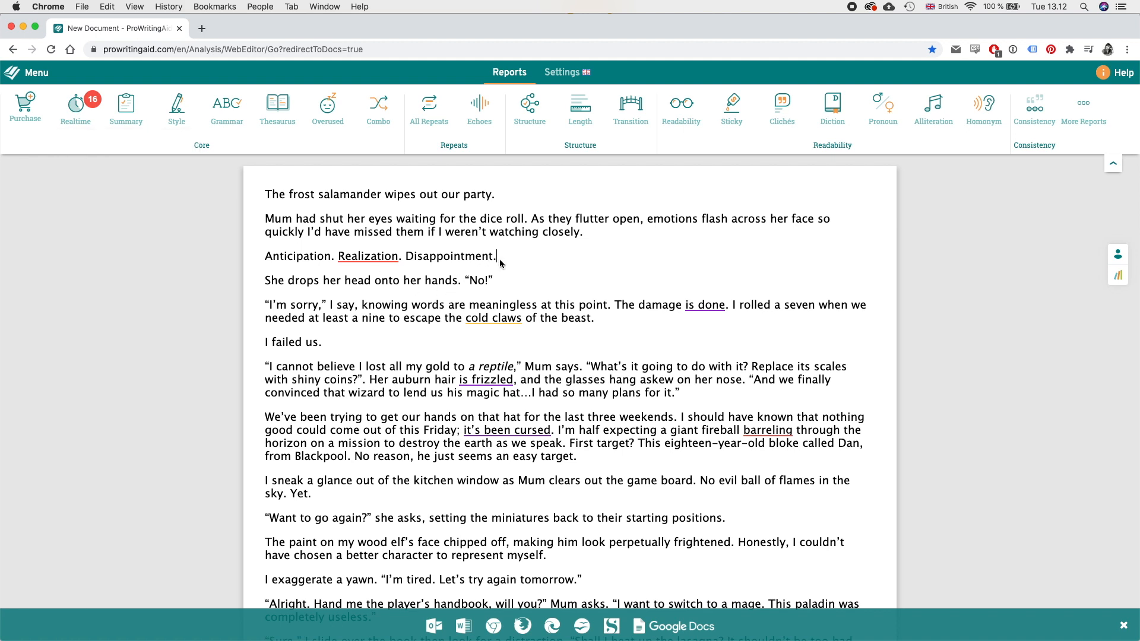
pyautogui.moveTo(241, 153)
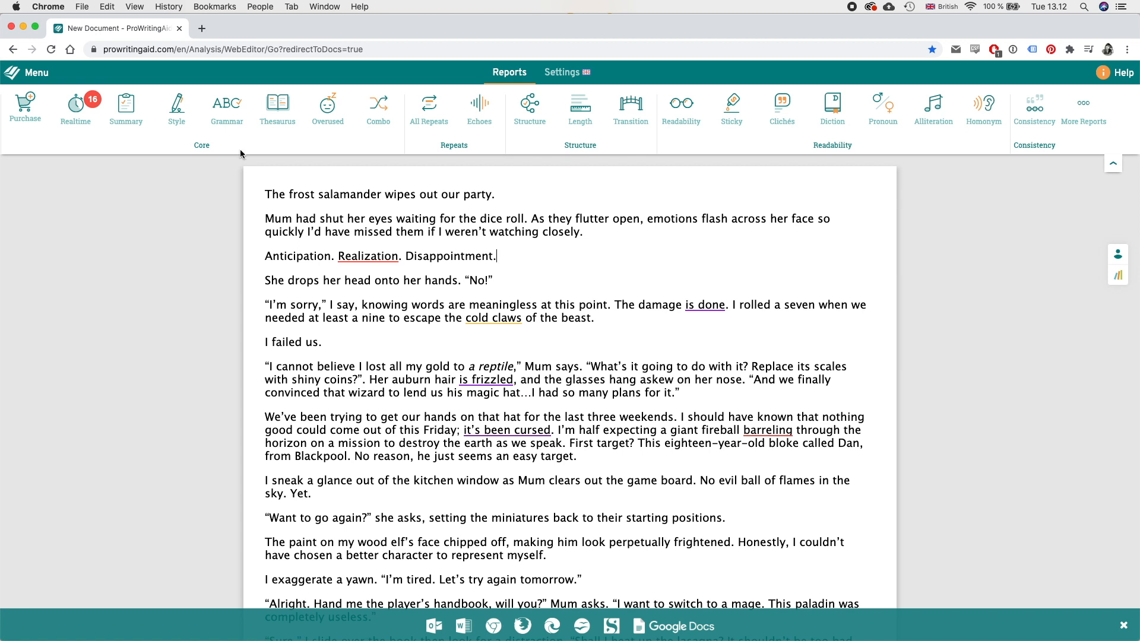
# - Bring up the Summary Report and scroll to 'Where your document may need work'
pyautogui.click(126, 106)
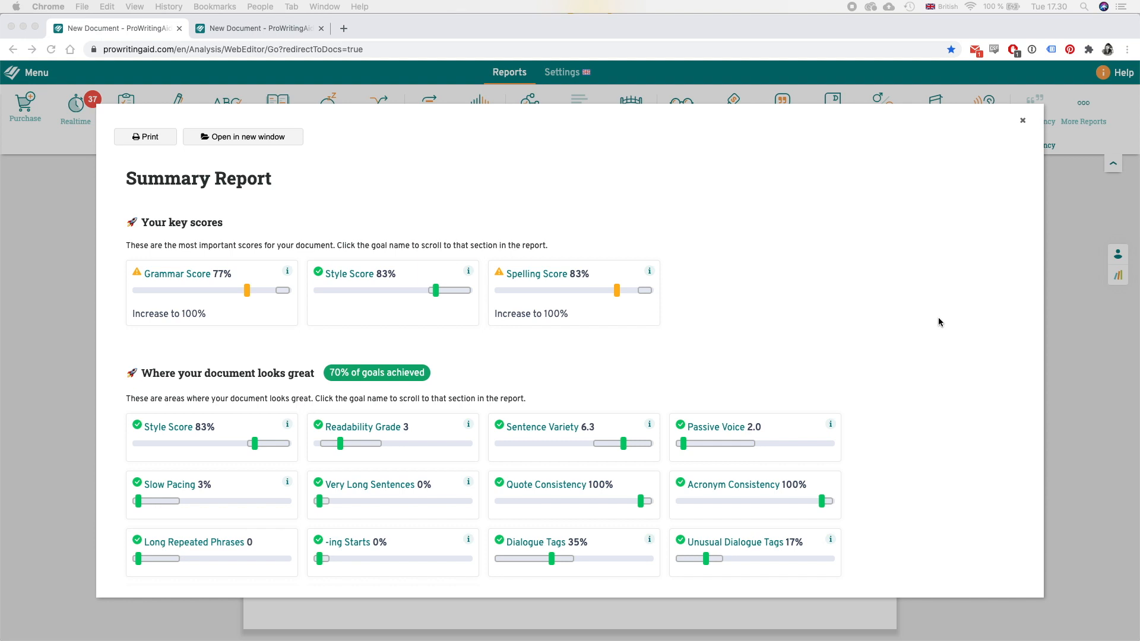
pyautogui.scroll(-3)
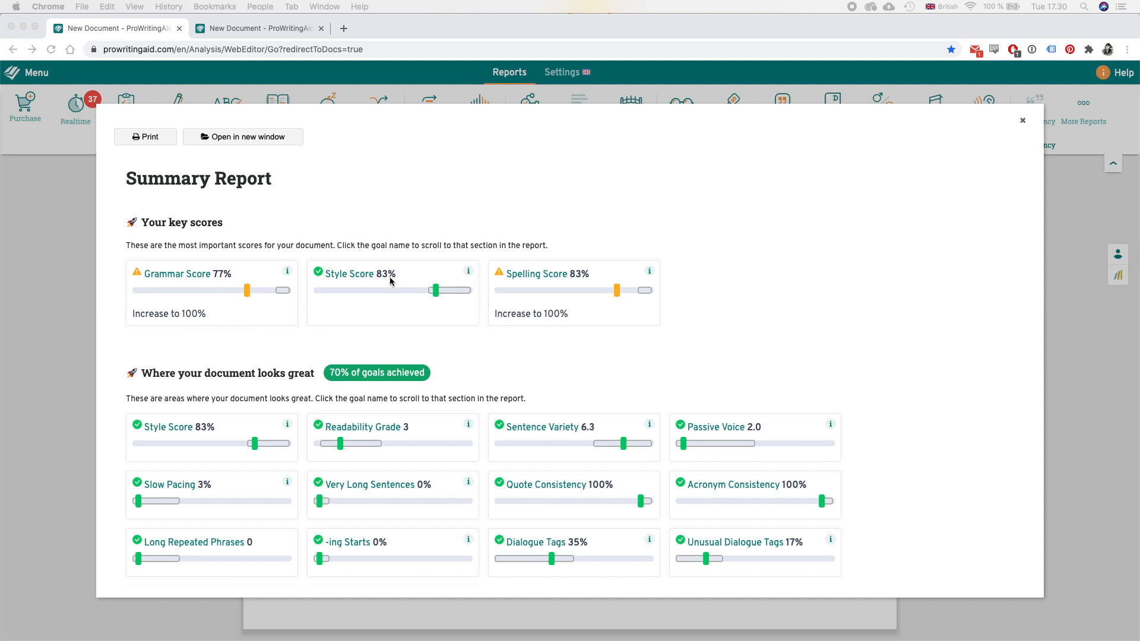
pyautogui.moveTo(589, 305)
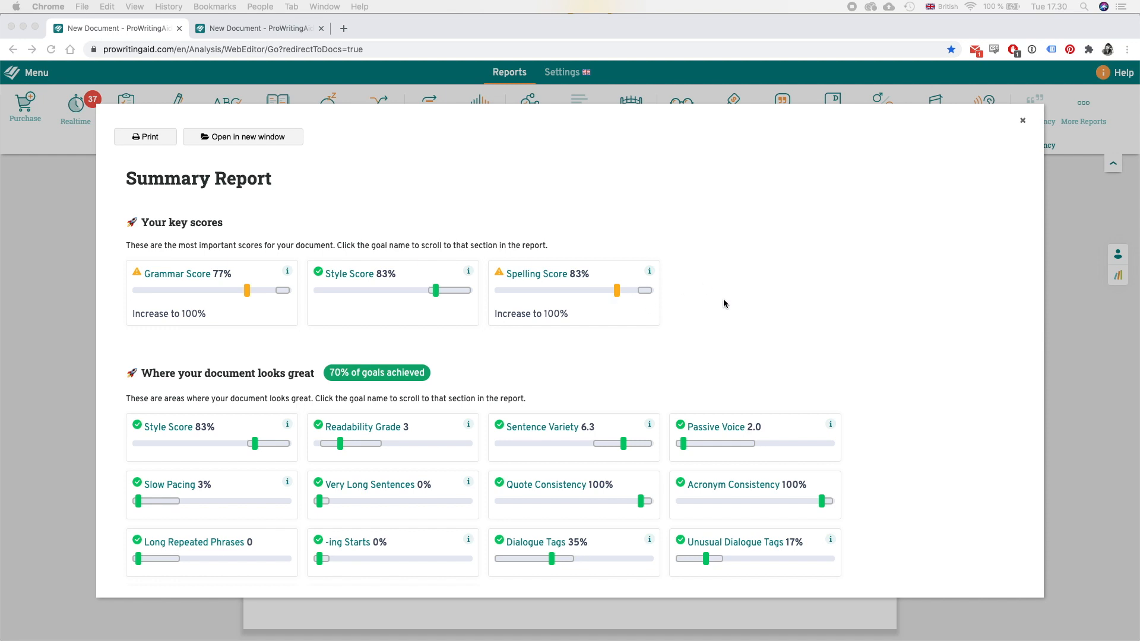
pyautogui.scroll(-3)
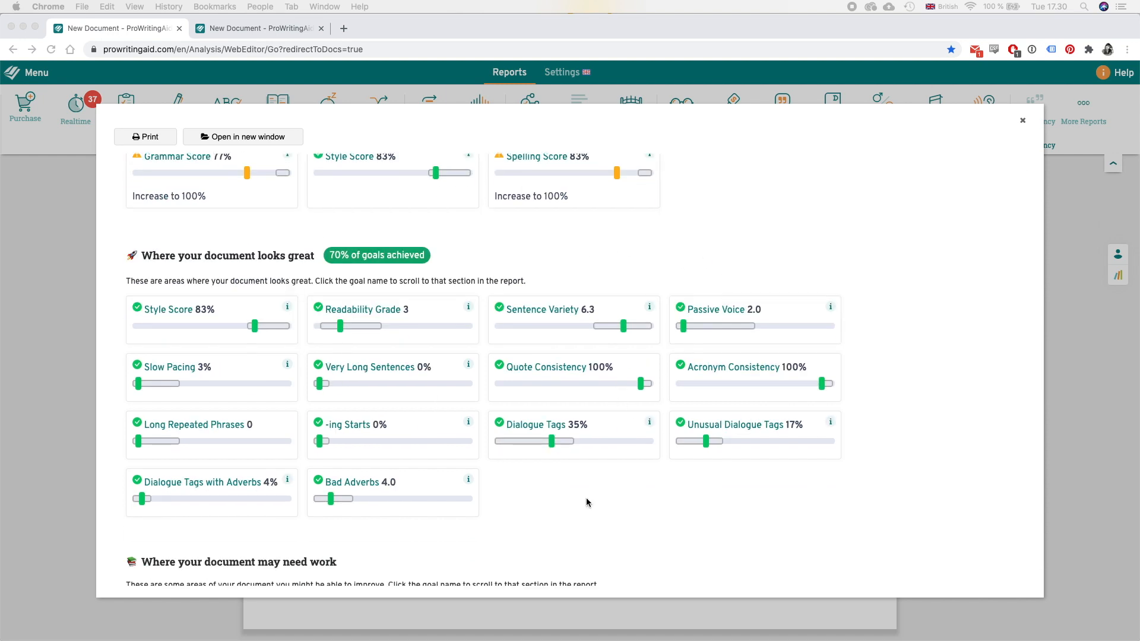
pyautogui.scroll(-3)
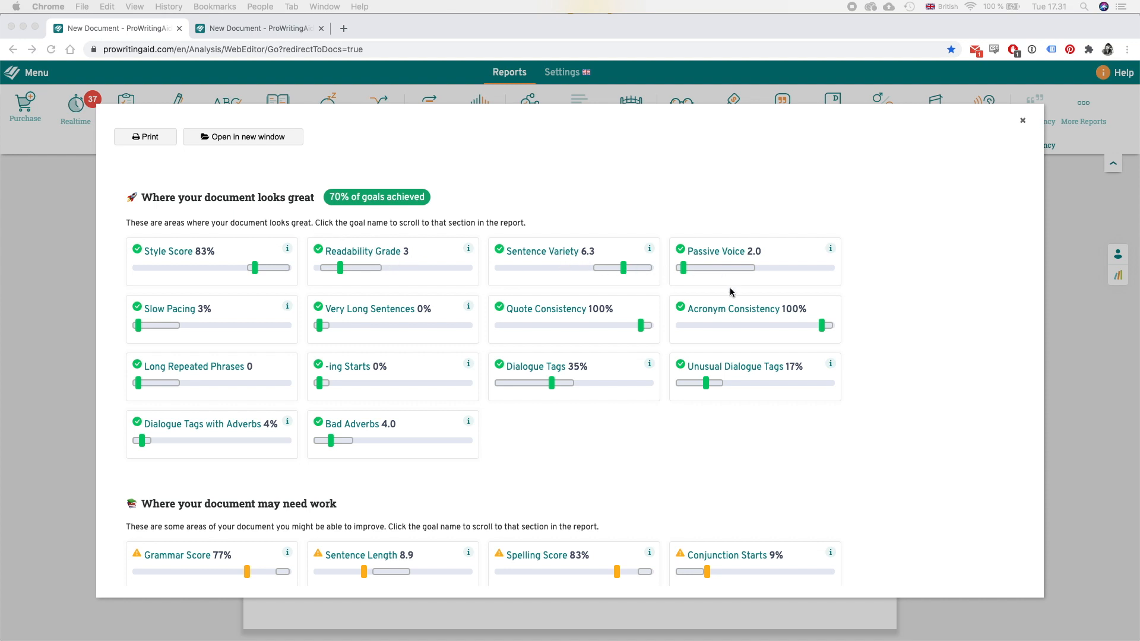
pyautogui.moveTo(386, 487)
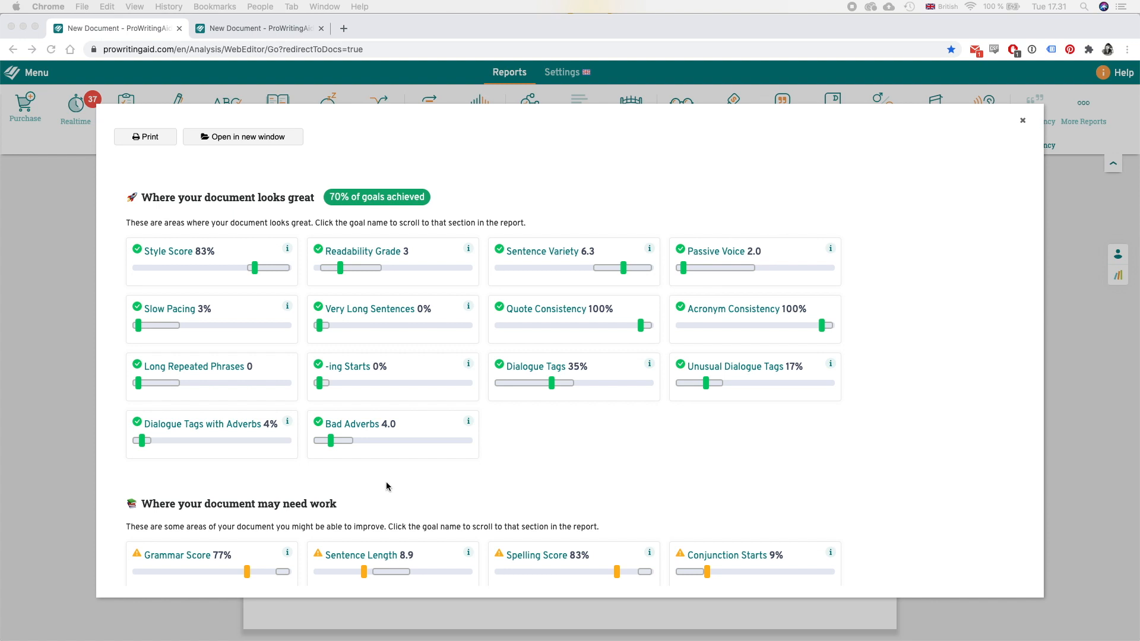
pyautogui.scroll(-3)
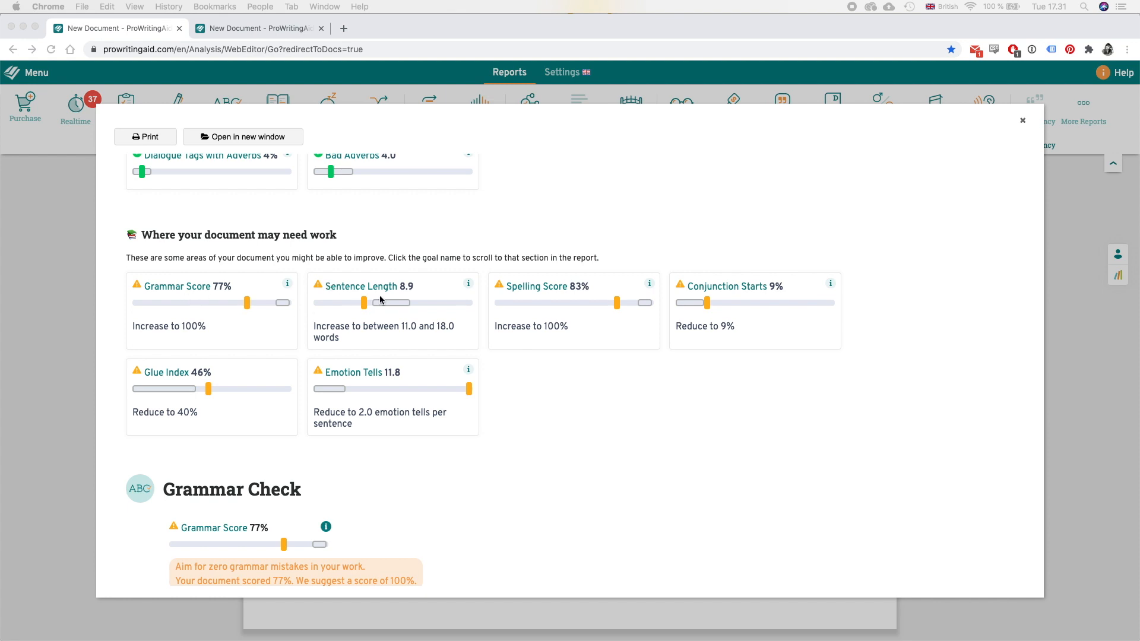
pyautogui.moveTo(760, 296)
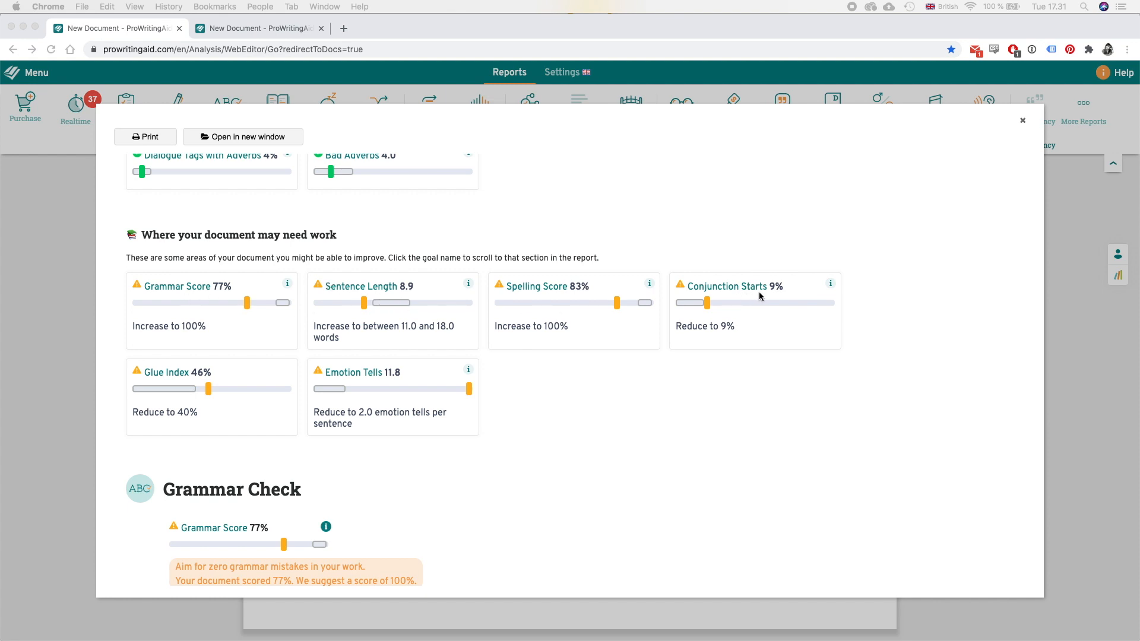
pyautogui.moveTo(190, 358)
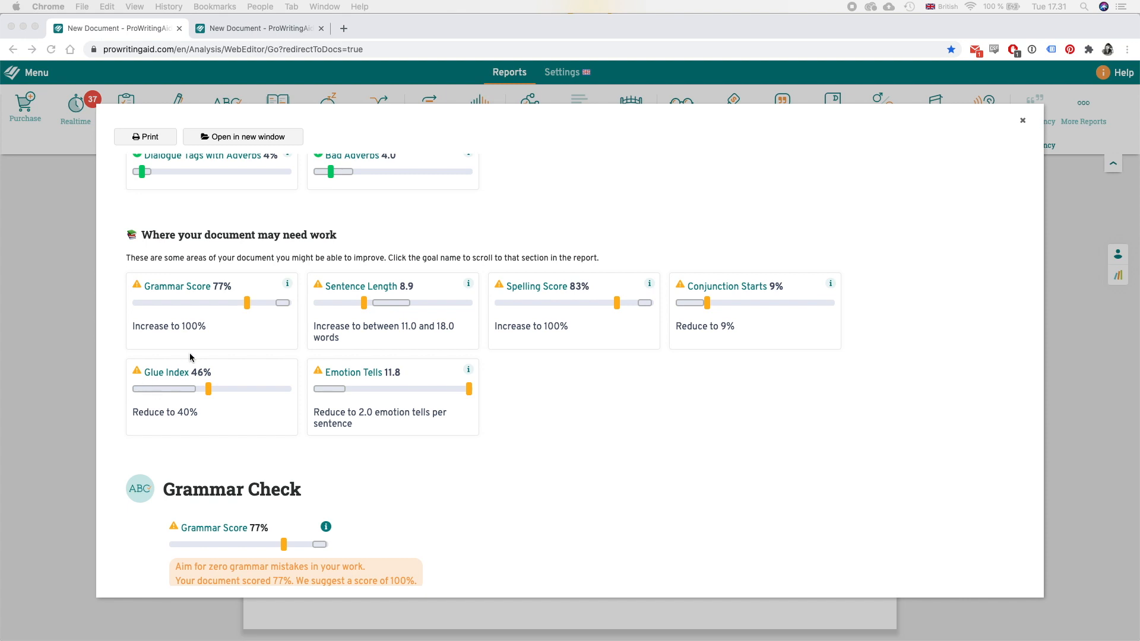
pyautogui.moveTo(418, 425)
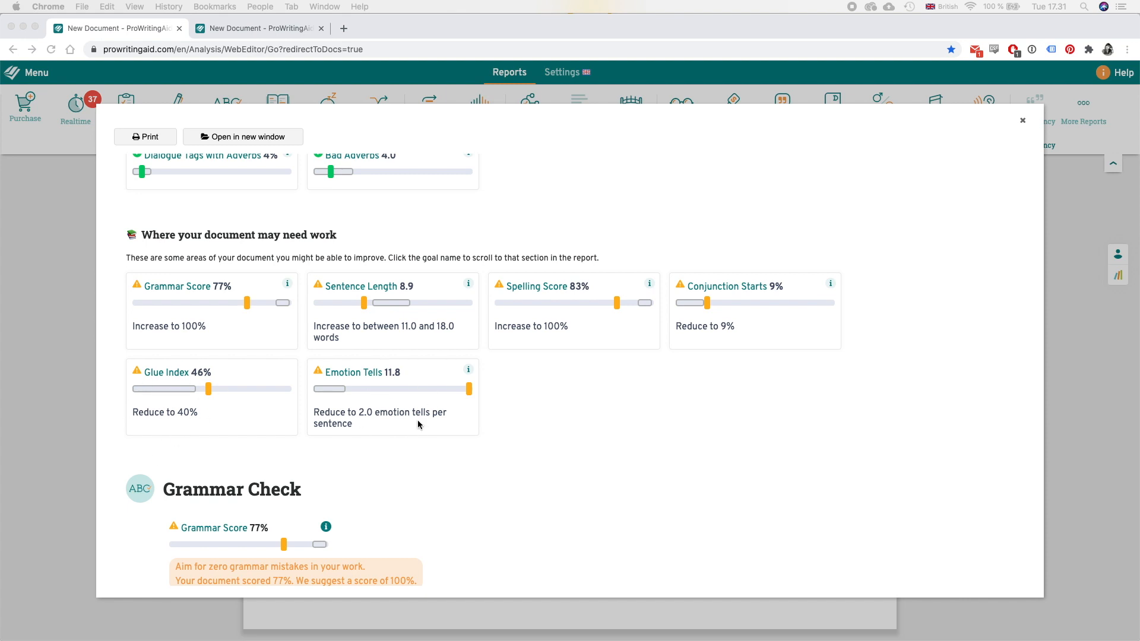
pyautogui.scroll(-3)
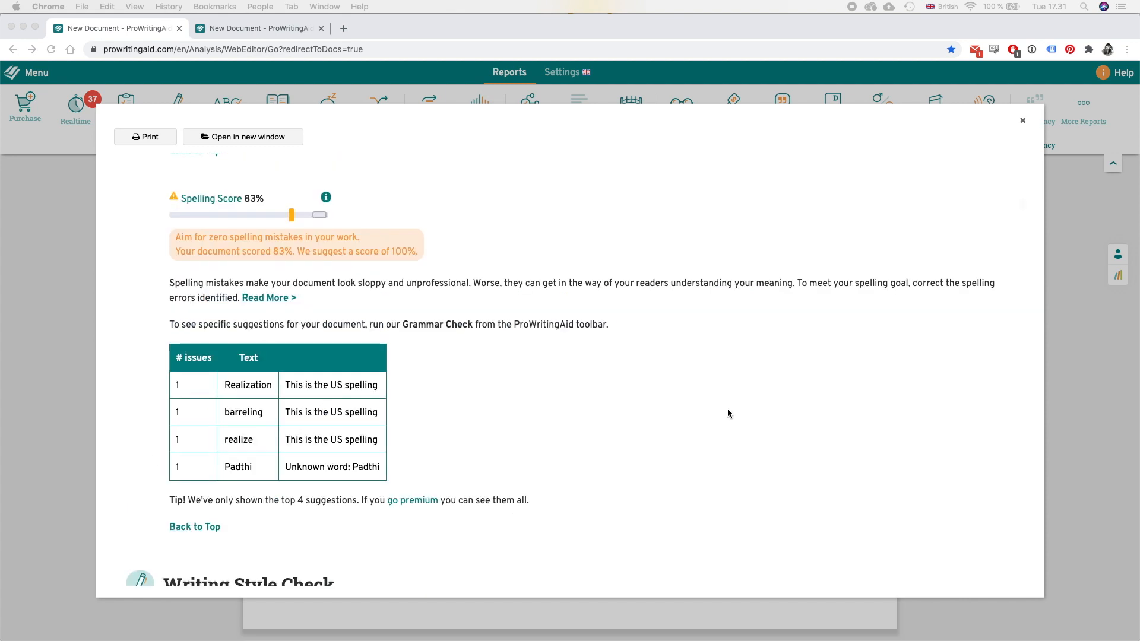
pyautogui.scroll(-3)
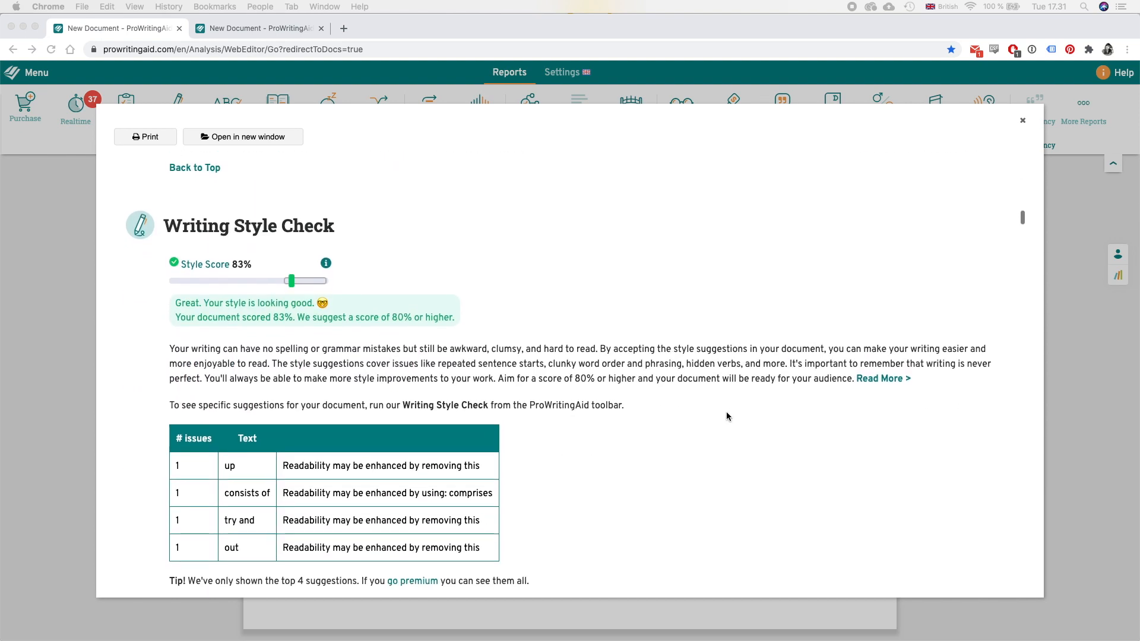
pyautogui.scroll(-3)
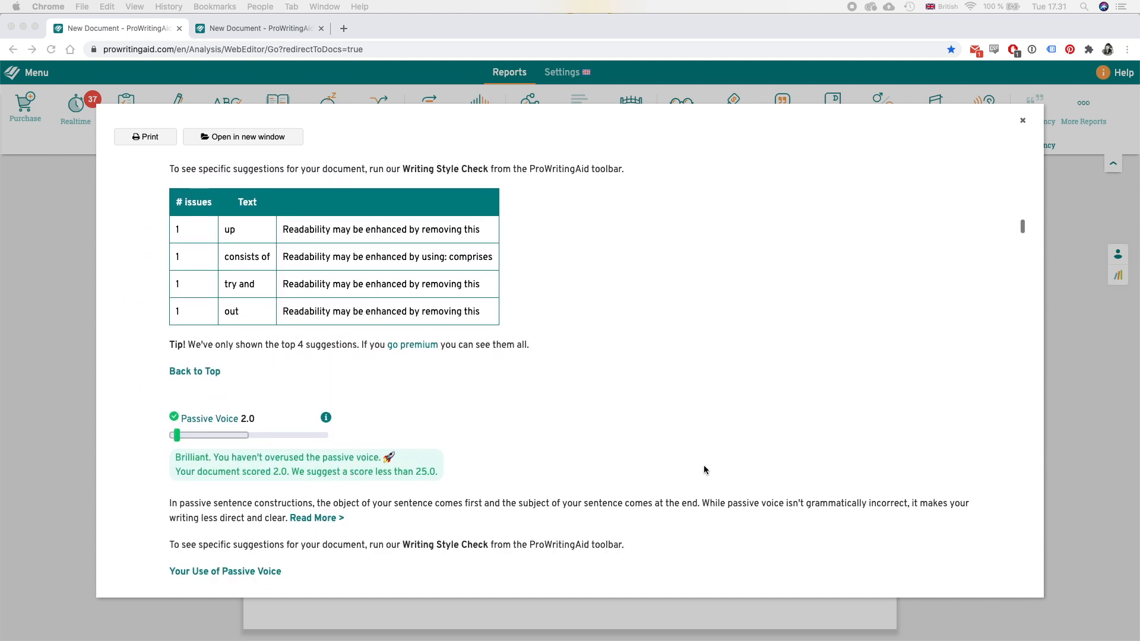
pyautogui.scroll(-3)
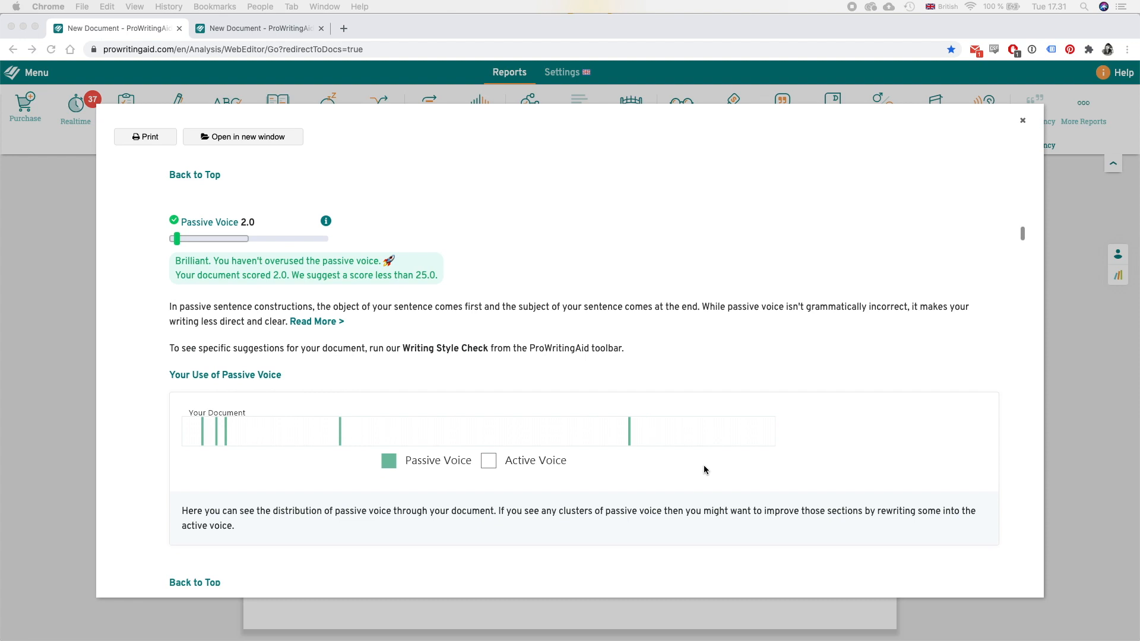
pyautogui.scroll(-3)
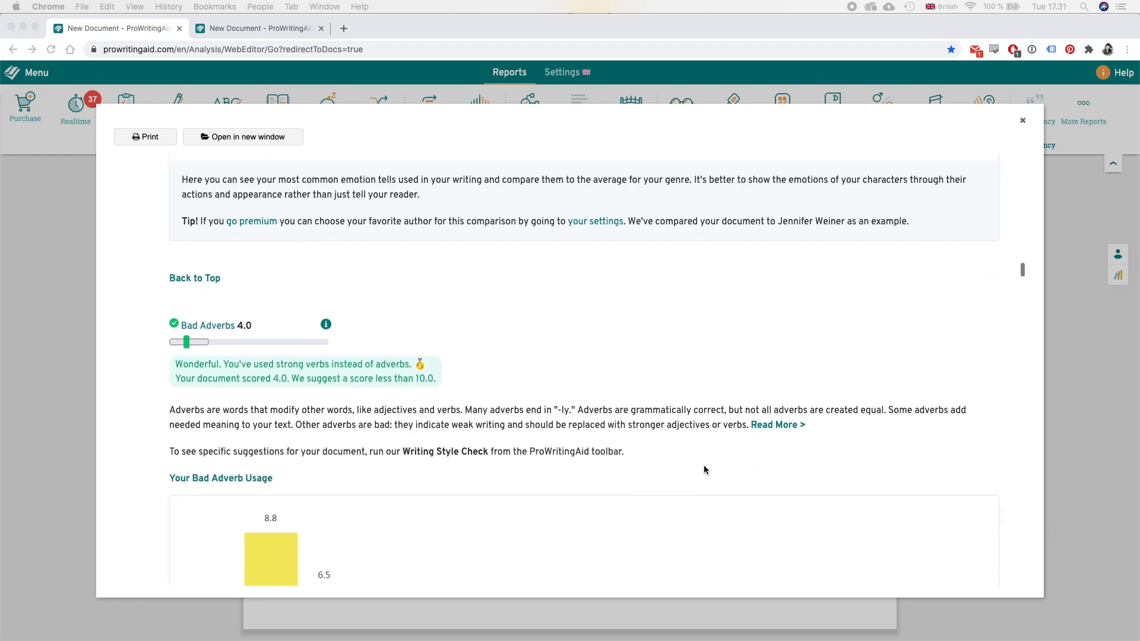
pyautogui.scroll(-3)
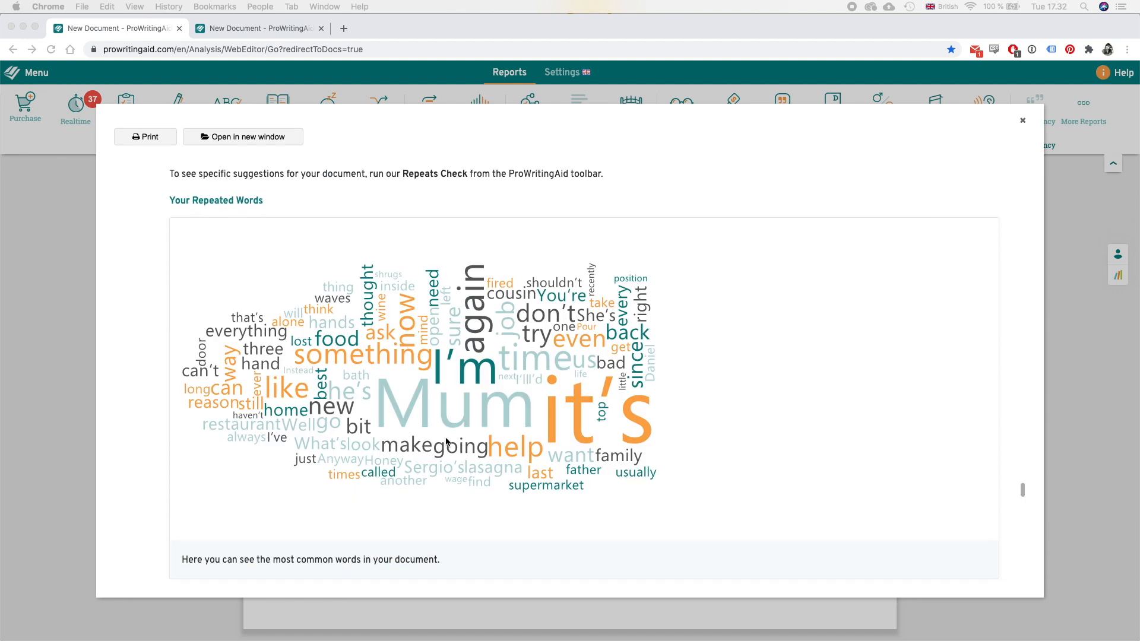
pyautogui.moveTo(650, 305)
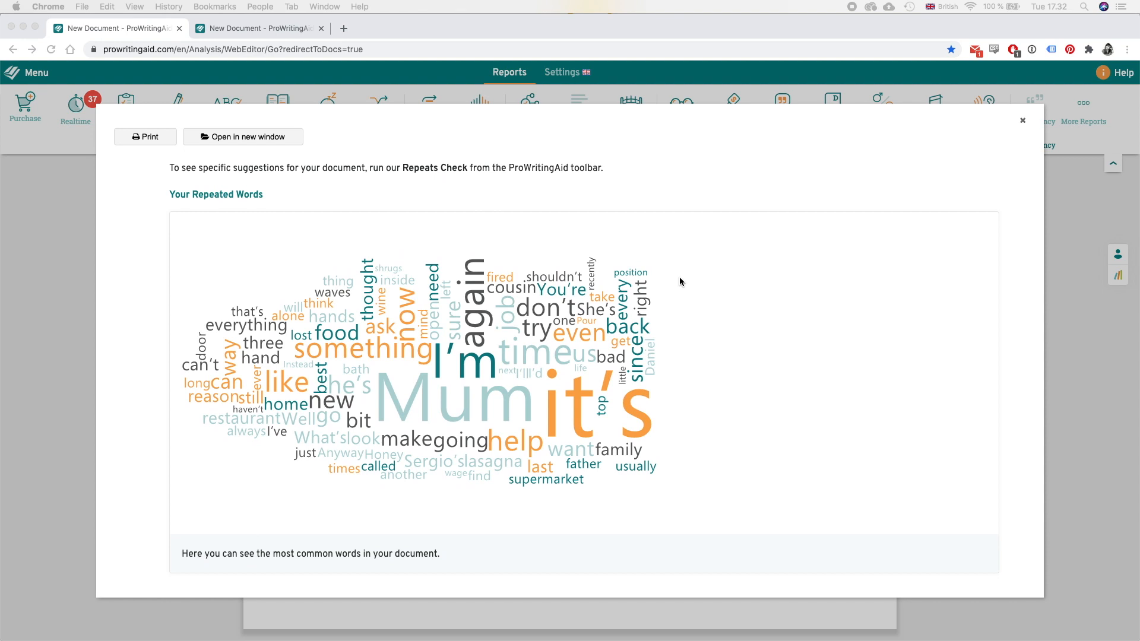
pyautogui.moveTo(659, 430)
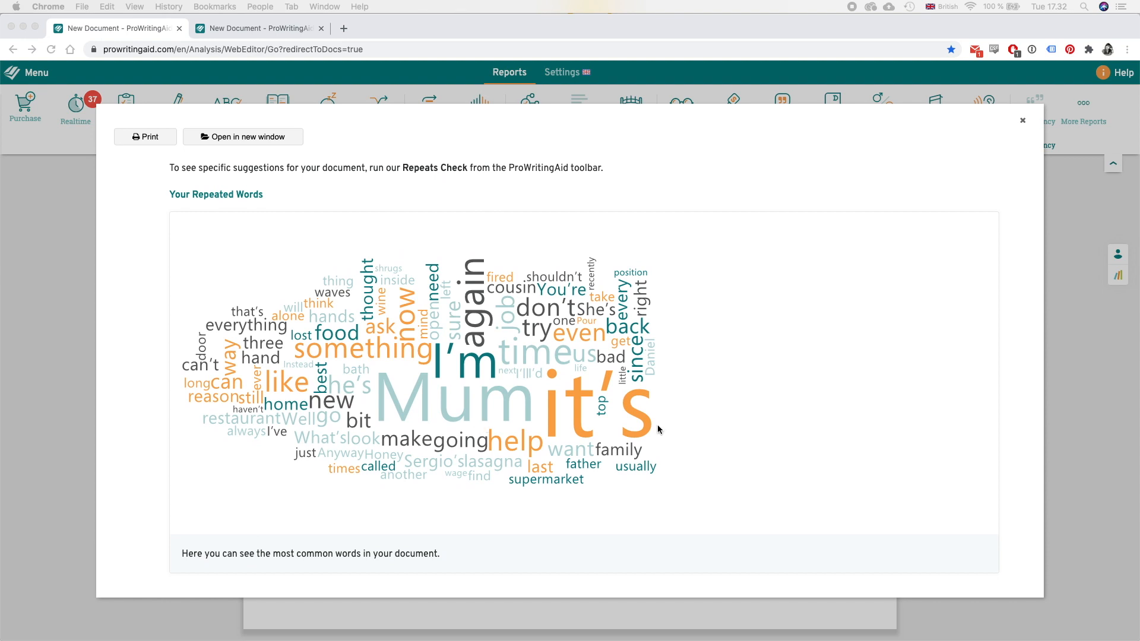
pyautogui.moveTo(329, 368)
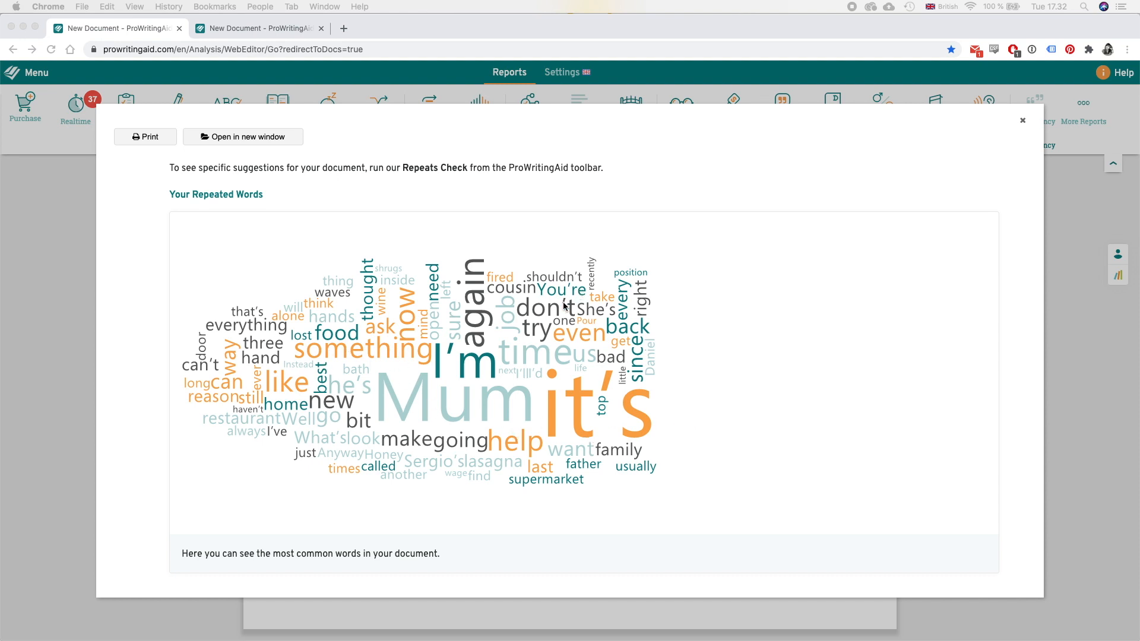
pyautogui.scroll(-3)
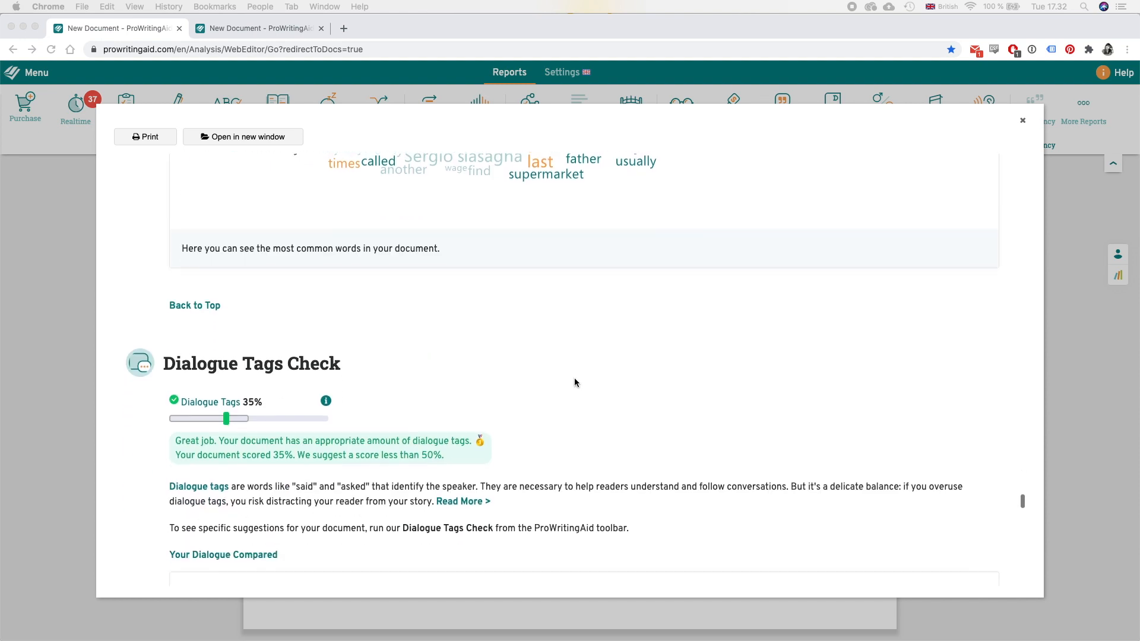
pyautogui.scroll(-3)
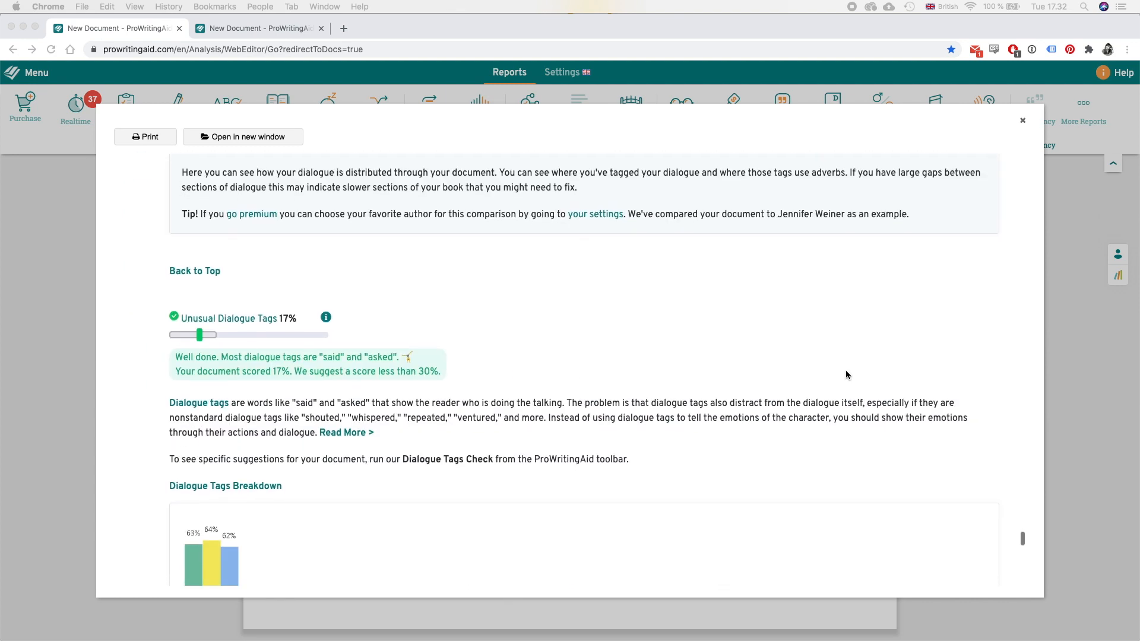
pyautogui.scroll(-3)
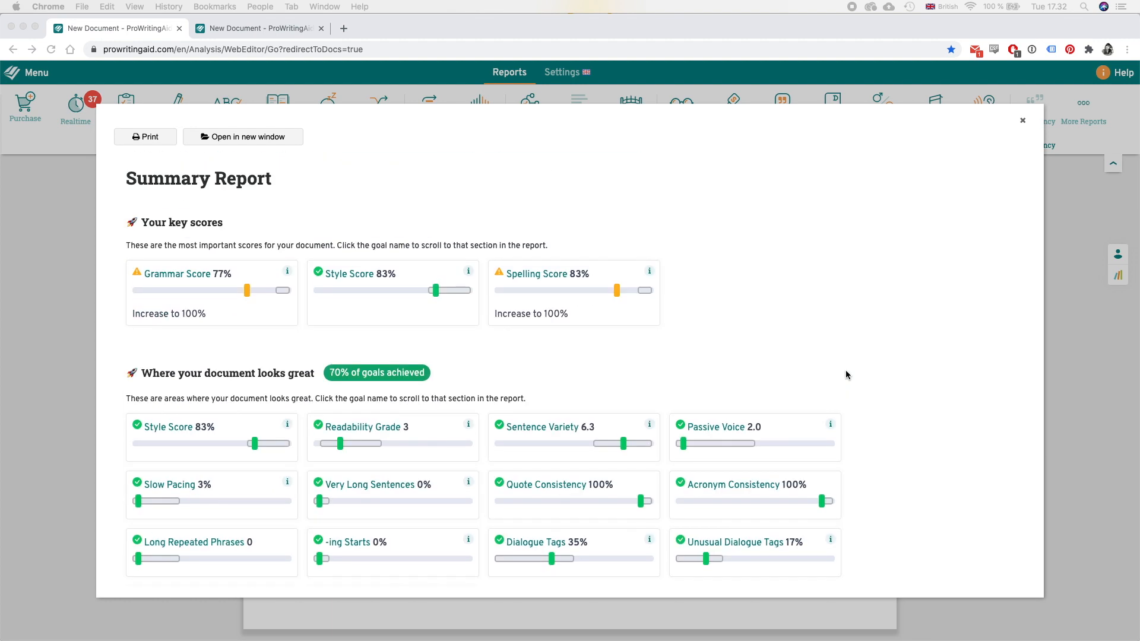
pyautogui.scroll(-3)
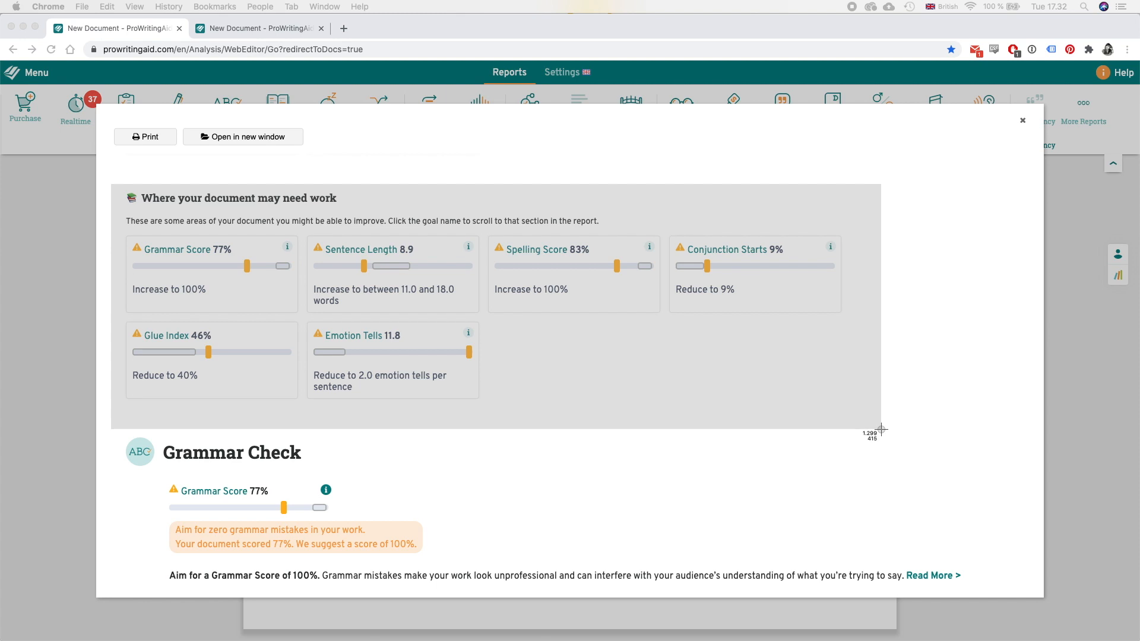
pyautogui.moveTo(882, 433)
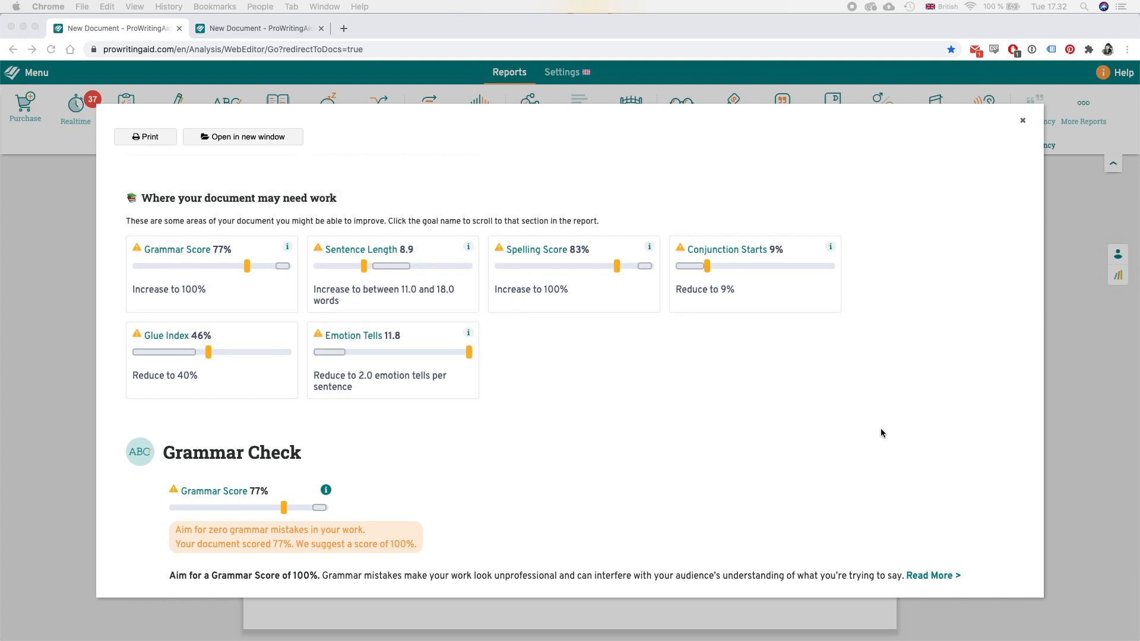
# - Close the Summary Report and return to the realtime flags in the chapter opening
pyautogui.click(1022, 120)
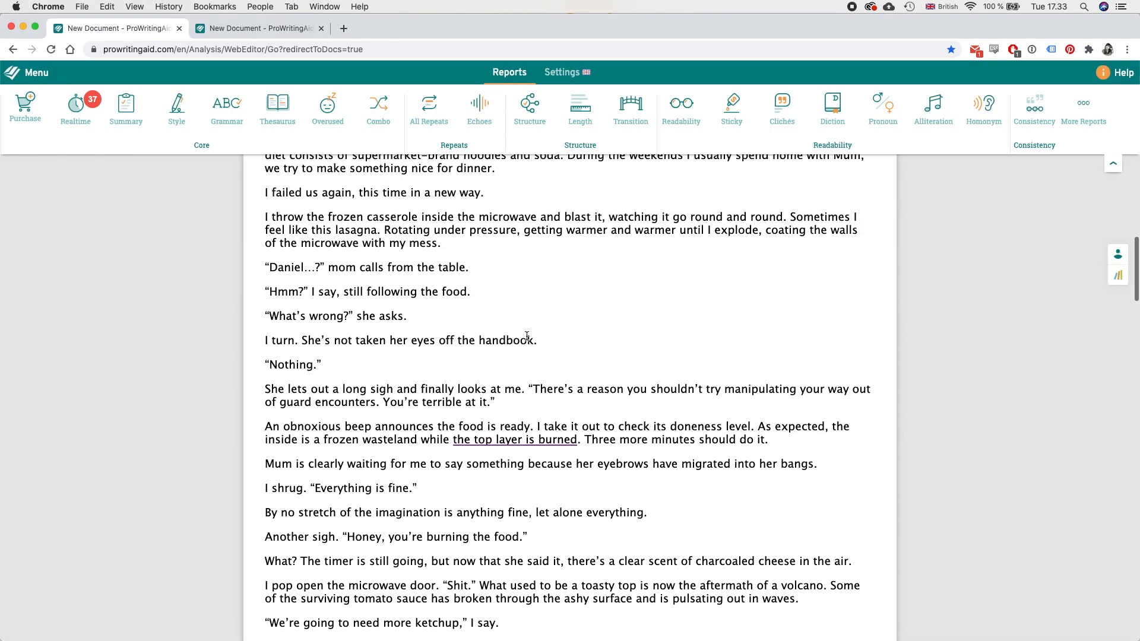
pyautogui.click(76, 105)
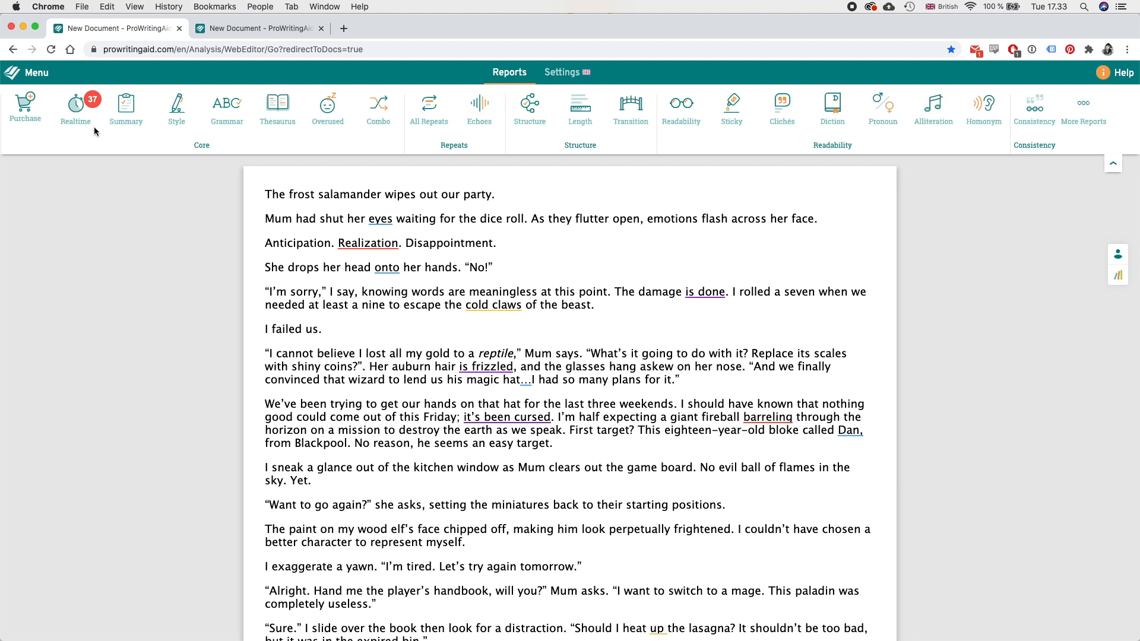
pyautogui.click(76, 109)
pyautogui.write(',')
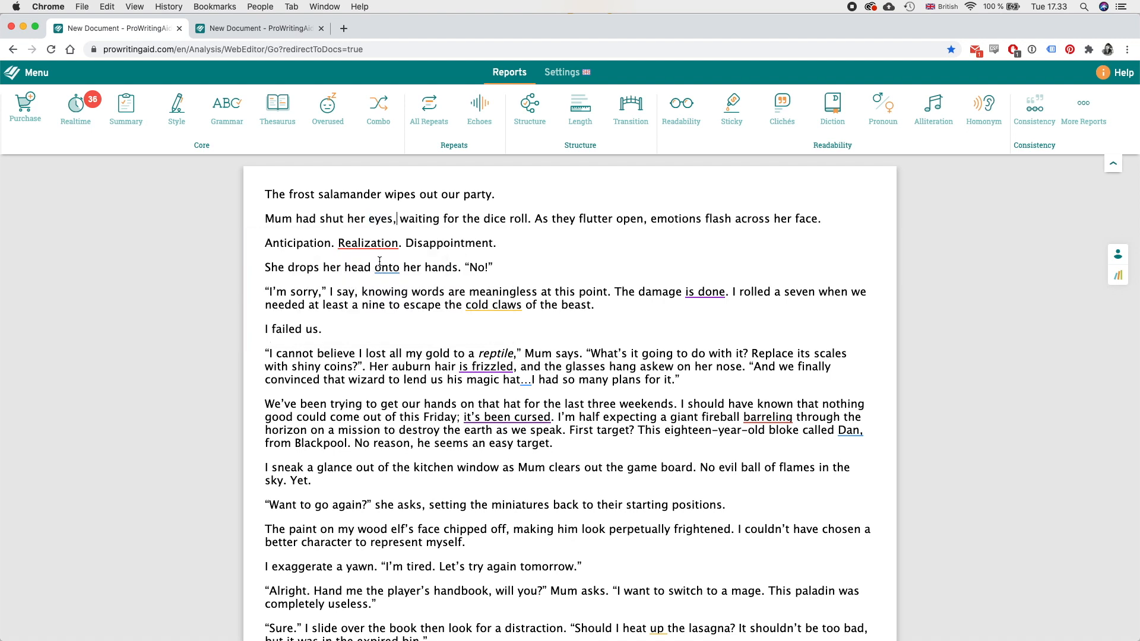
# - Accept the British spelling 'Realisation' and keep 'onto' by ignoring its confused-word flag
pyautogui.click(368, 243)
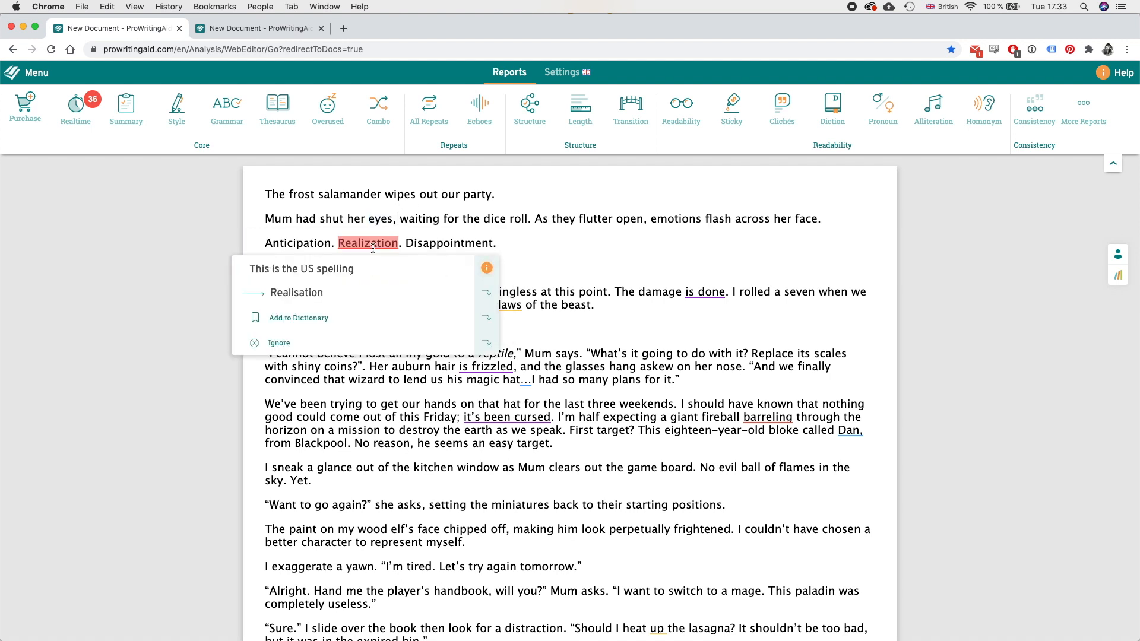
pyautogui.click(294, 294)
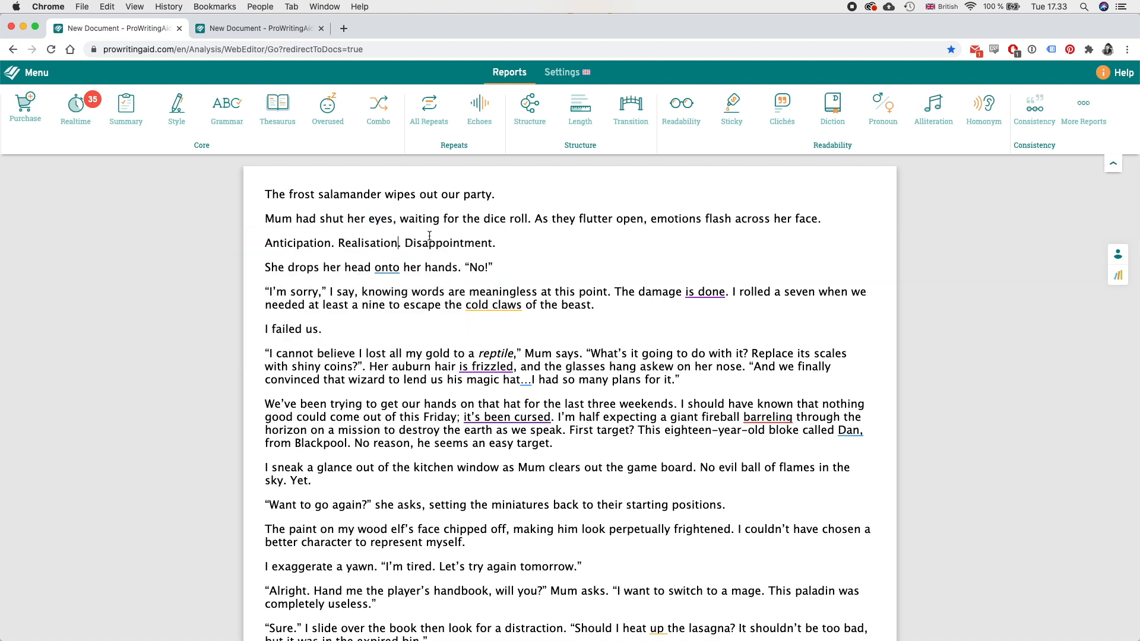
pyautogui.click(387, 267)
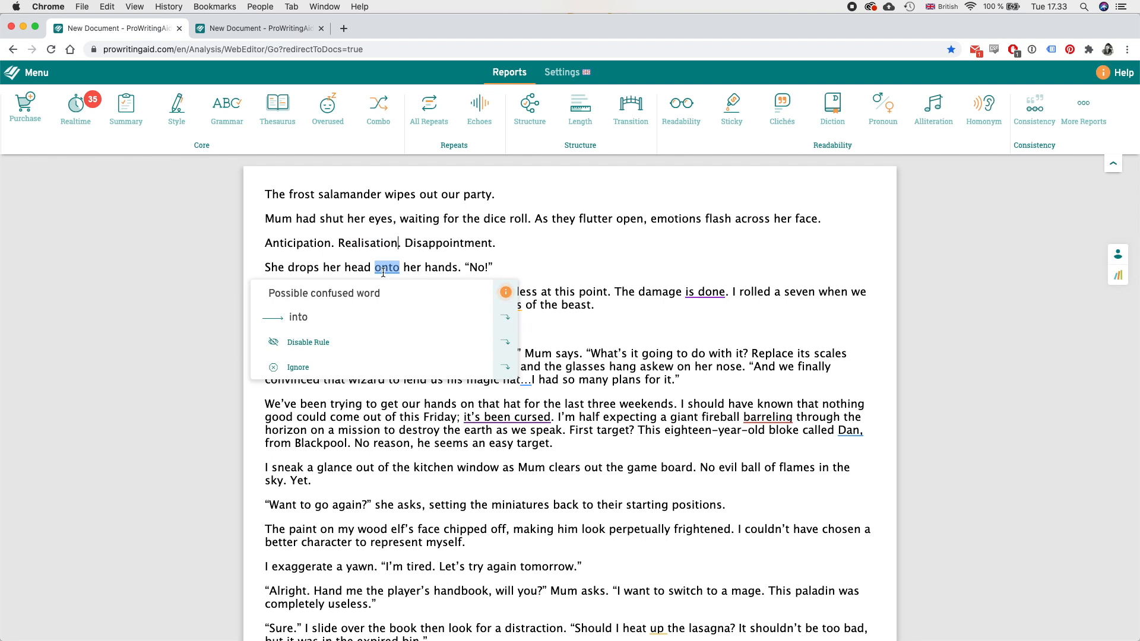
pyautogui.moveTo(354, 323)
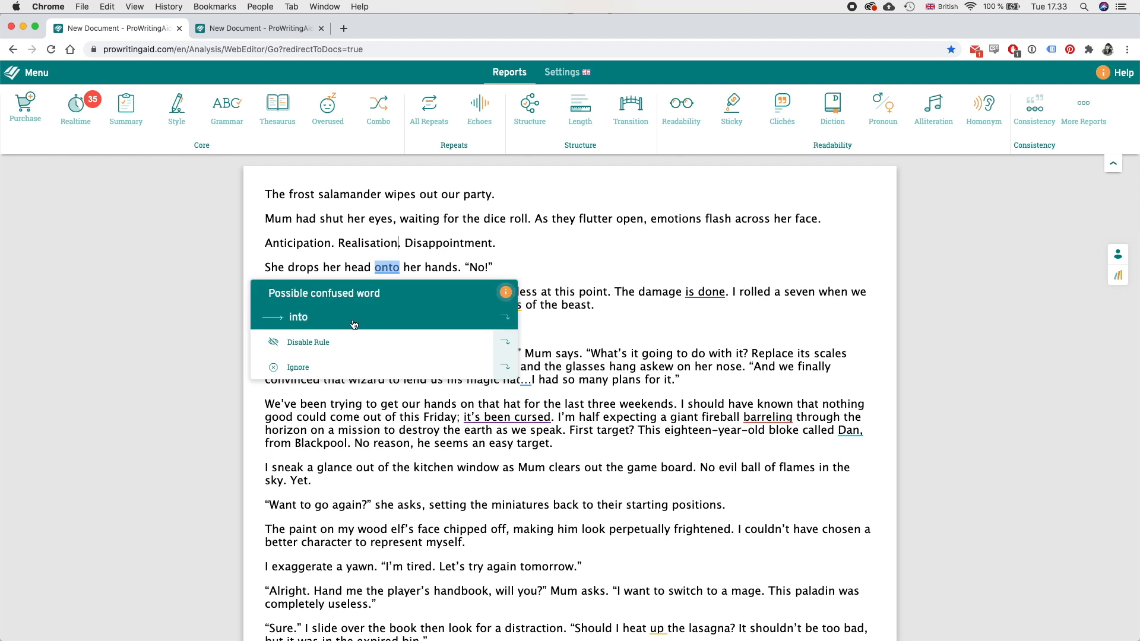
pyautogui.moveTo(298, 367)
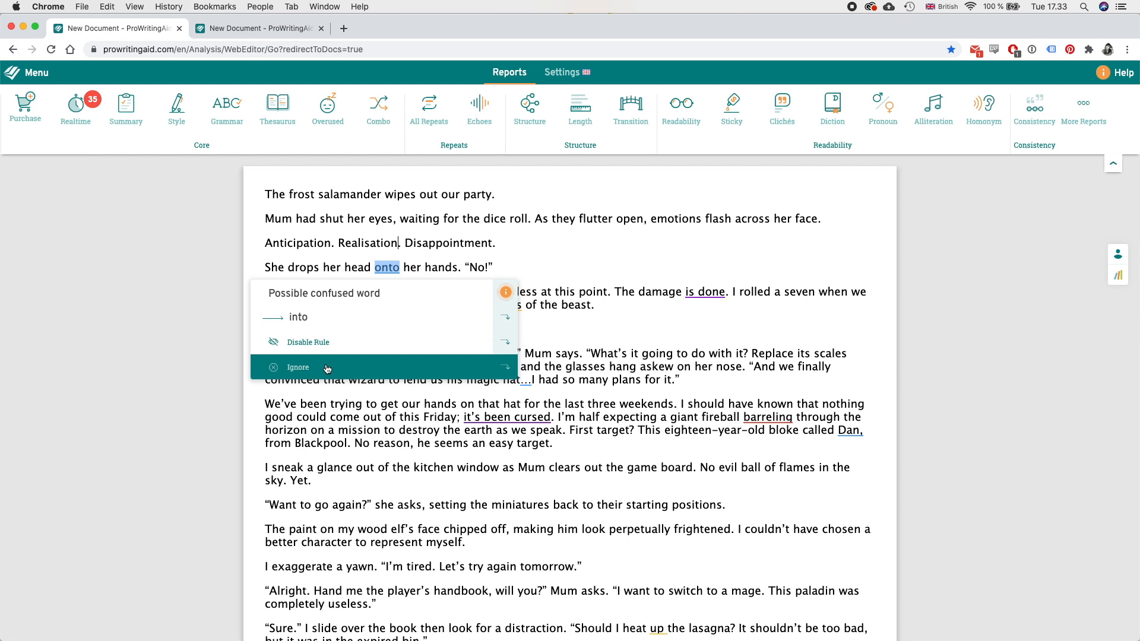
pyautogui.click(296, 367)
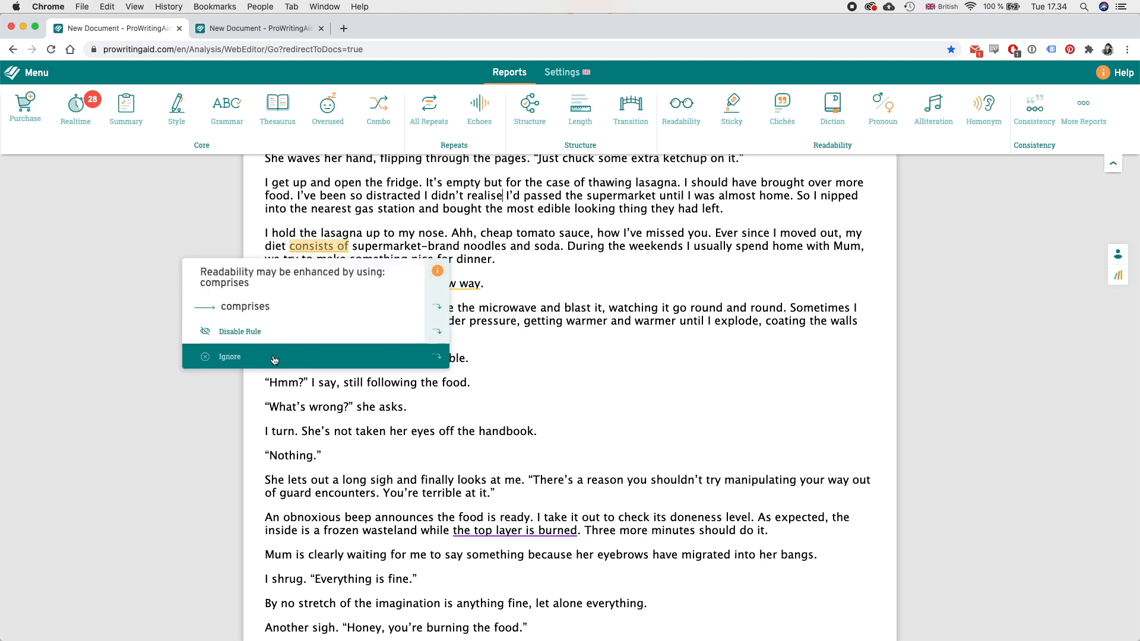
# - Keep 'consists of', change 'a new way' to 'a novel way' and drop 'try and'
pyautogui.click(229, 356)
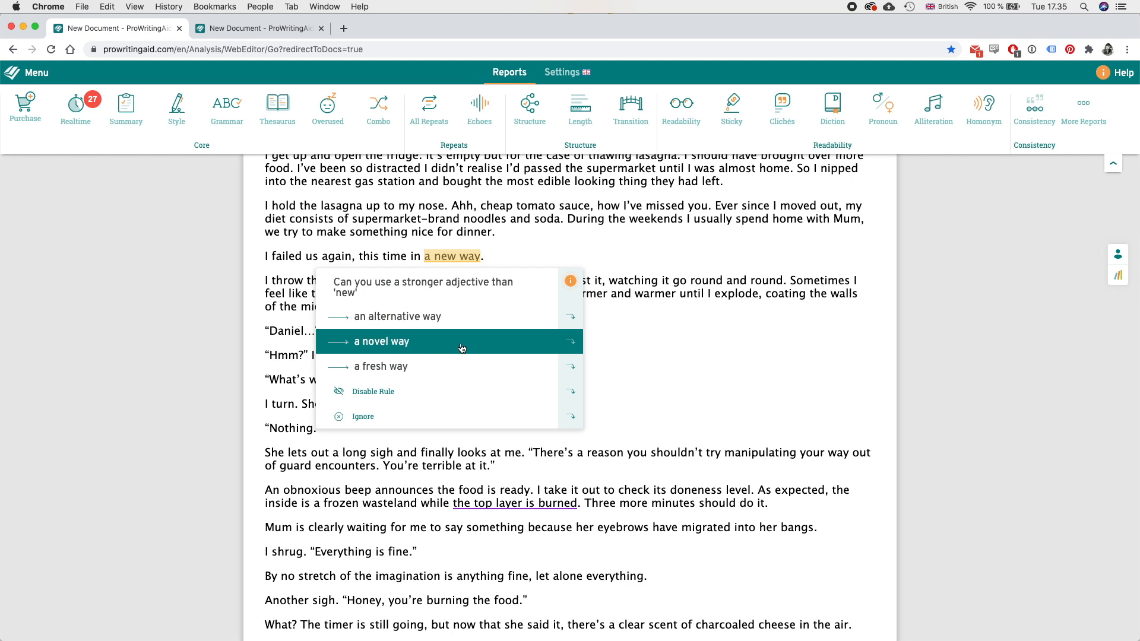
pyautogui.click(378, 341)
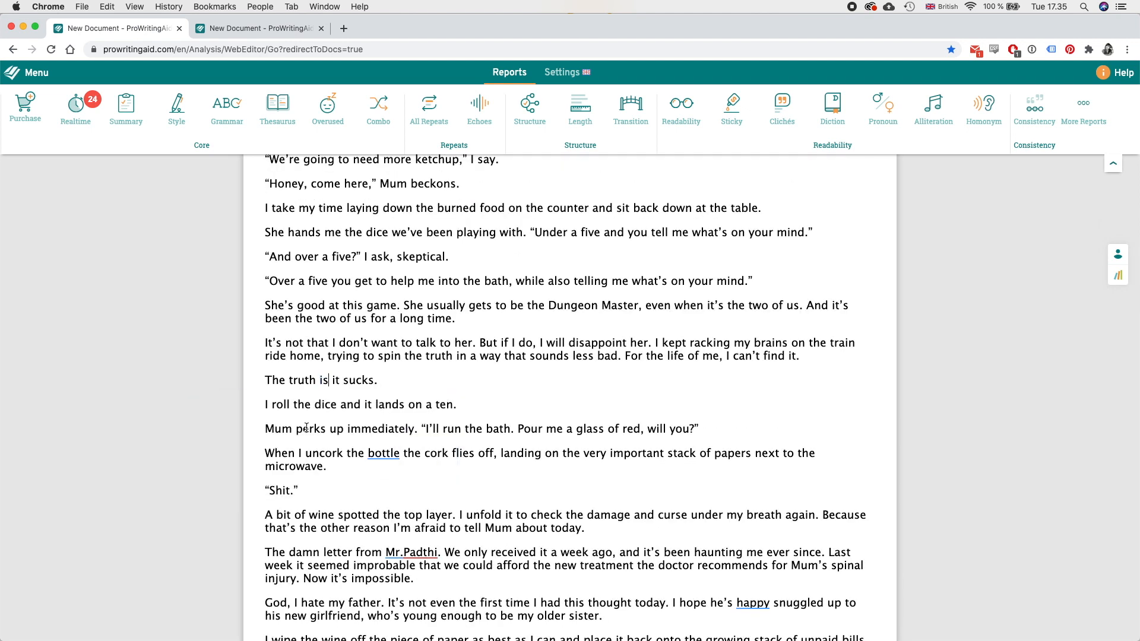
pyautogui.scroll(-3)
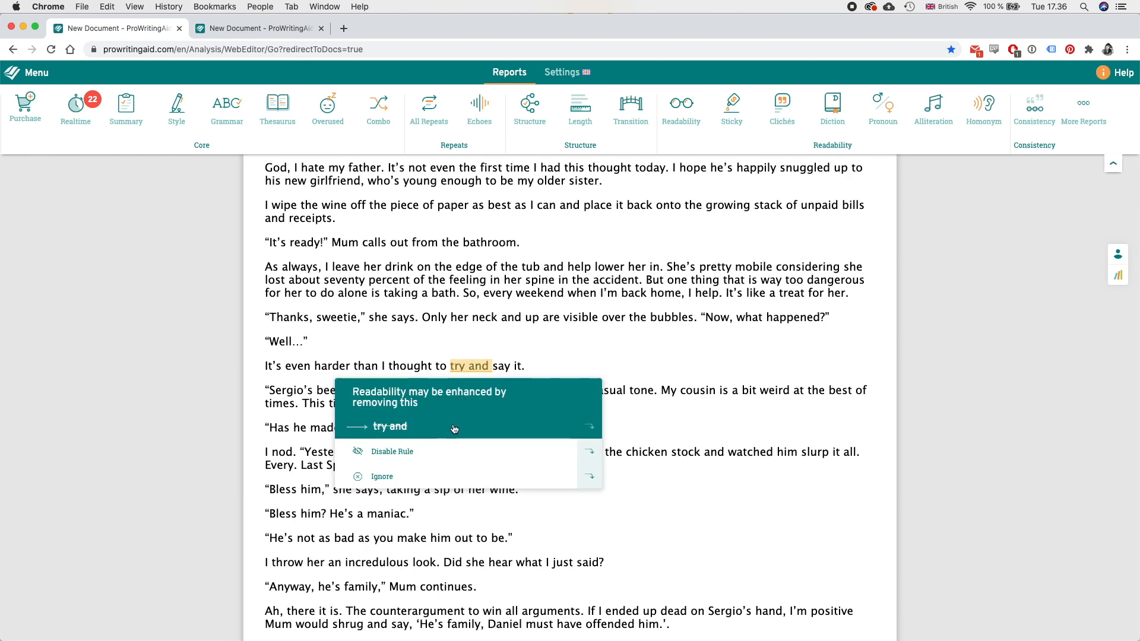
pyautogui.click(389, 427)
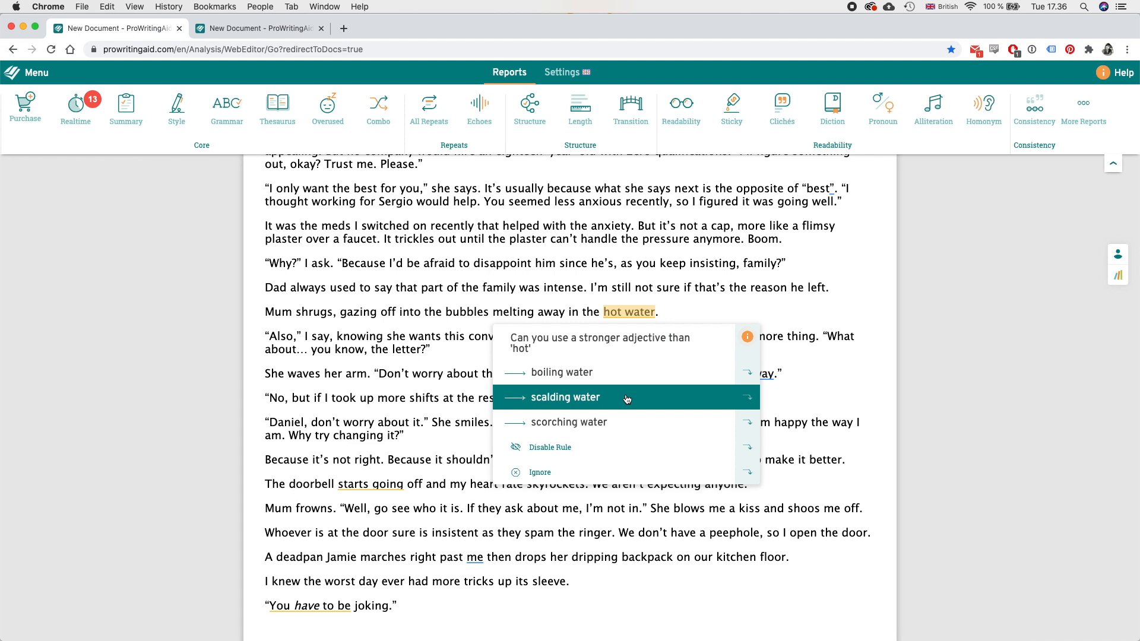
pyautogui.moveTo(562, 371)
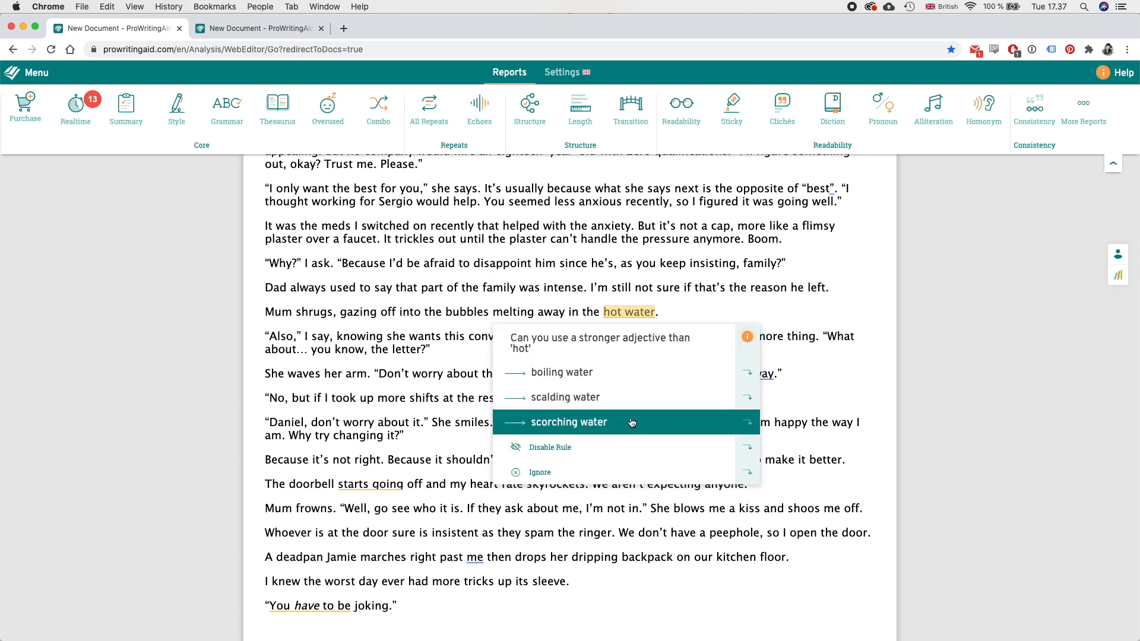
pyautogui.moveTo(567, 397)
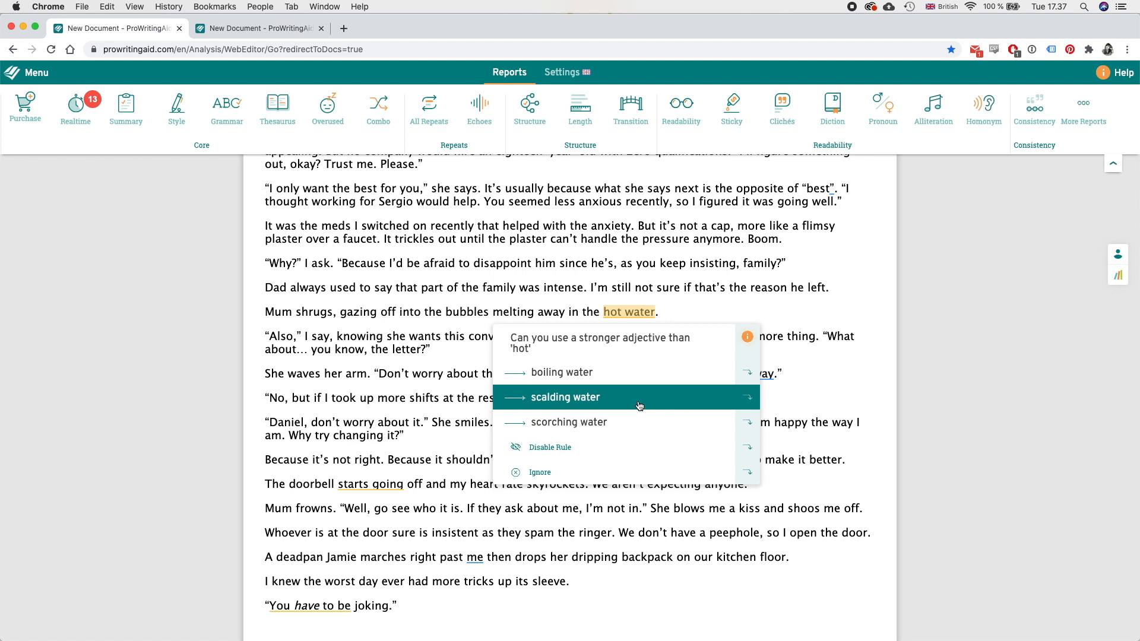
# - Change to 'scalding water' and 'goes', and add the comma in 'The truth is, it sucks.'
pyautogui.click(569, 396)
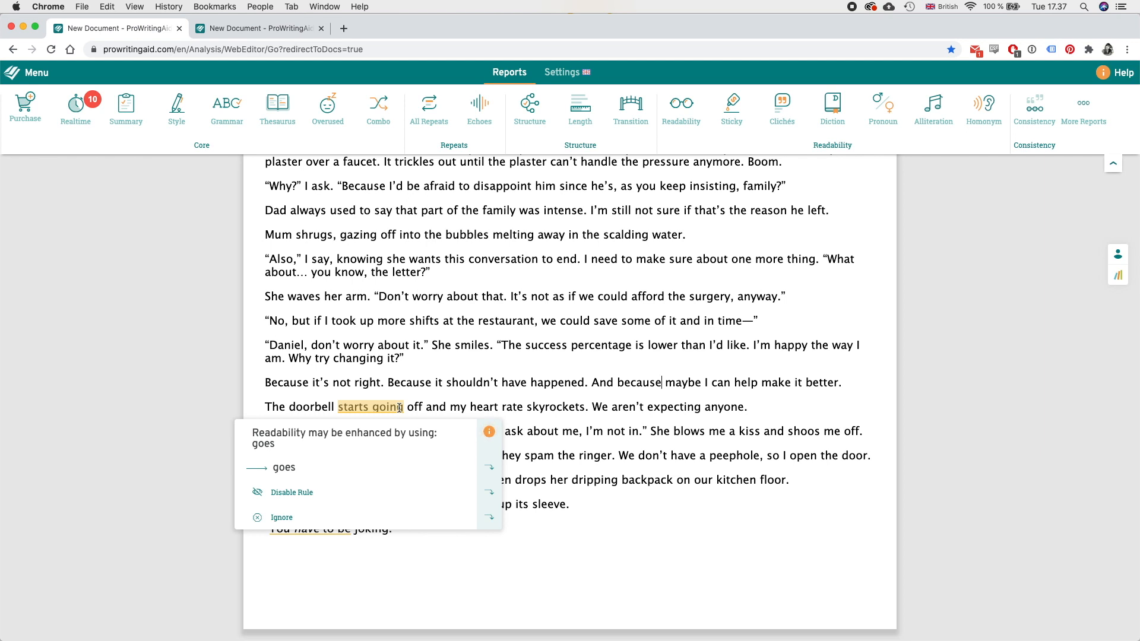
pyautogui.click(283, 467)
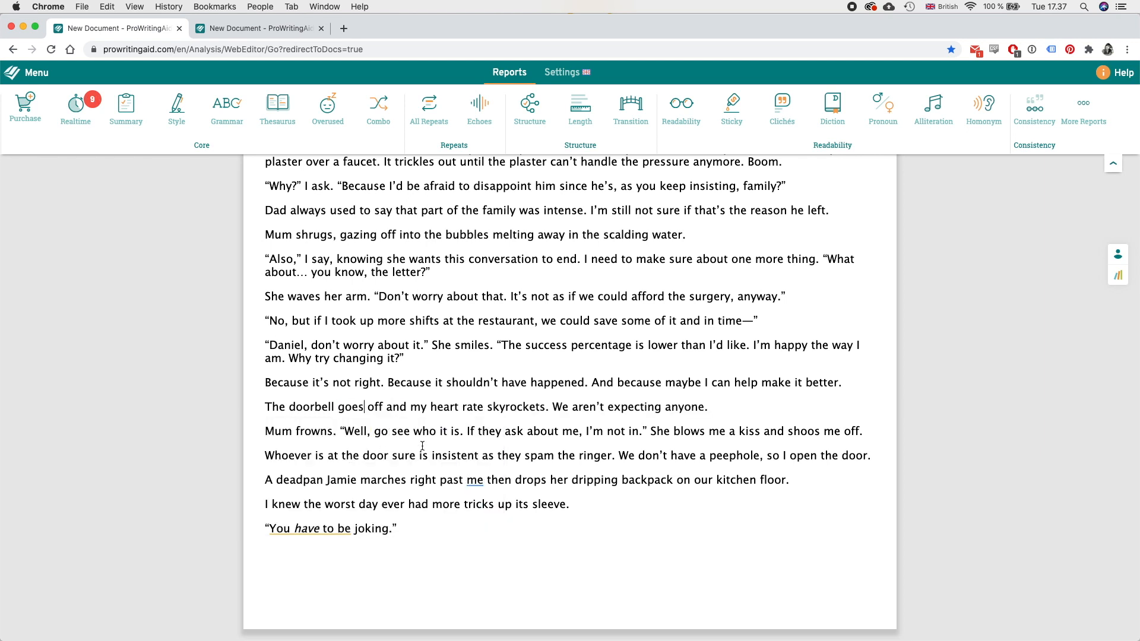
pyautogui.click(323, 360)
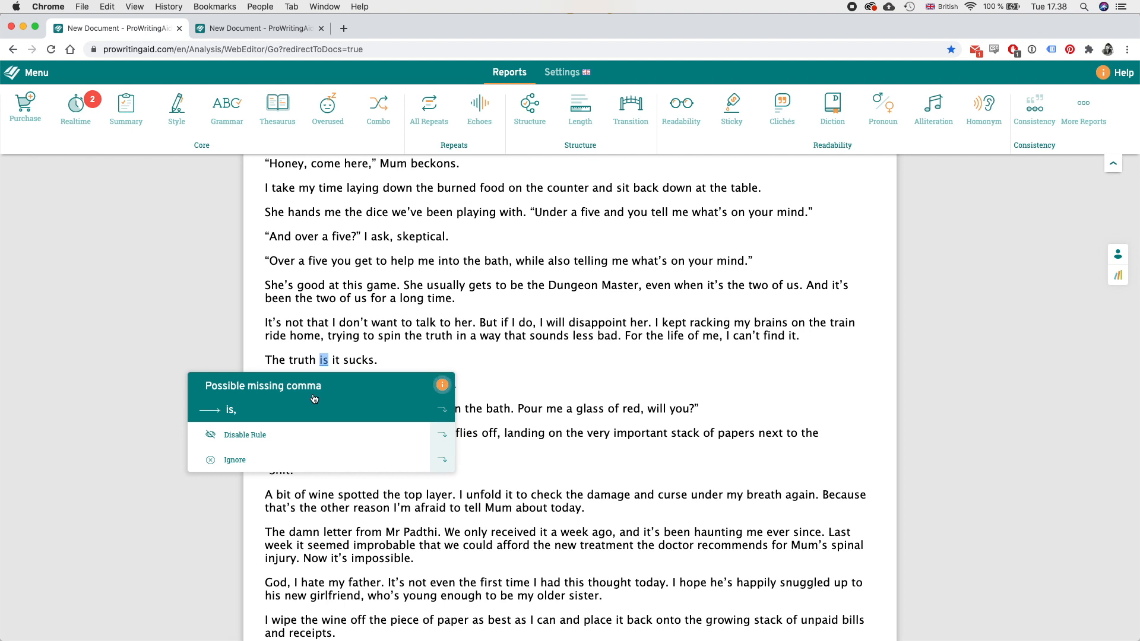
pyautogui.moveTo(303, 406)
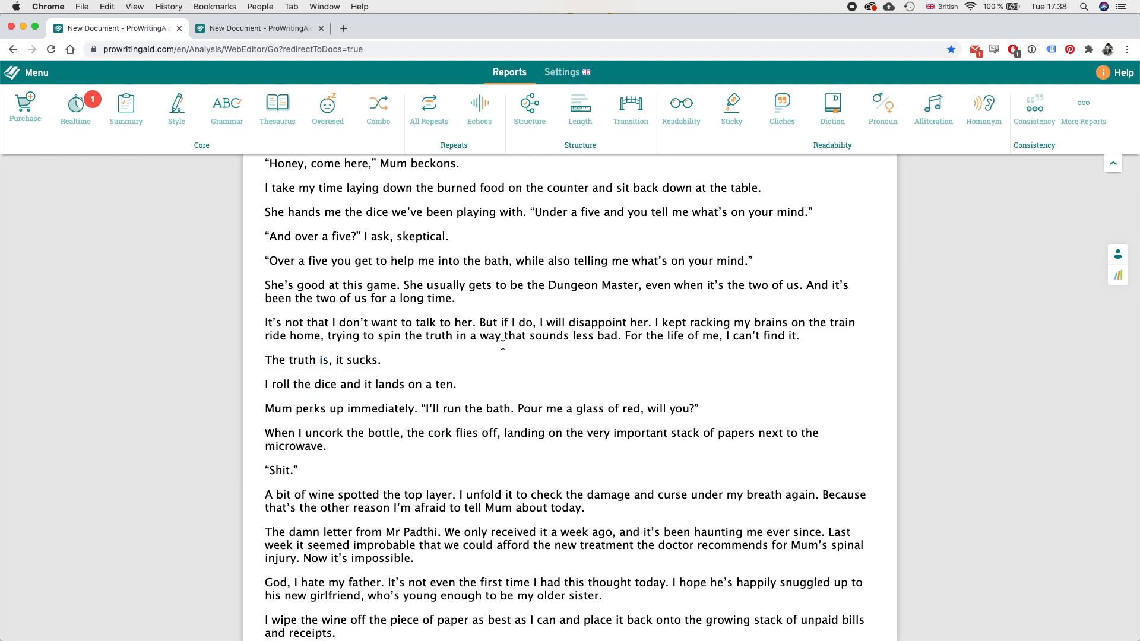
pyautogui.scroll(-3)
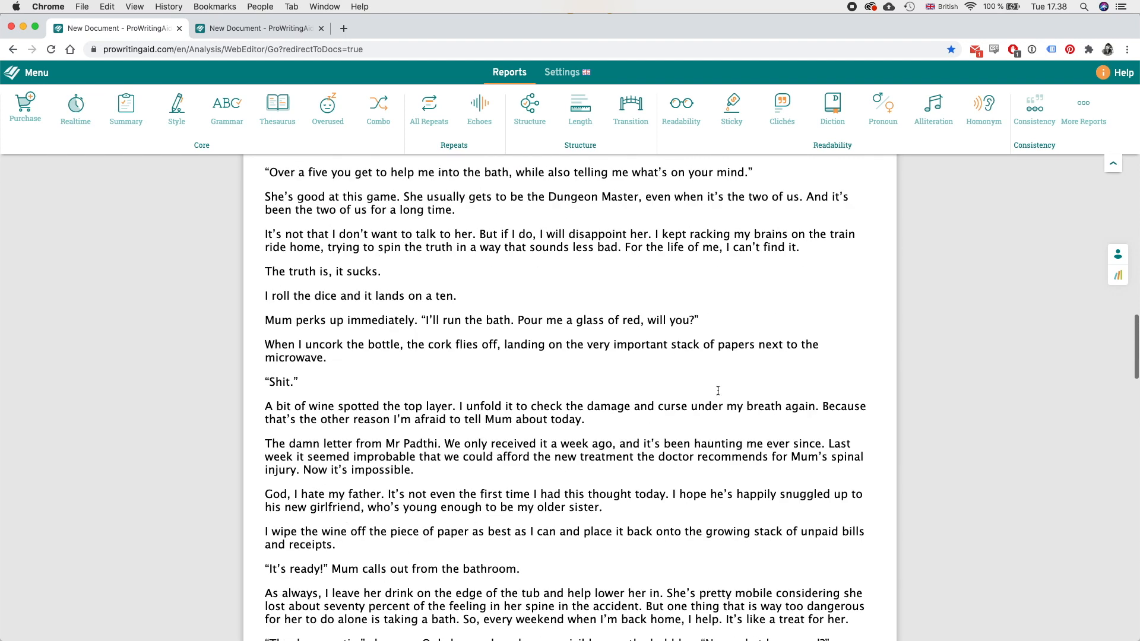
pyautogui.click(76, 109)
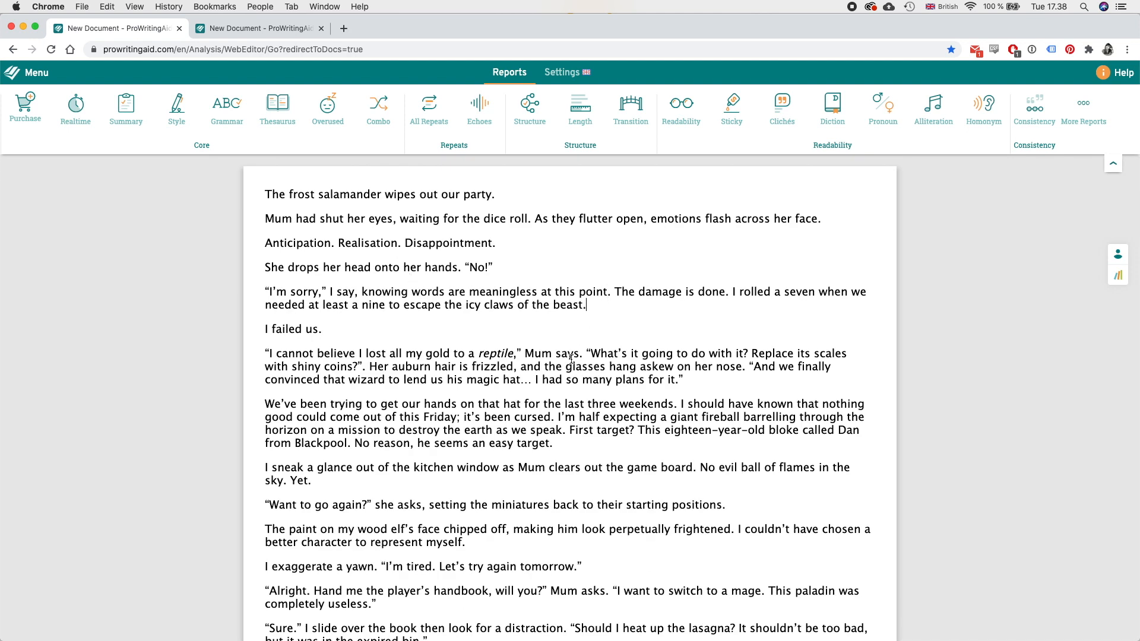
pyautogui.scroll(-3)
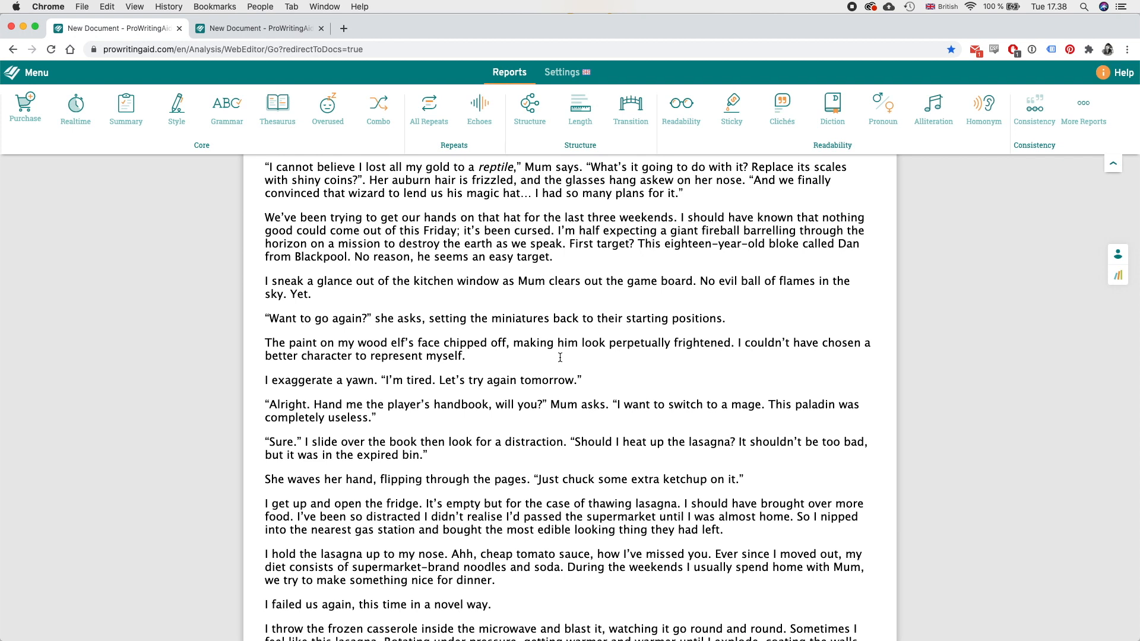
pyautogui.click(465, 355)
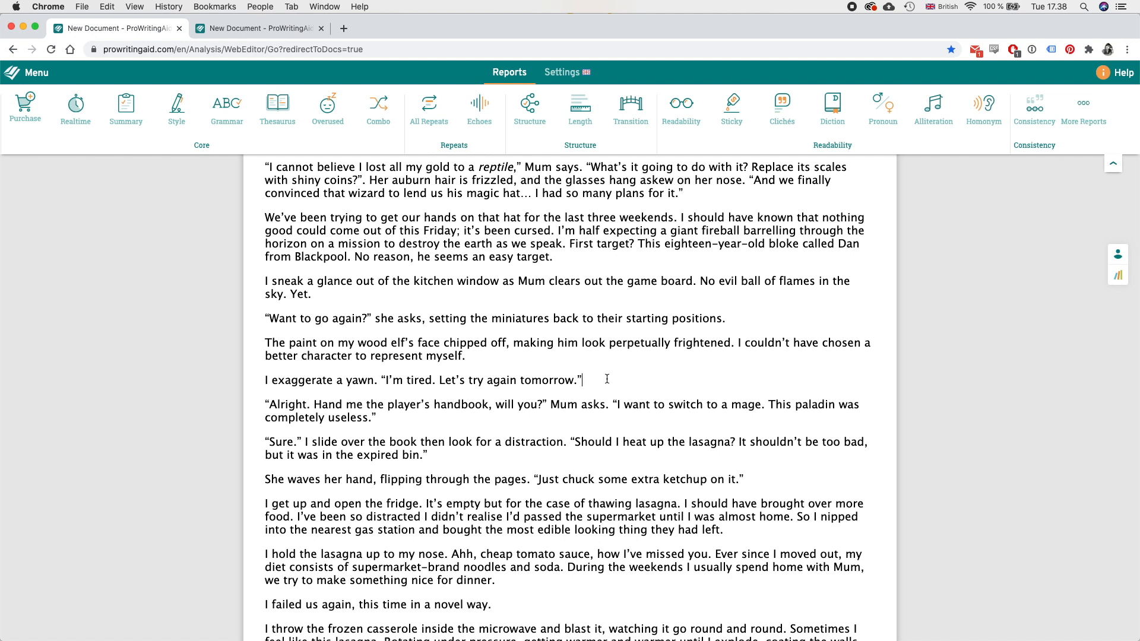
# - Run the Writing Style Check and list its readability enhancements
pyautogui.click(126, 109)
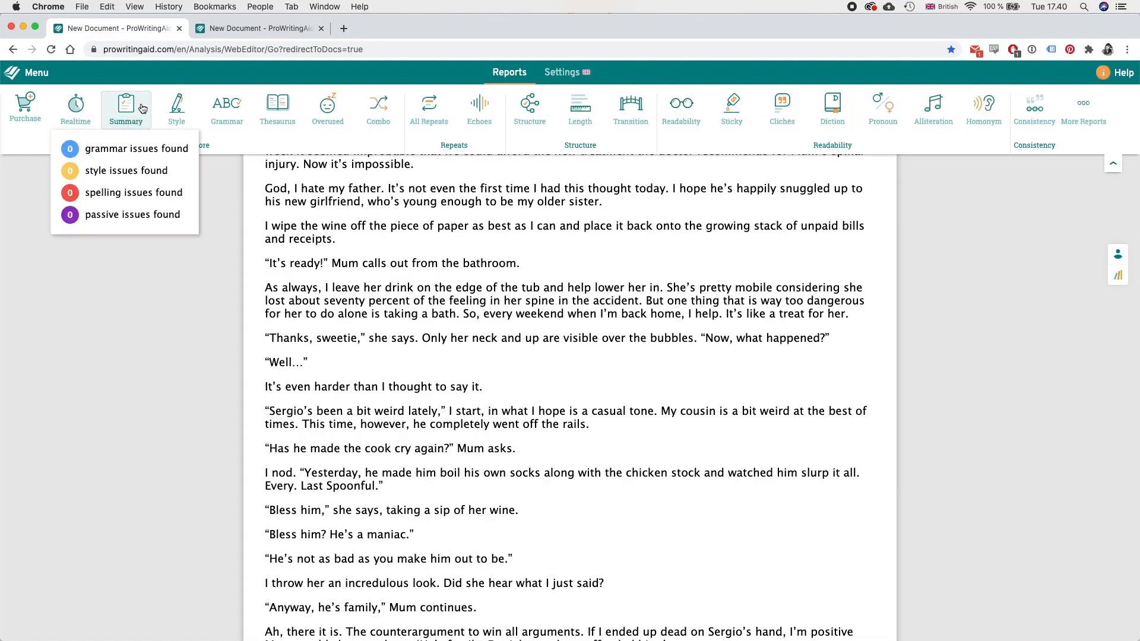
pyautogui.click(176, 106)
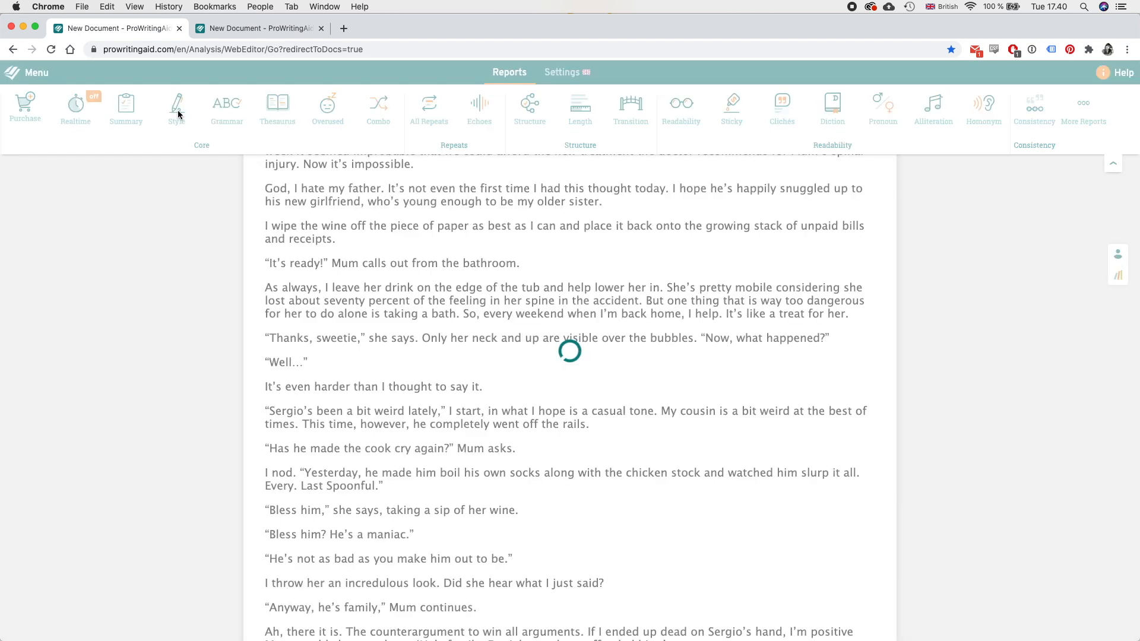
pyautogui.click(176, 109)
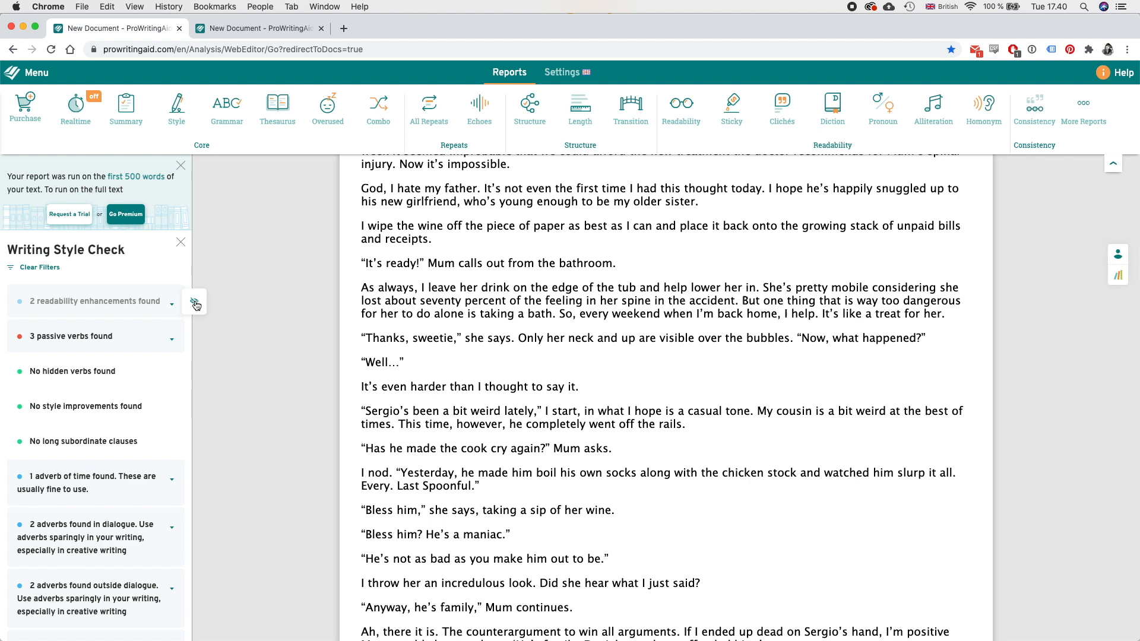
pyautogui.click(172, 300)
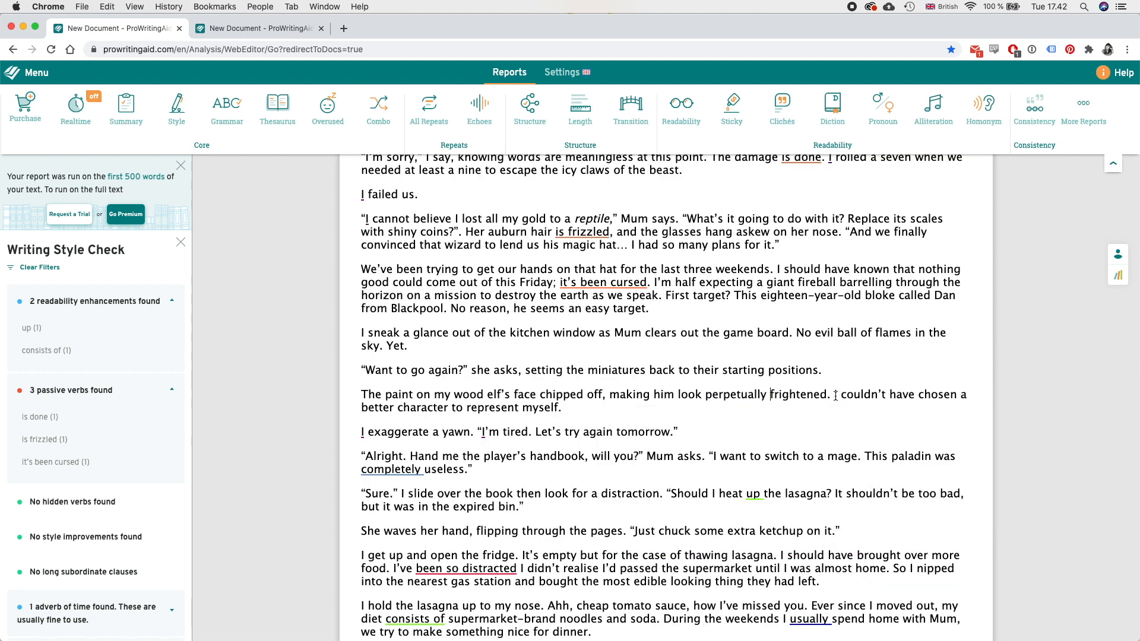
# - Rewrite flagged sentences, removing 'I've been so distracted' and trimming 'completely useless' to 'useless'
pyautogui.click(835, 394)
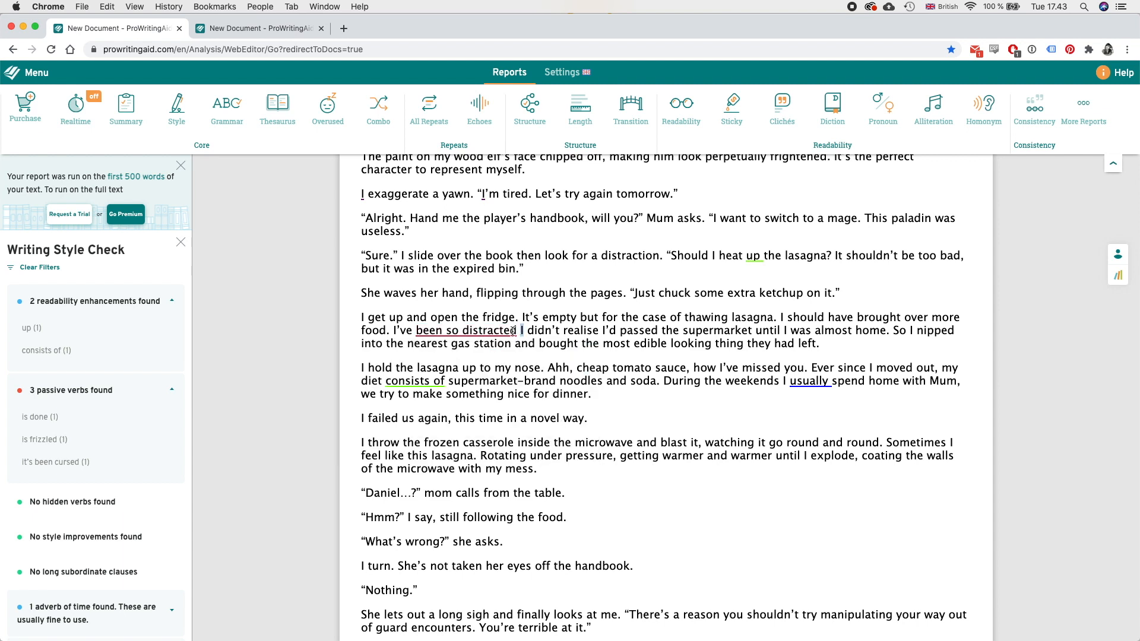
pyautogui.doubleClick(465, 330)
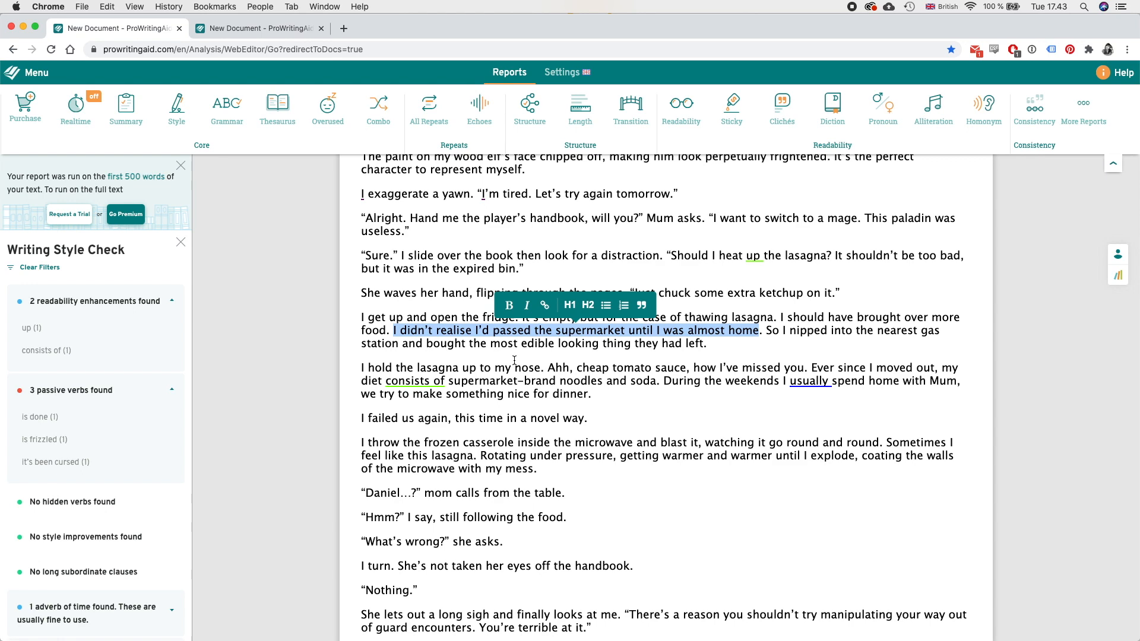
pyautogui.scroll(-3)
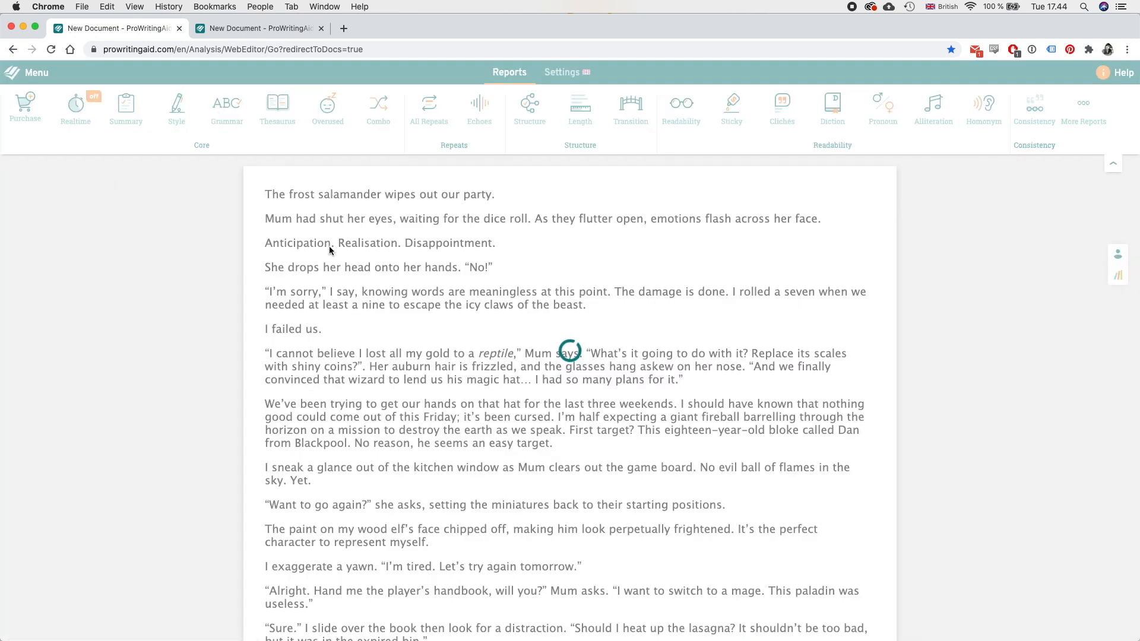
# - Change 'onto' to 'on' via the Grammar report, then run the Overused Words check
pyautogui.click(225, 109)
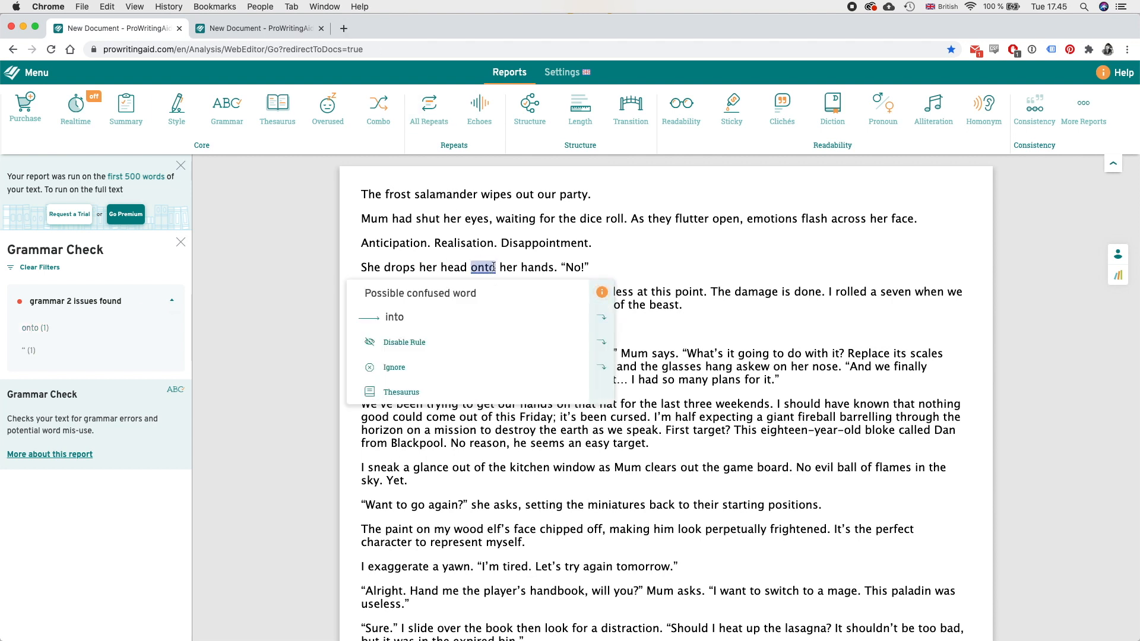
pyautogui.moveTo(489, 282)
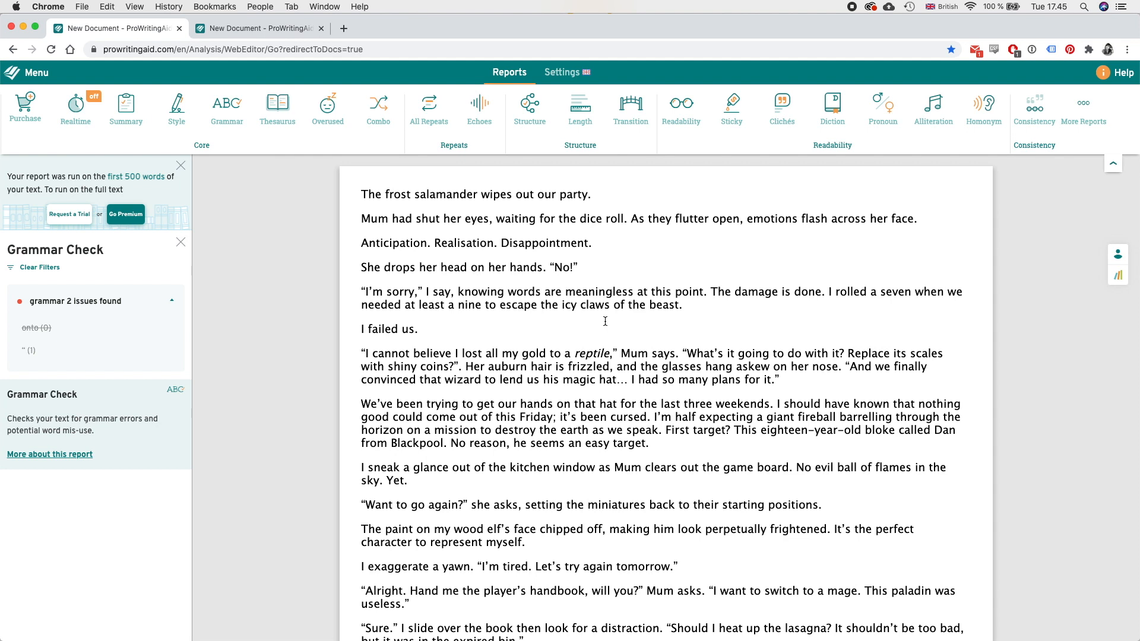
pyautogui.click(277, 109)
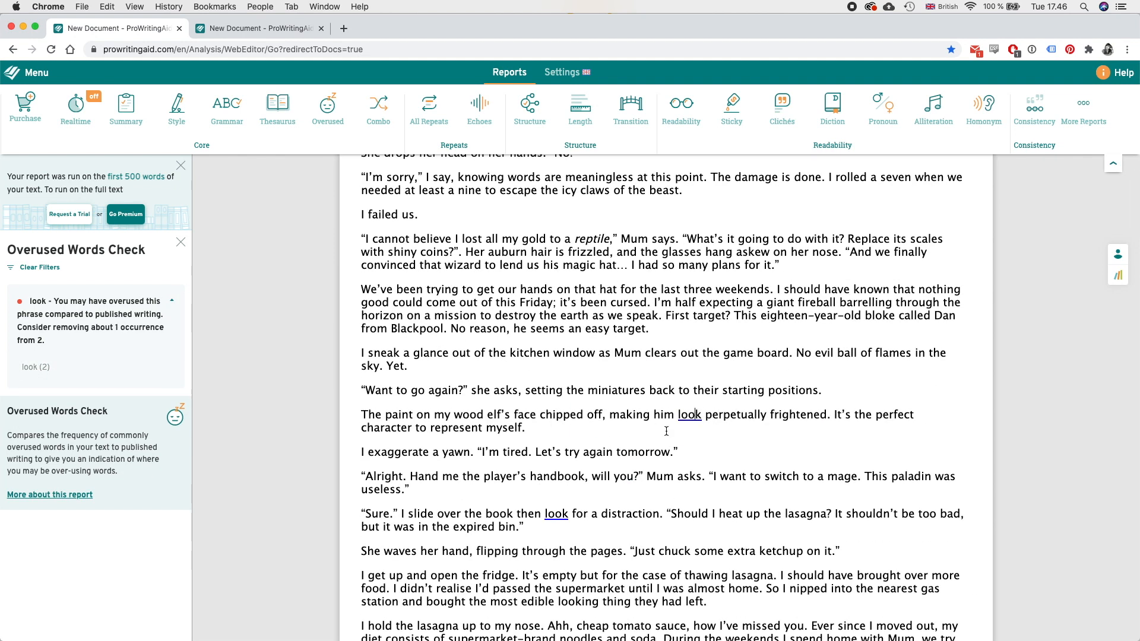
# - Replace the second 'look' with 'search' so it reads 'search for a distraction'
pyautogui.click(555, 512)
pyautogui.write('s')
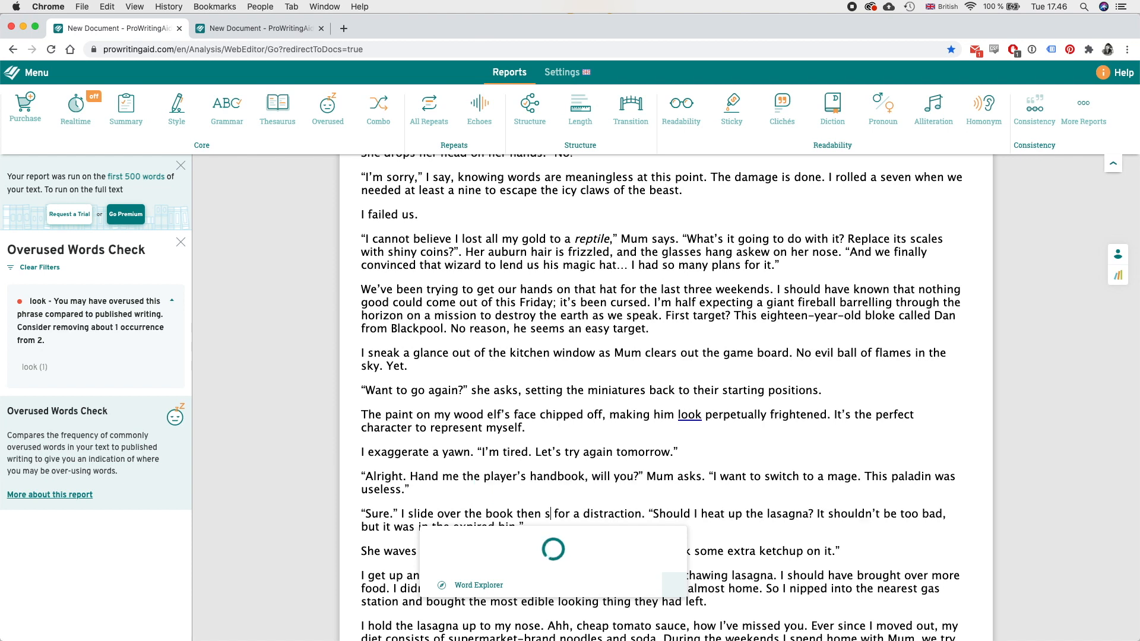
pyautogui.click(428, 105)
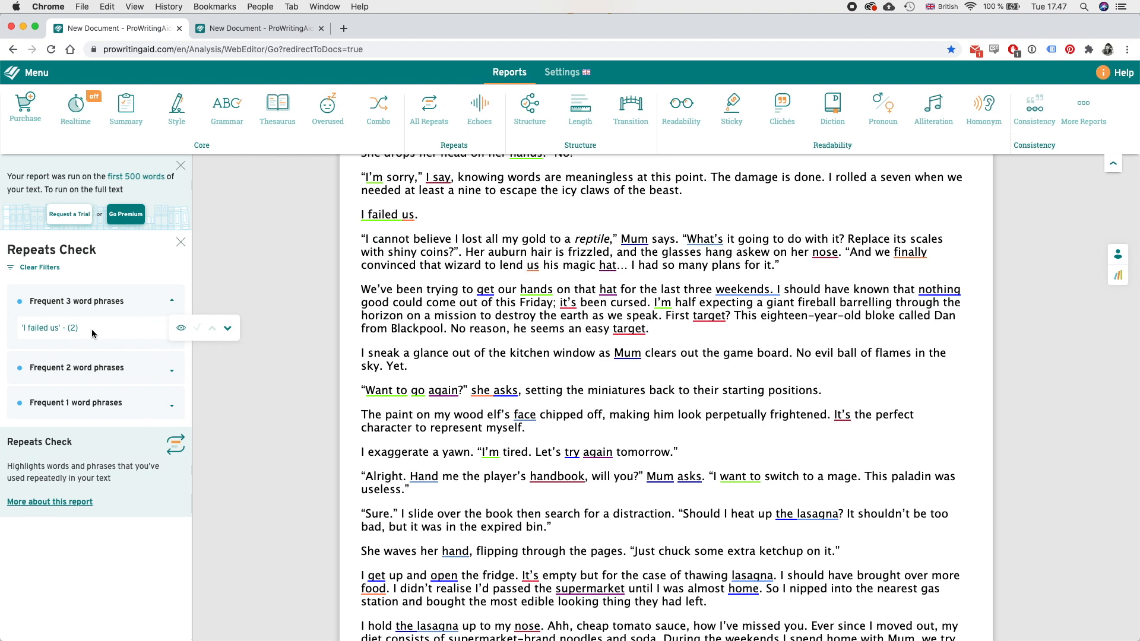
# - Expand the repeated two-word phrases and reword the mage line to 'I'm switching to a mage'
pyautogui.click(77, 367)
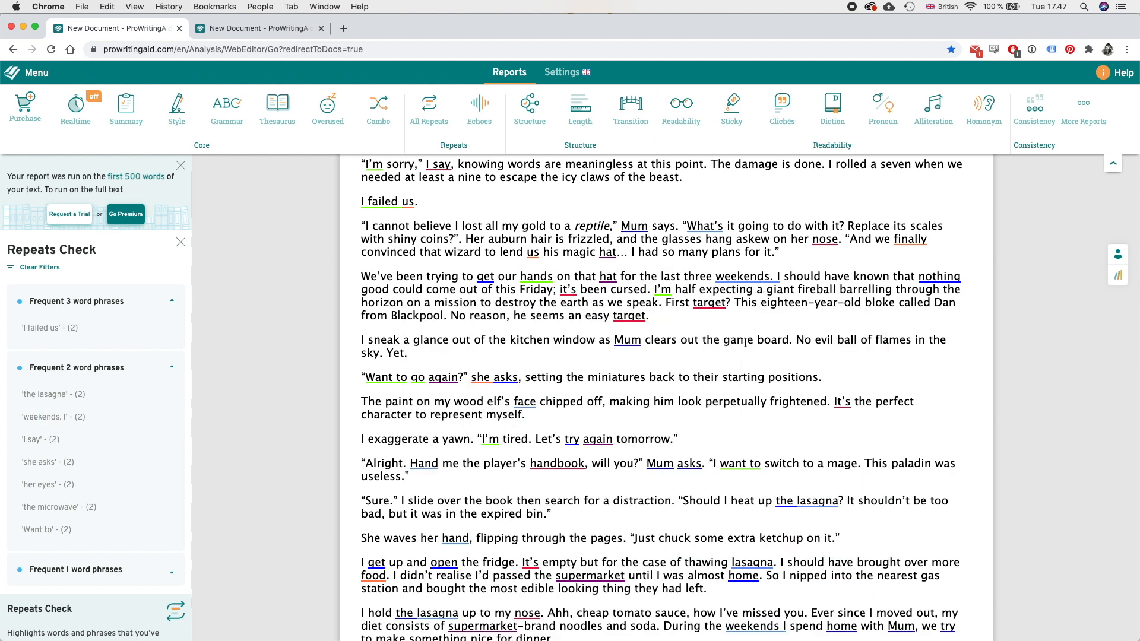
pyautogui.scroll(-3)
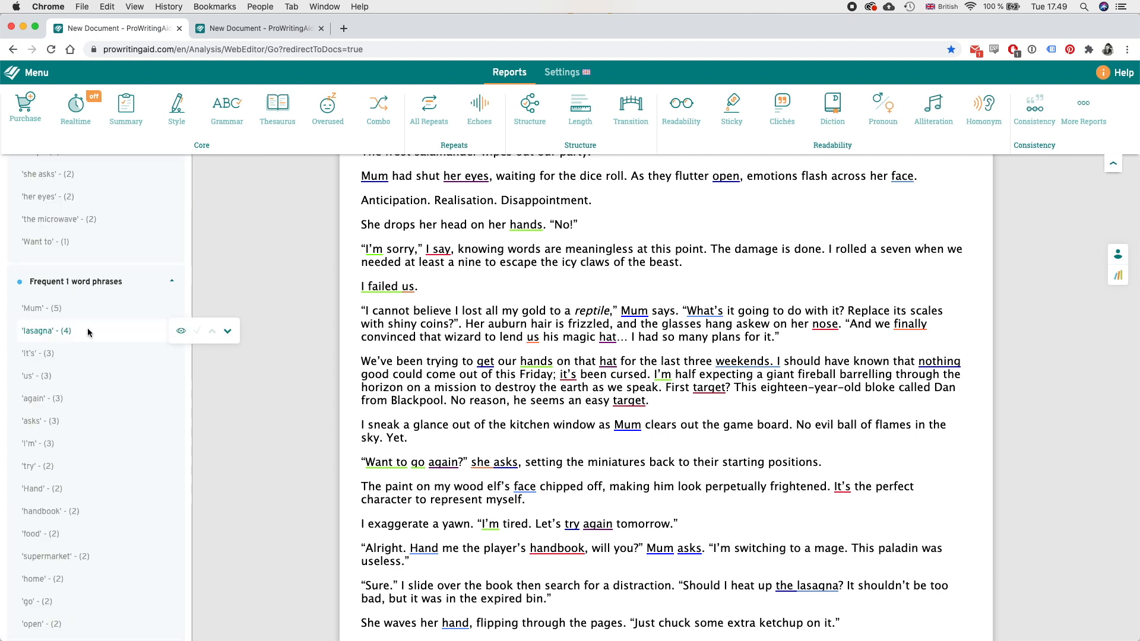
pyautogui.moveTo(228, 336)
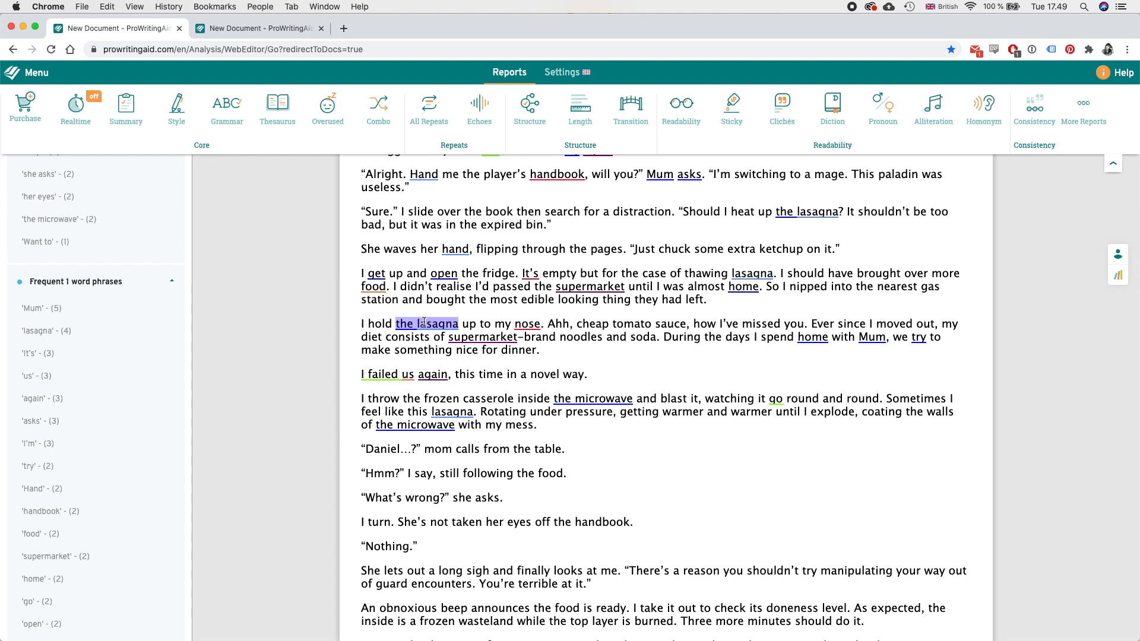
pyautogui.click(591, 399)
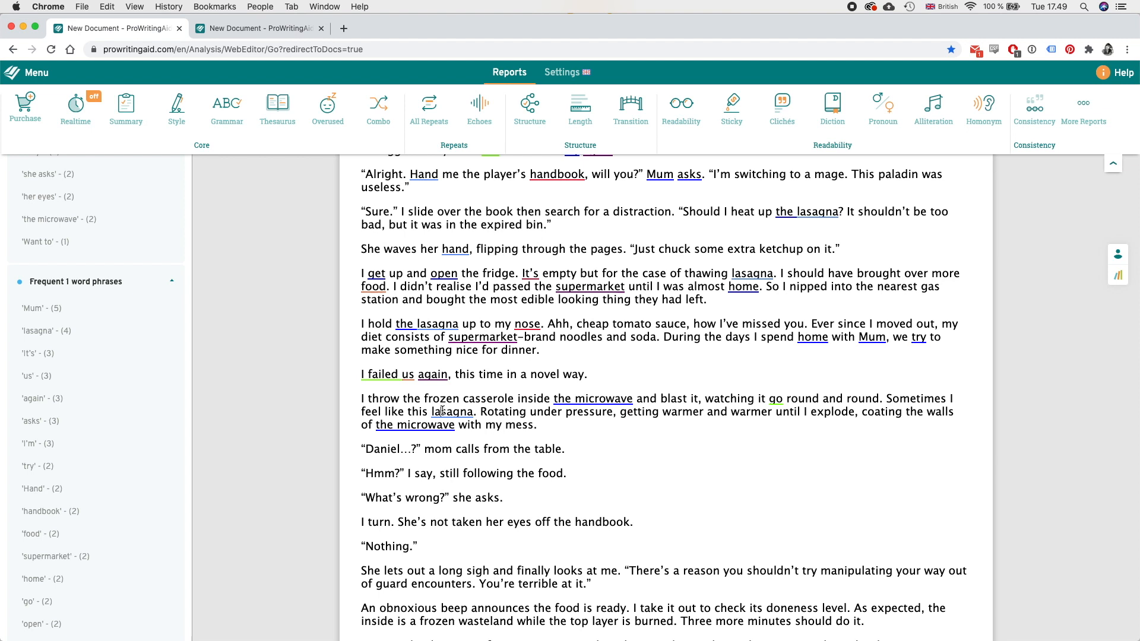
# - Replace 'the lasagna' with 'dinner' and 'caserole', check 'nose' alternatives, then move to Echoes
pyautogui.doubleClick(804, 212)
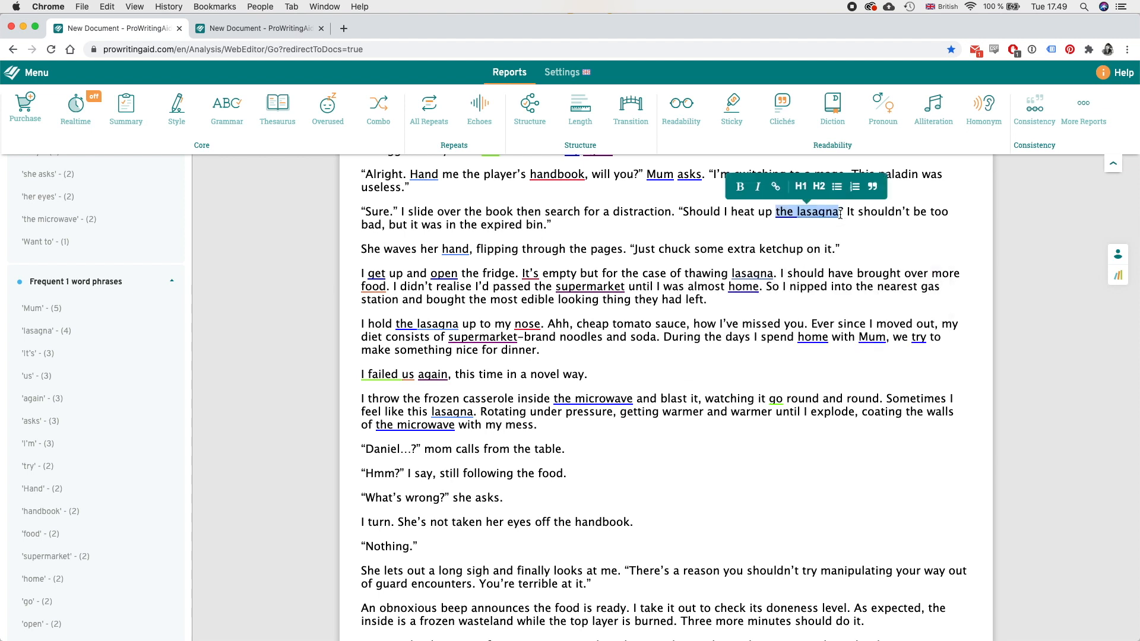
pyautogui.press('Delete')
pyautogui.write('dinner')
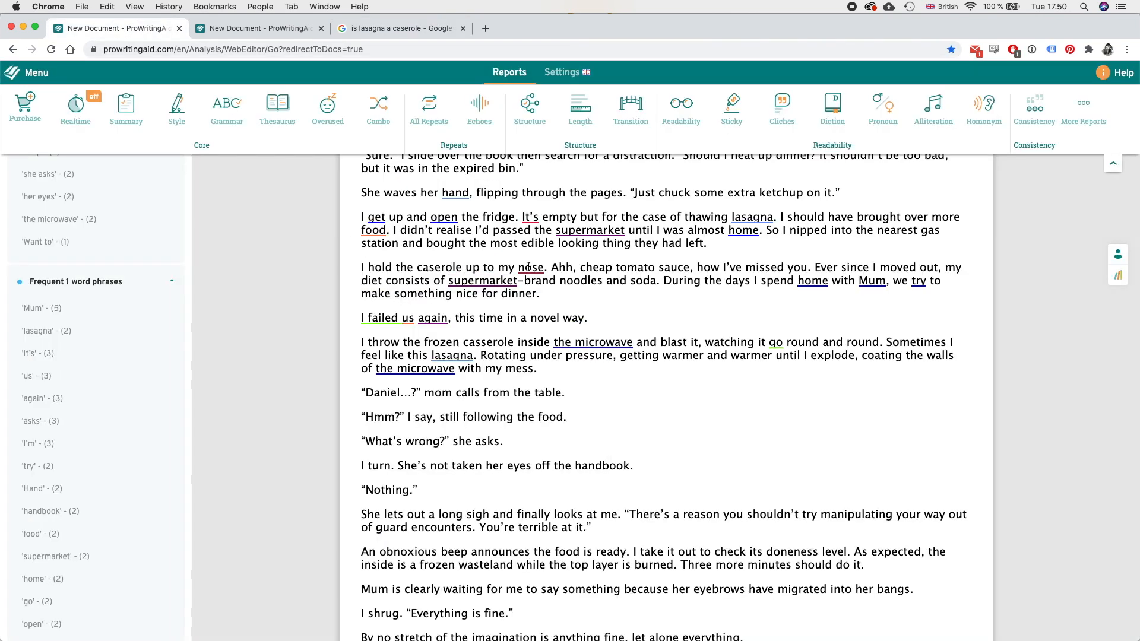
pyautogui.click(531, 267)
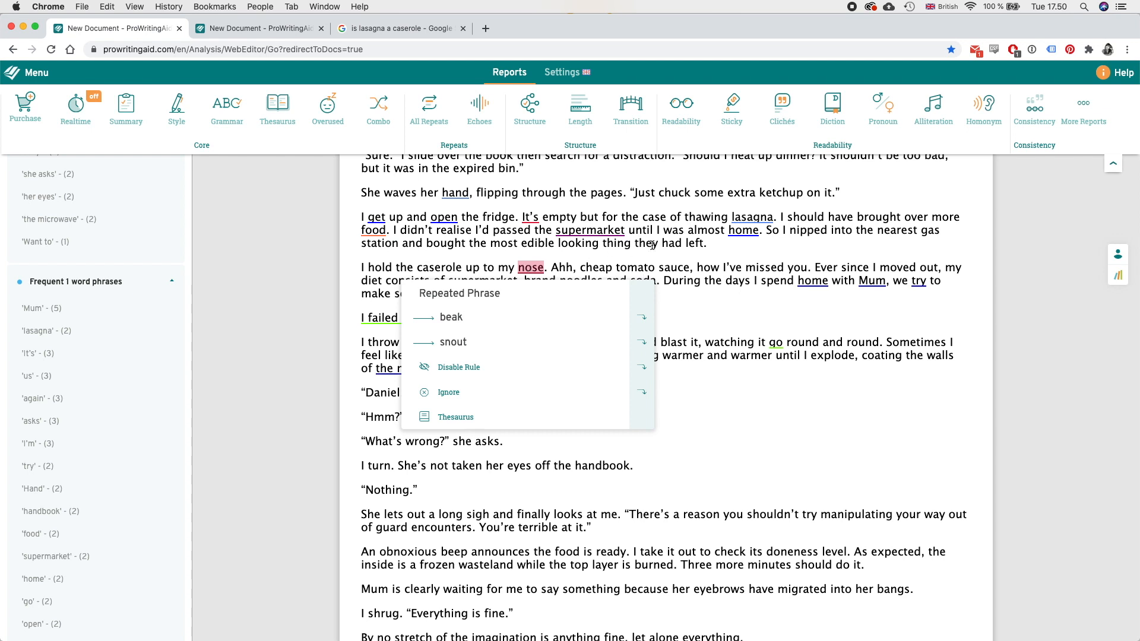
pyautogui.click(478, 106)
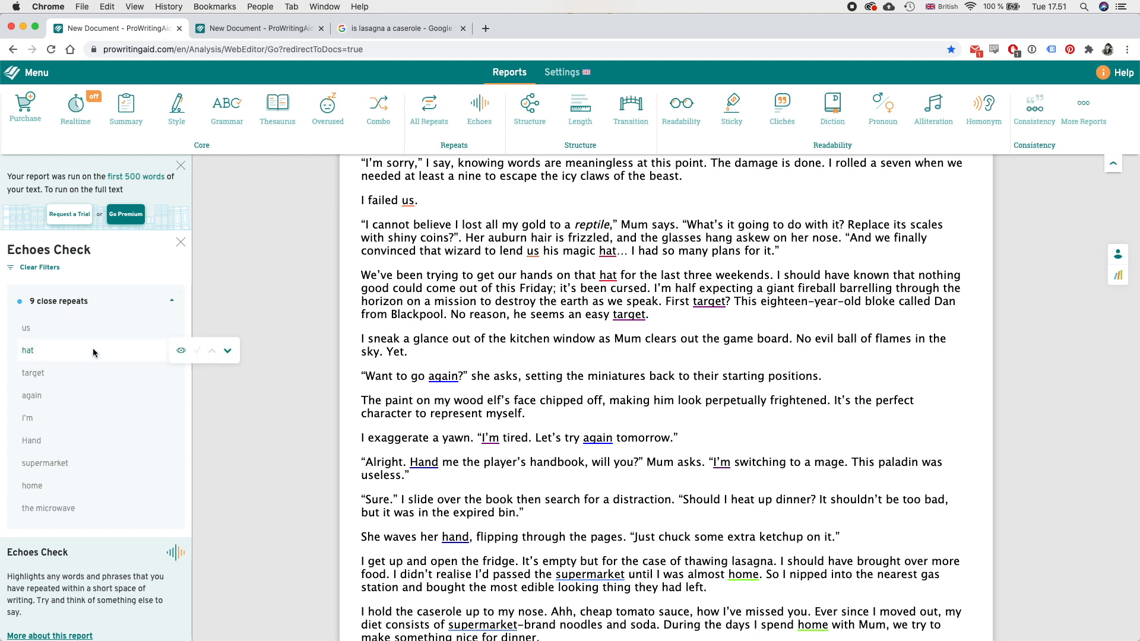
pyautogui.moveTo(453, 256)
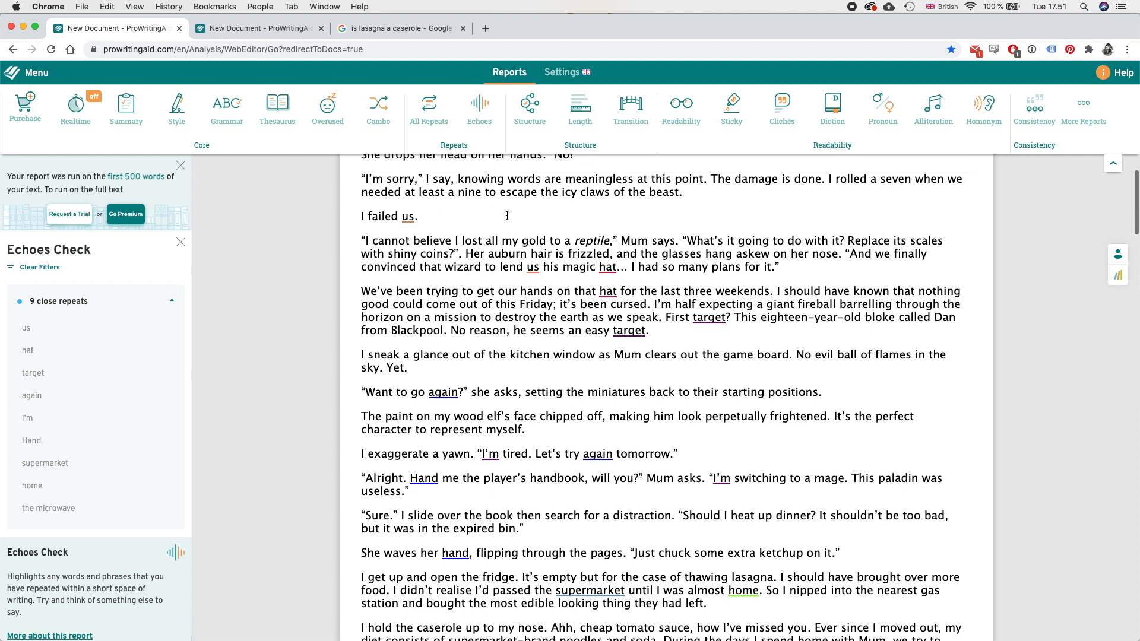
# - Reword echoes to 'I failed the party' and 'enchanted item' using 'item' and 'special'
pyautogui.doubleClick(407, 226)
pyautogui.write('the party')
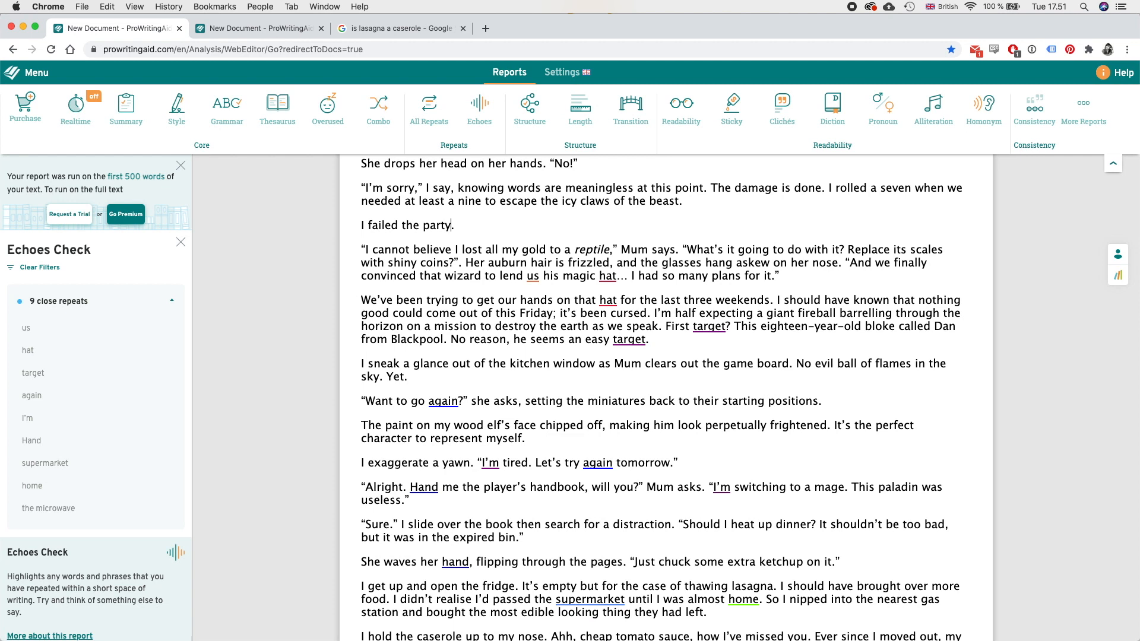
pyautogui.click(606, 299)
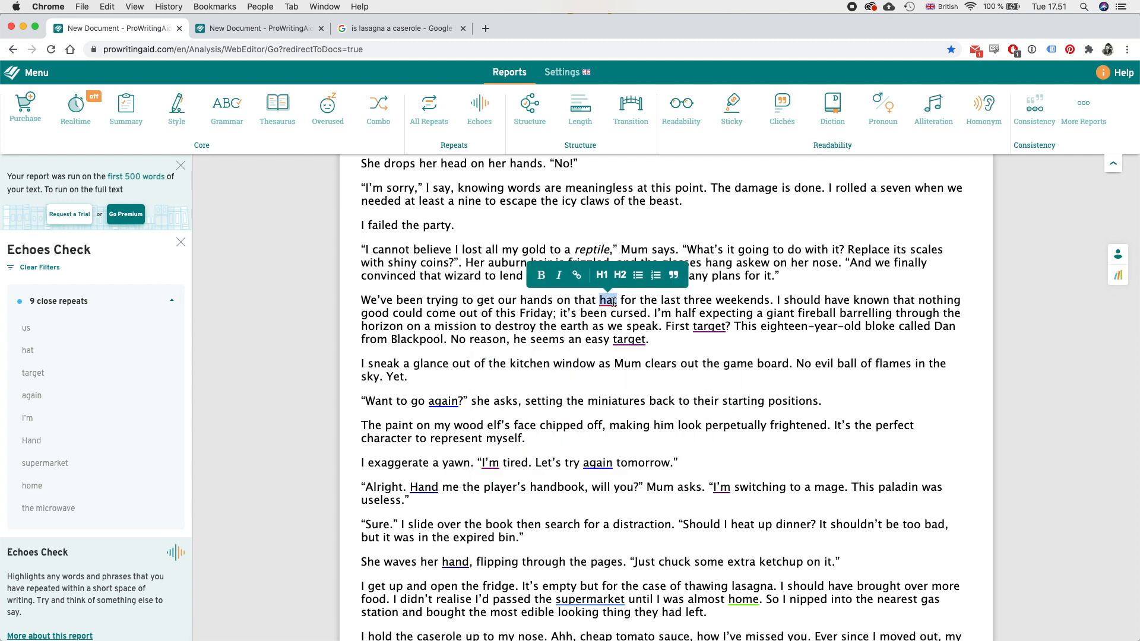
pyautogui.write('item')
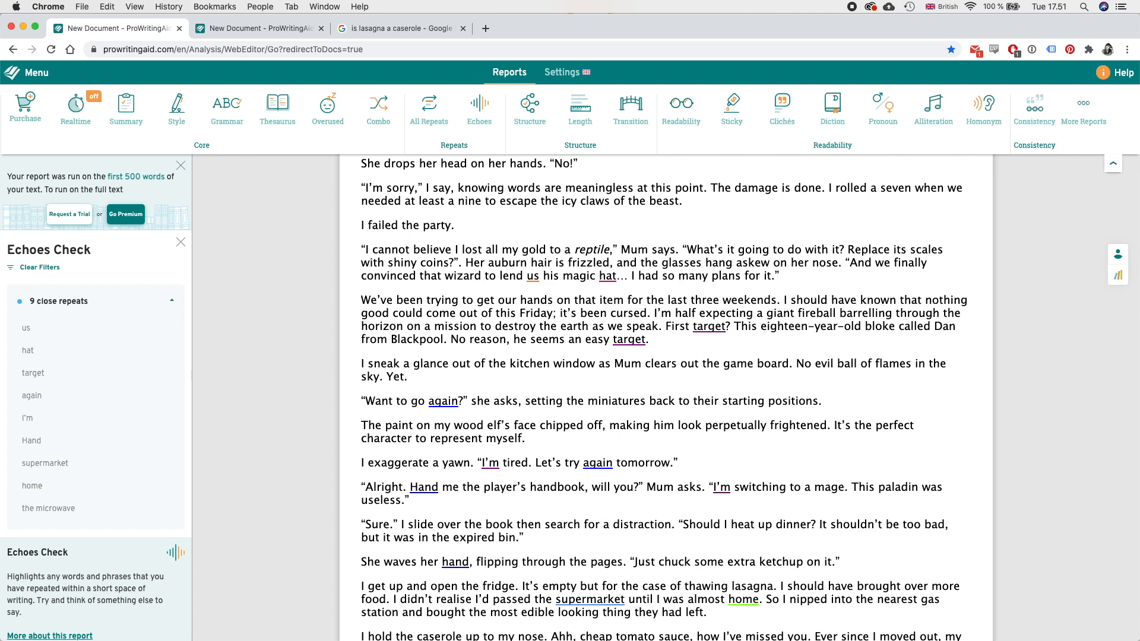
pyautogui.write('special')
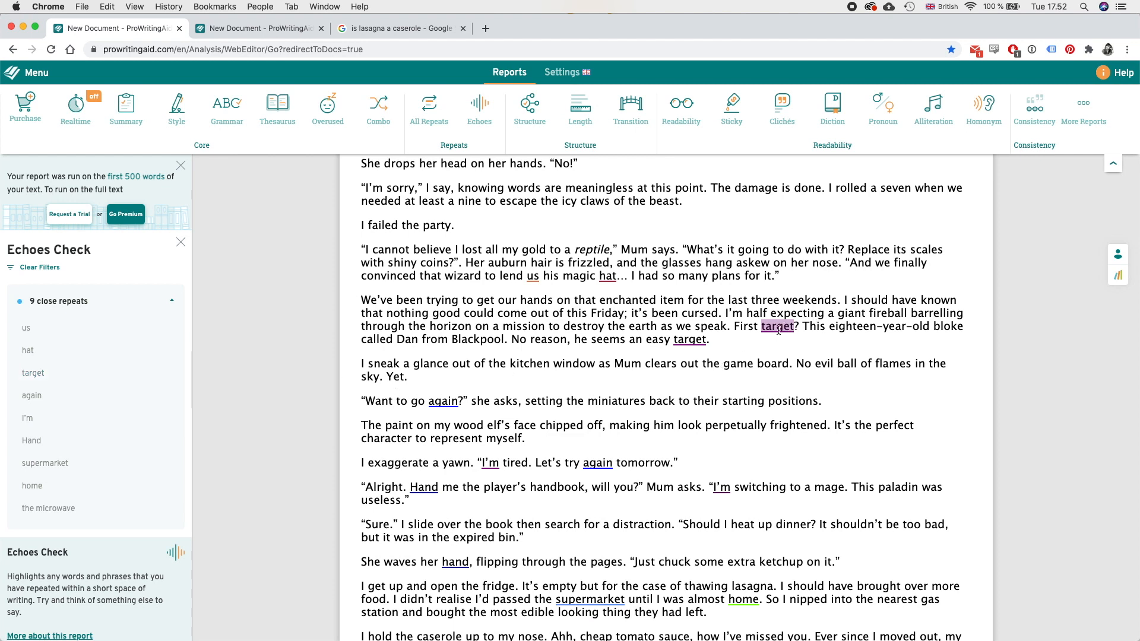
# - Remove the echoed 'target', 'again' and 'hand' so lines read 'Let's try tomorrow' and 'flippes through the pages'
pyautogui.doubleClick(689, 339)
pyautogui.write('ki')
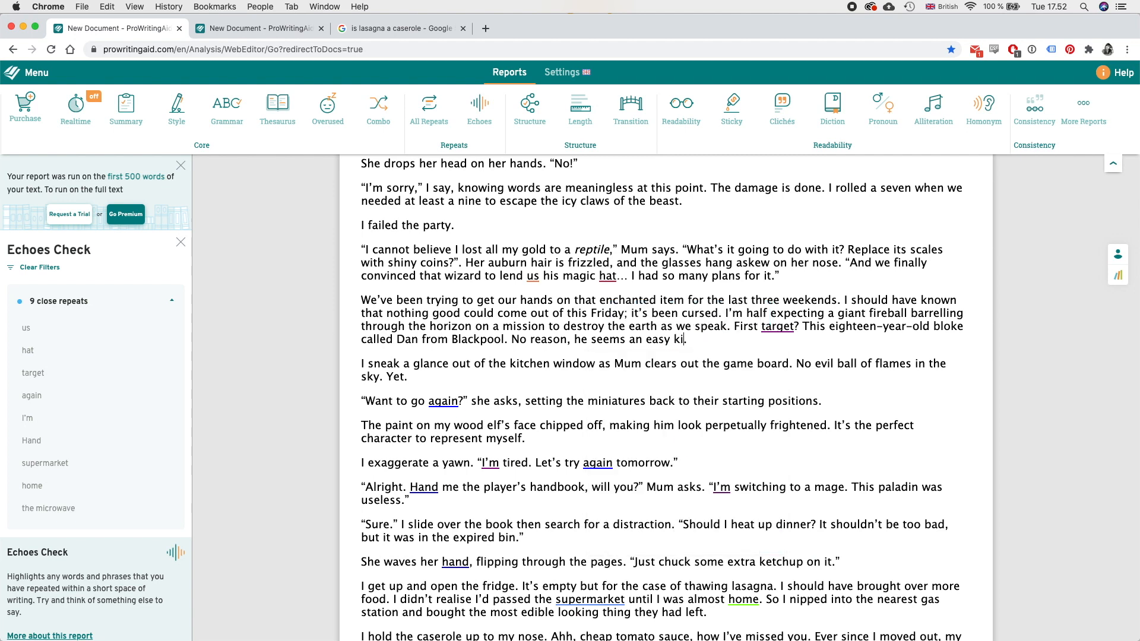
pyautogui.doubleClick(443, 400)
pyautogui.write('es')
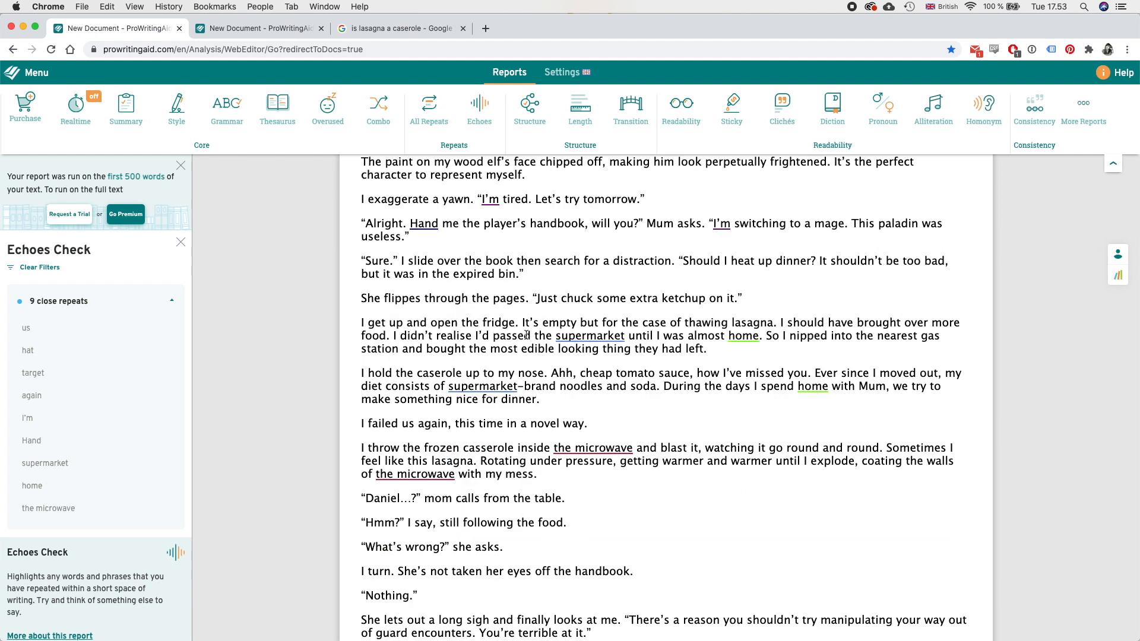
# - Swap the repeated 'supermarket' for 'grocery store' brand noodles
pyautogui.click(590, 334)
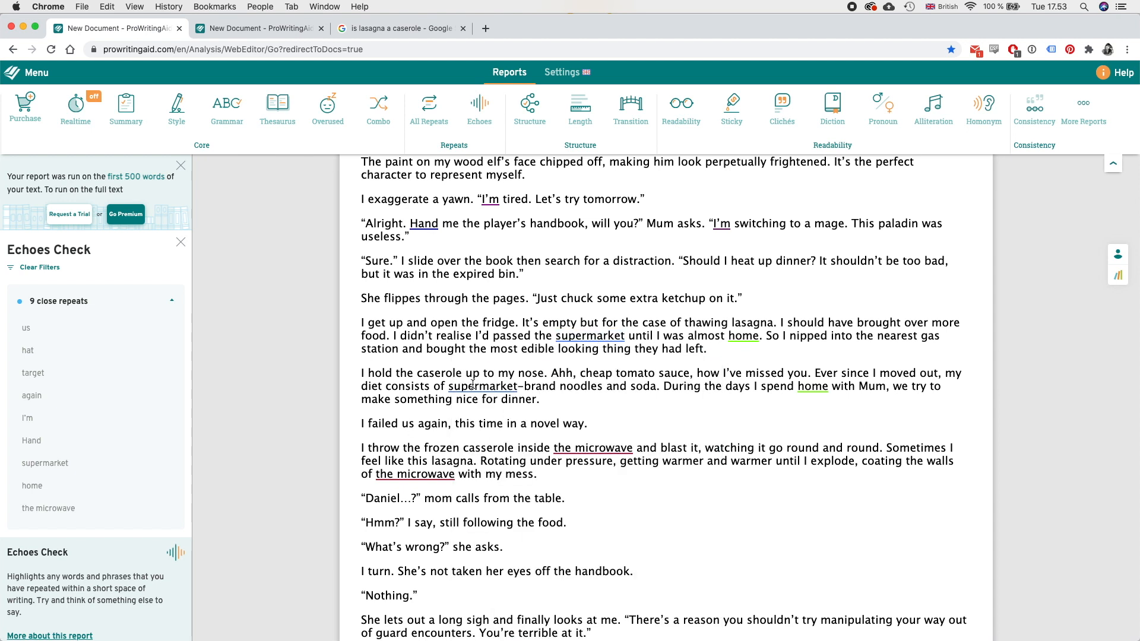
pyautogui.click(482, 386)
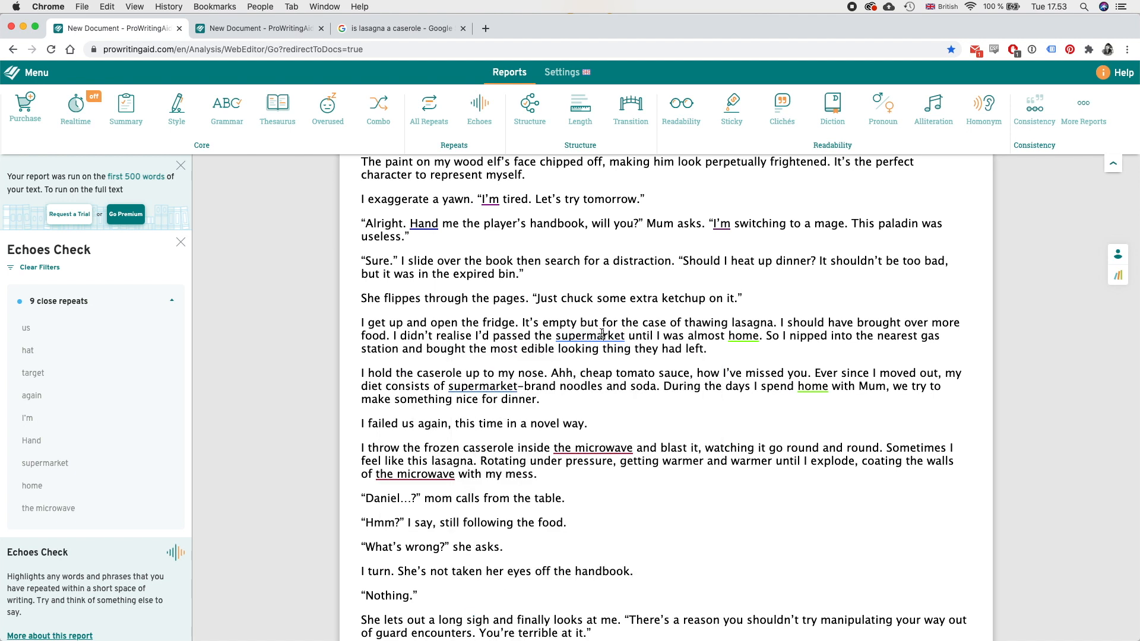
pyautogui.click(589, 335)
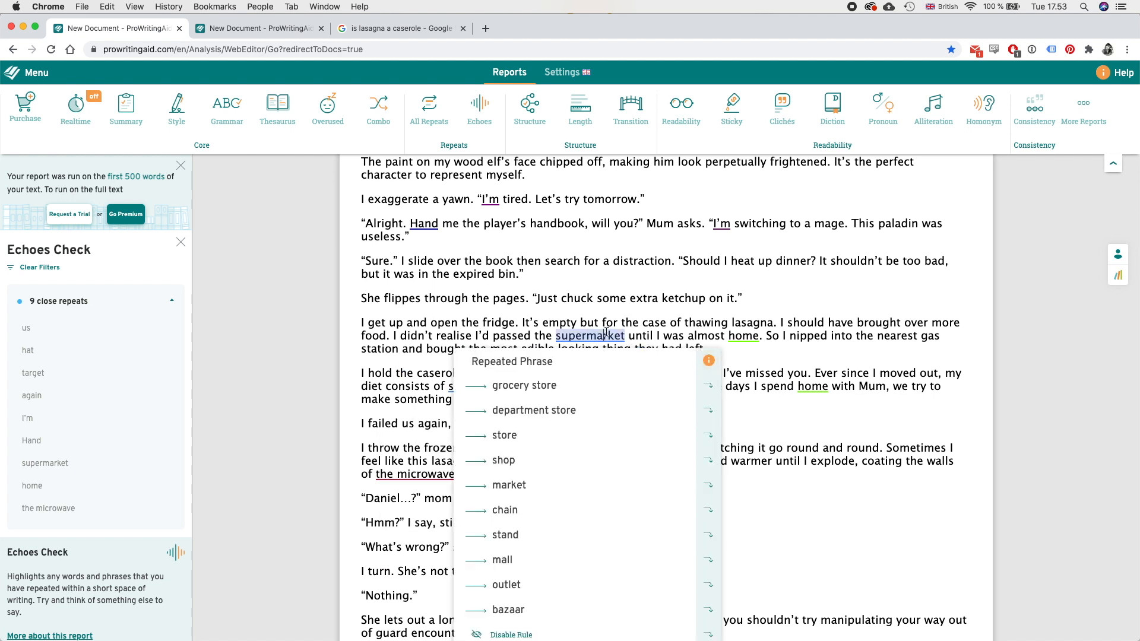
pyautogui.click(522, 385)
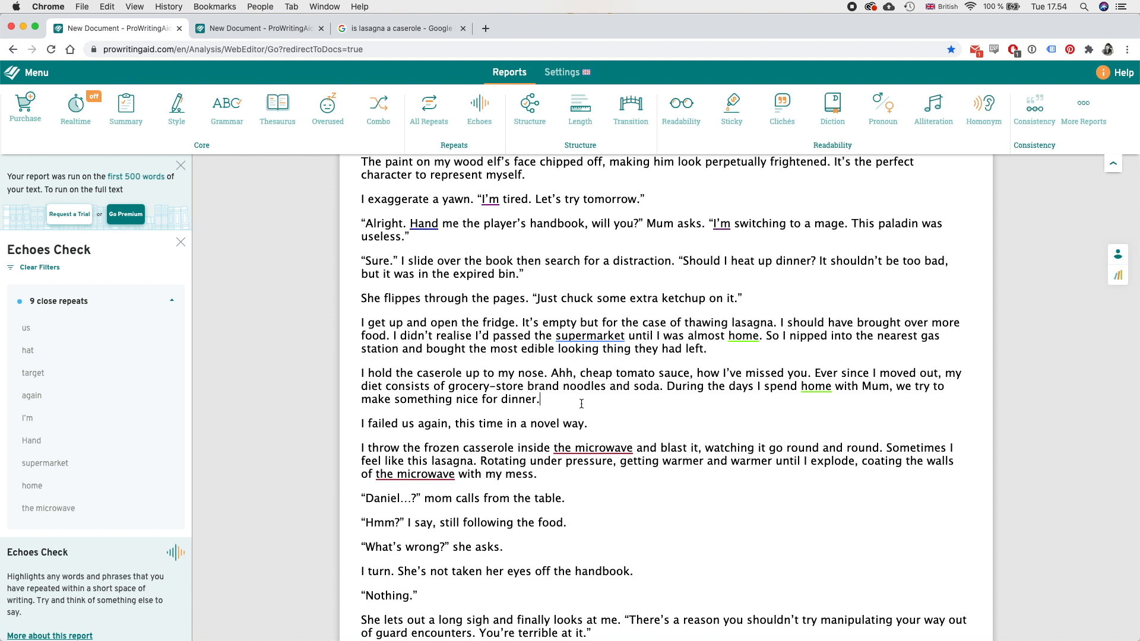
pyautogui.moveTo(555, 448)
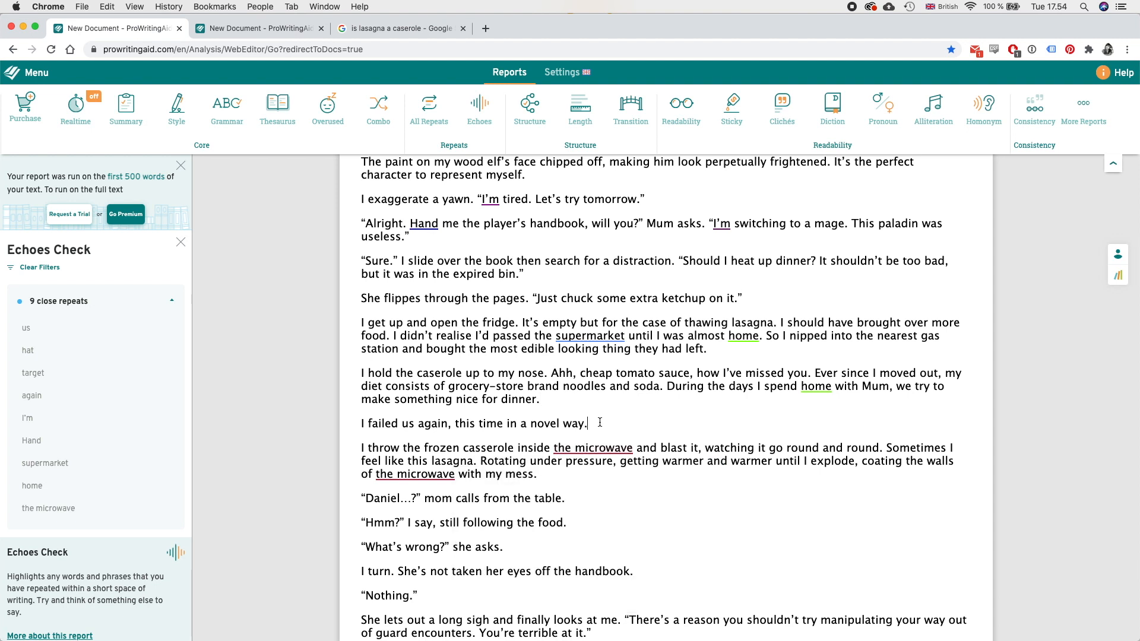
# - Change 'the microwave' to 'the oven' and drop the echoed 'home' after 'spend'
pyautogui.doubleClick(432, 474)
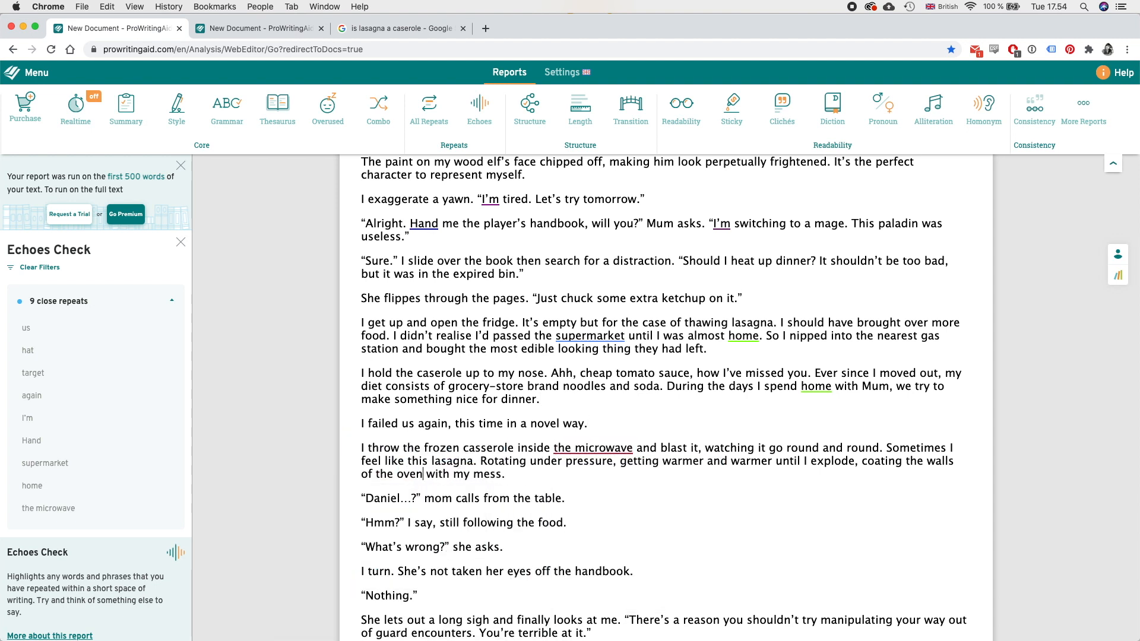
pyautogui.click(522, 473)
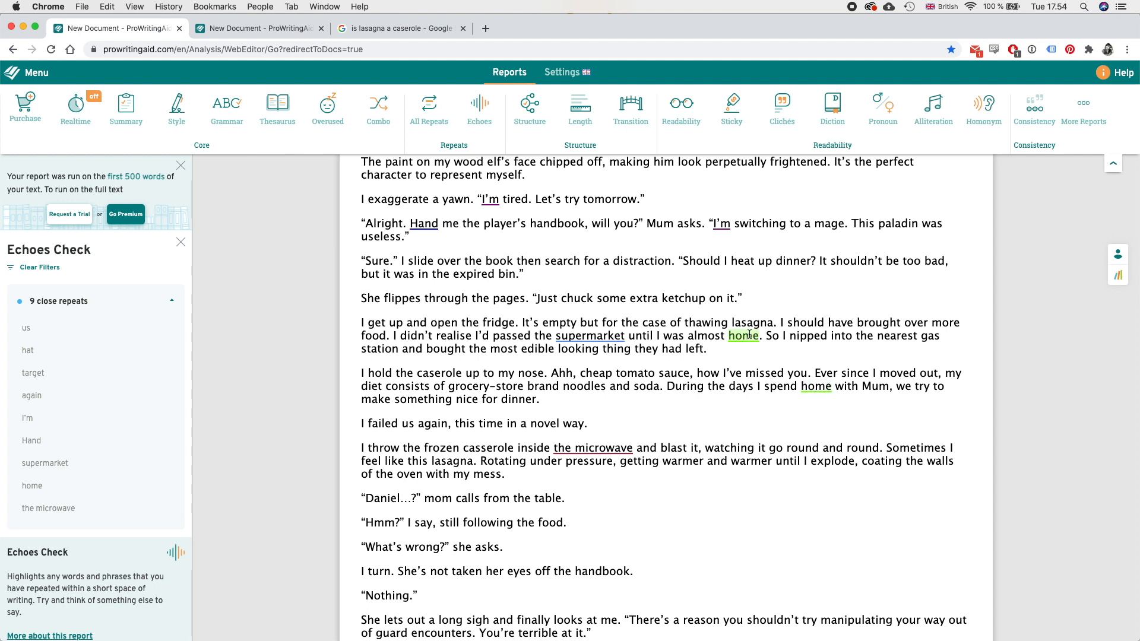
pyautogui.doubleClick(815, 385)
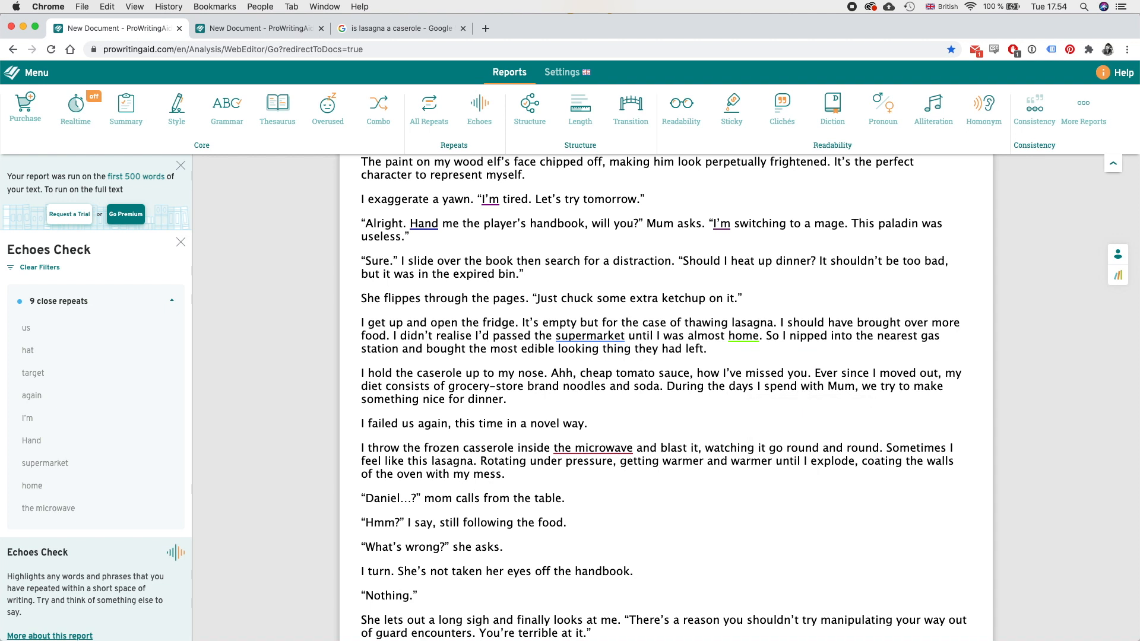
pyautogui.click(529, 109)
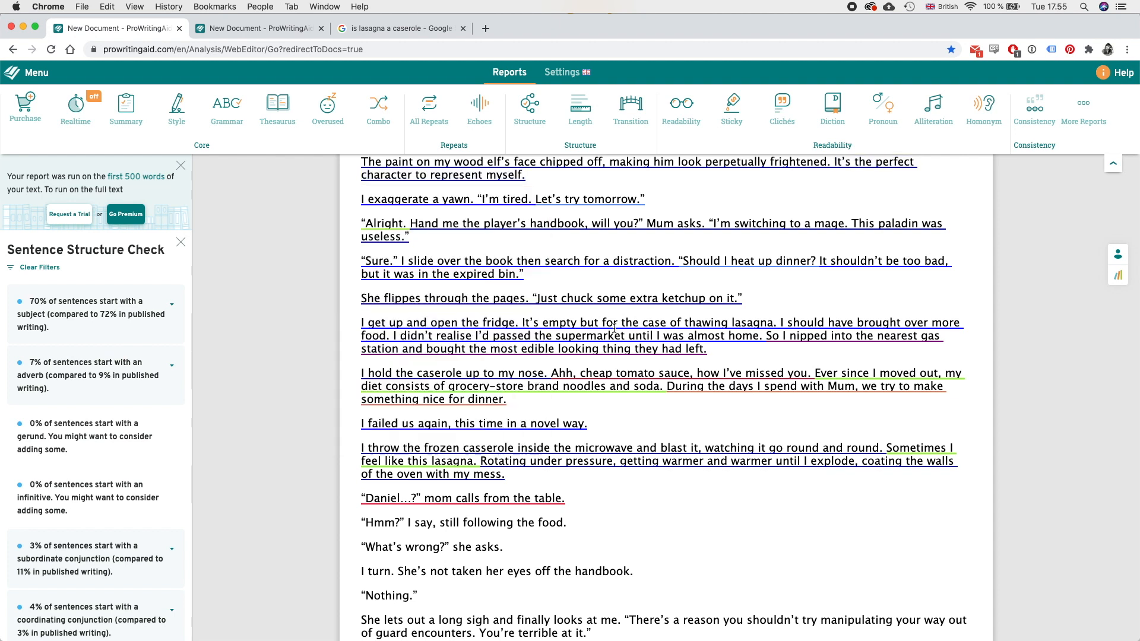
# - Review the Sentence Structure highlights through the chapter and move to the Transitions report
pyautogui.click(439, 322)
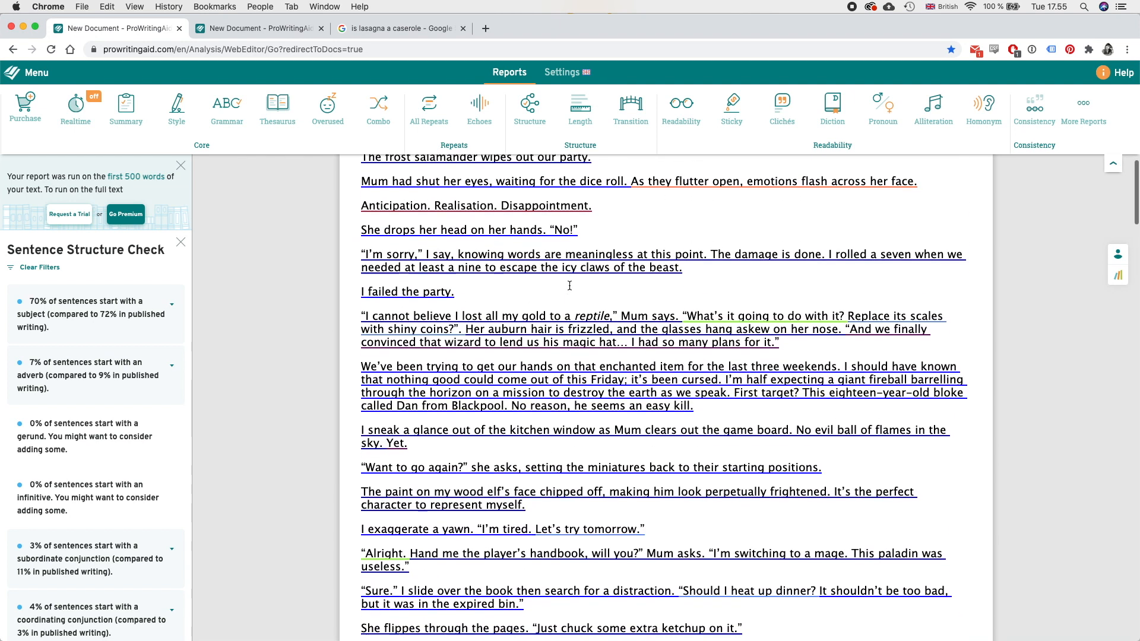
pyautogui.scroll(-3)
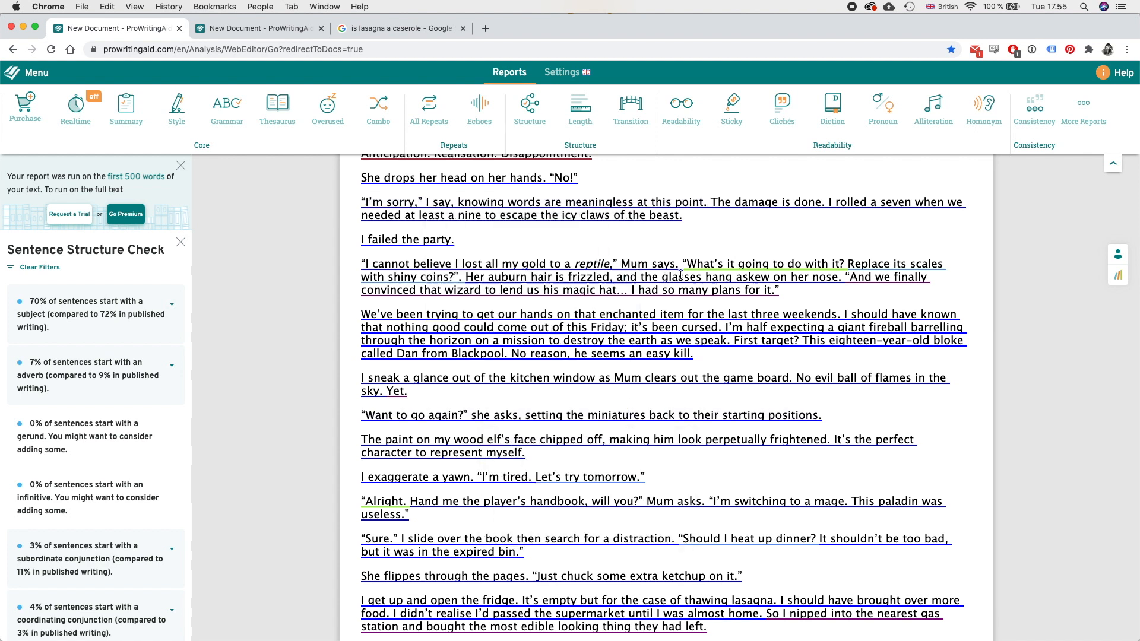
pyautogui.click(630, 109)
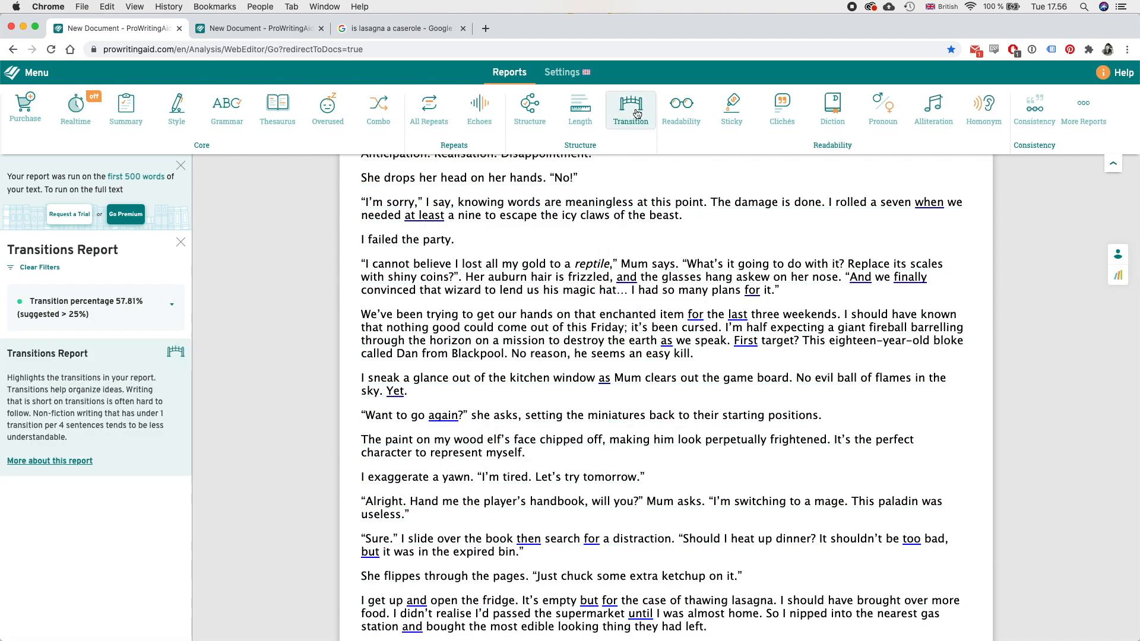
pyautogui.moveTo(630, 110)
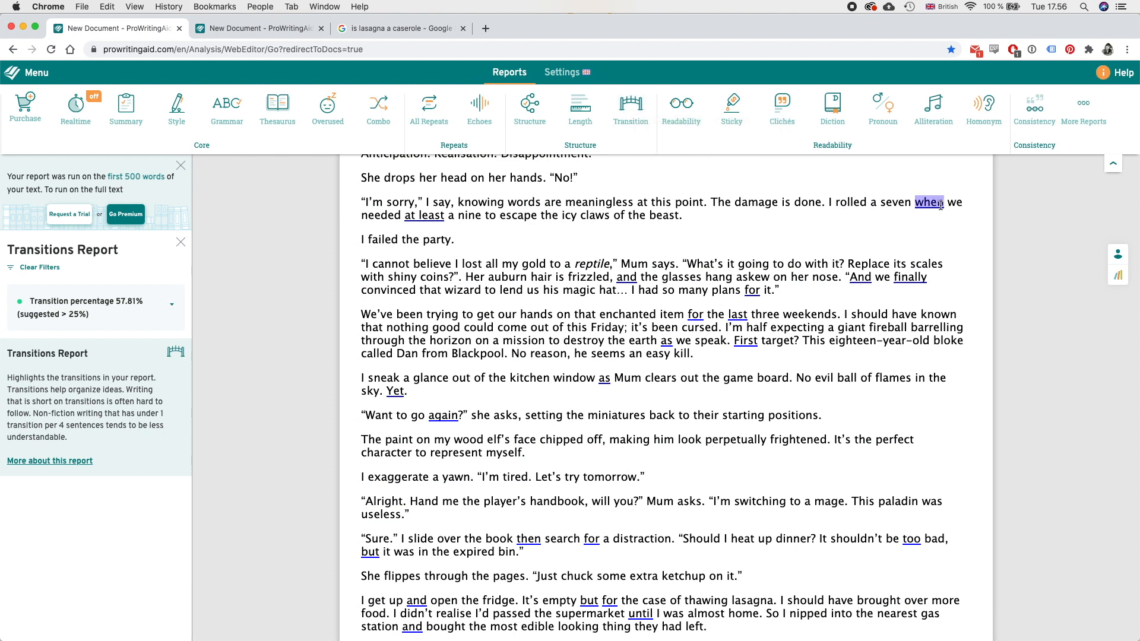
# - Cut 'at least', the leading 'And' and 'for', and change 'and open' to 'to open'
pyautogui.click(829, 233)
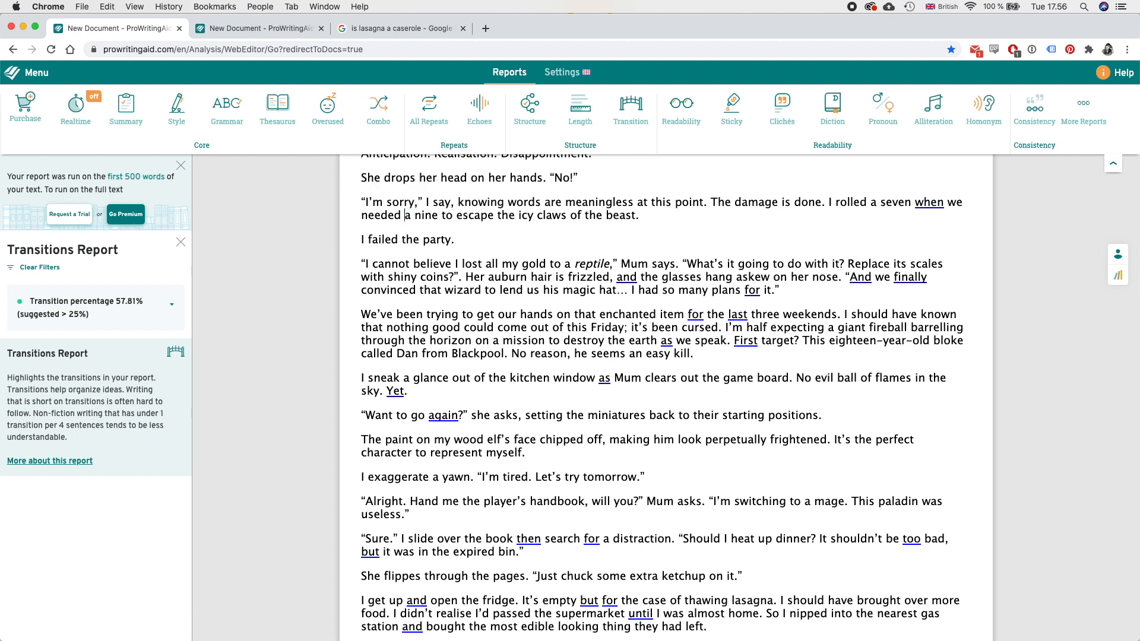
pyautogui.scroll(-3)
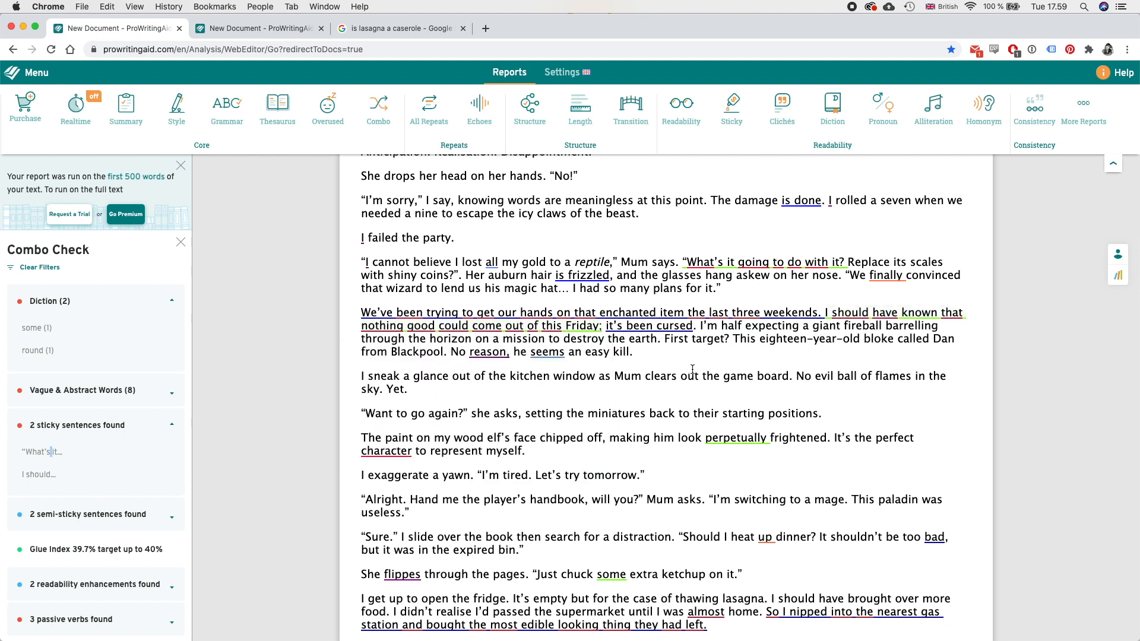
# - Reword sticky sentences to 'known nothing good' and 'We've tried getting our hands on'
pyautogui.click(893, 312)
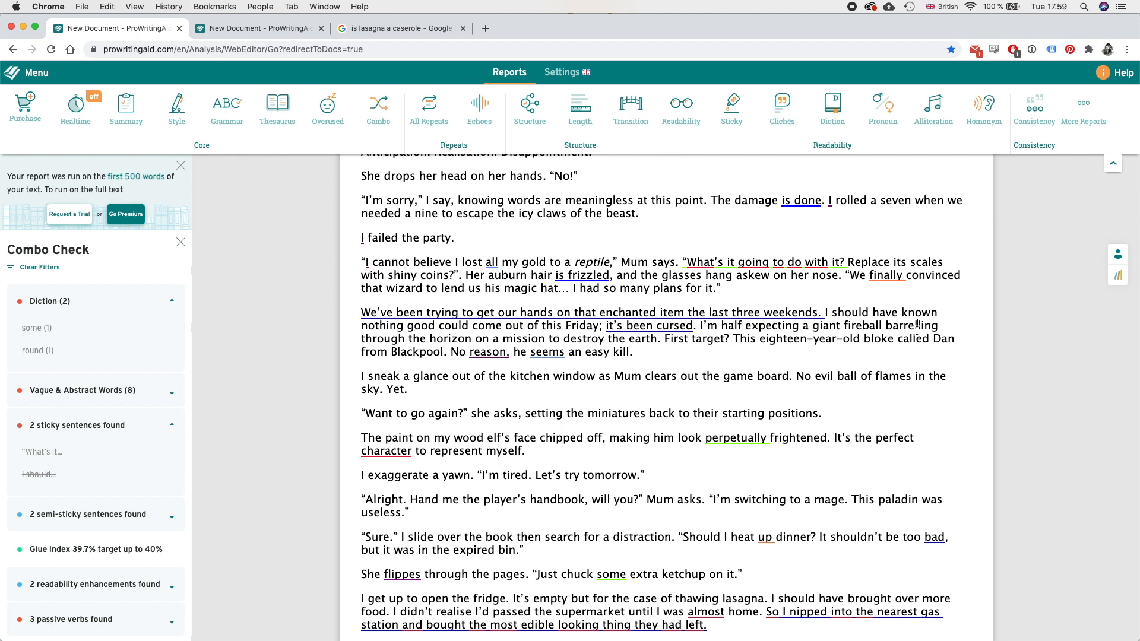
pyautogui.doubleClick(454, 326)
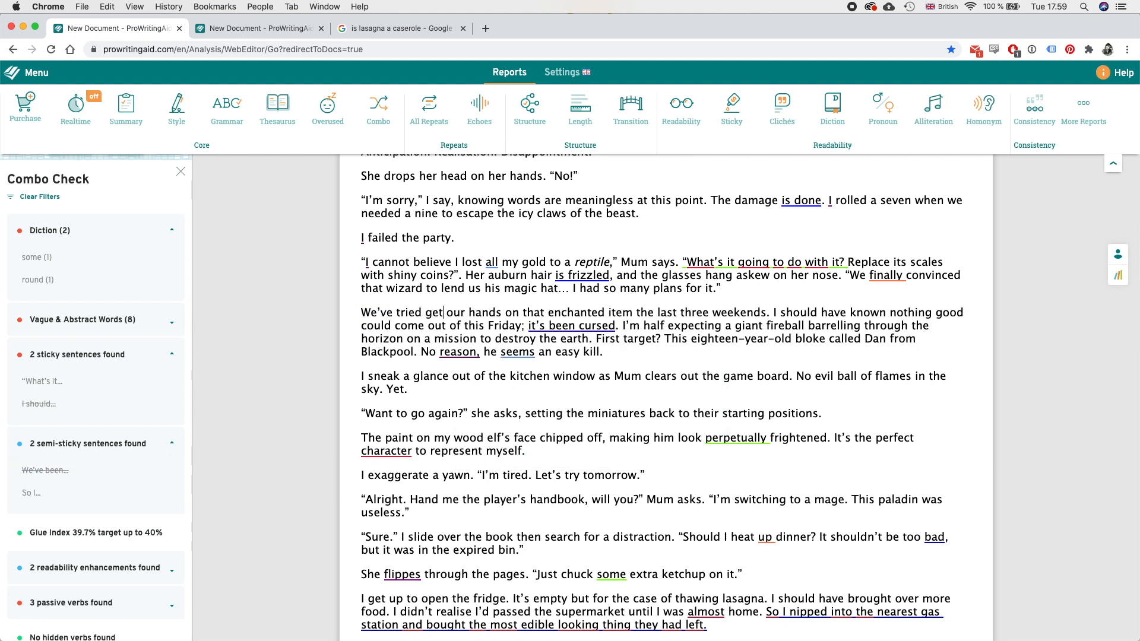
pyautogui.click(782, 109)
pyautogui.write('ting')
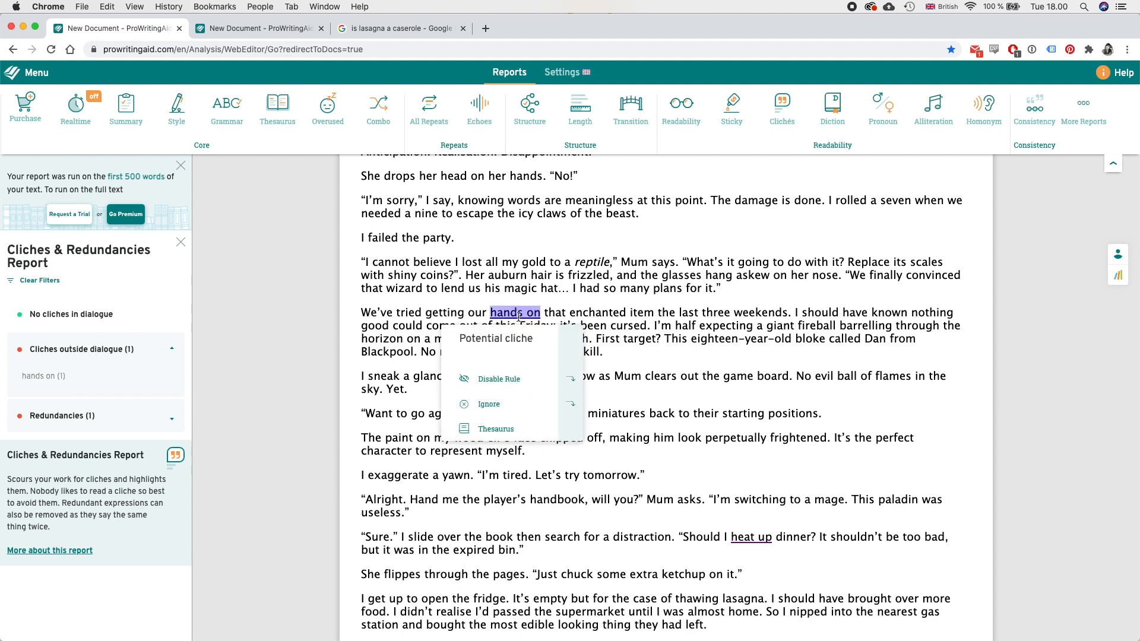
# - Ignore the 'hands on' cliché flag and the 'heat up' redundancy in 'Should I heat up dinner?'
pyautogui.click(488, 404)
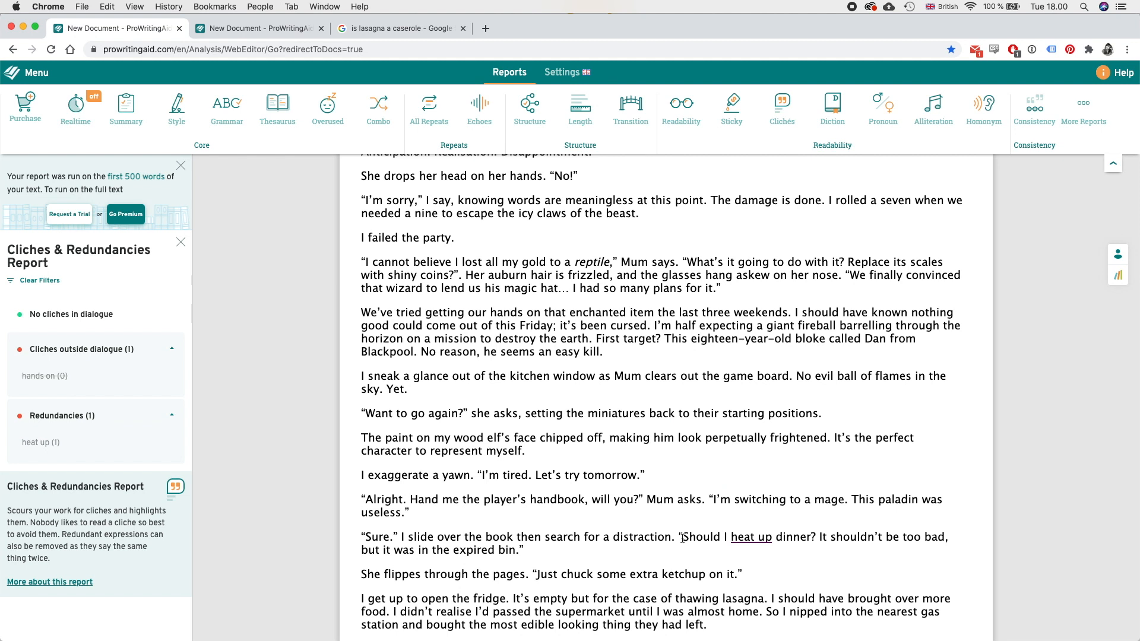
pyautogui.moveTo(683, 537); pyautogui.dragTo(817, 536)
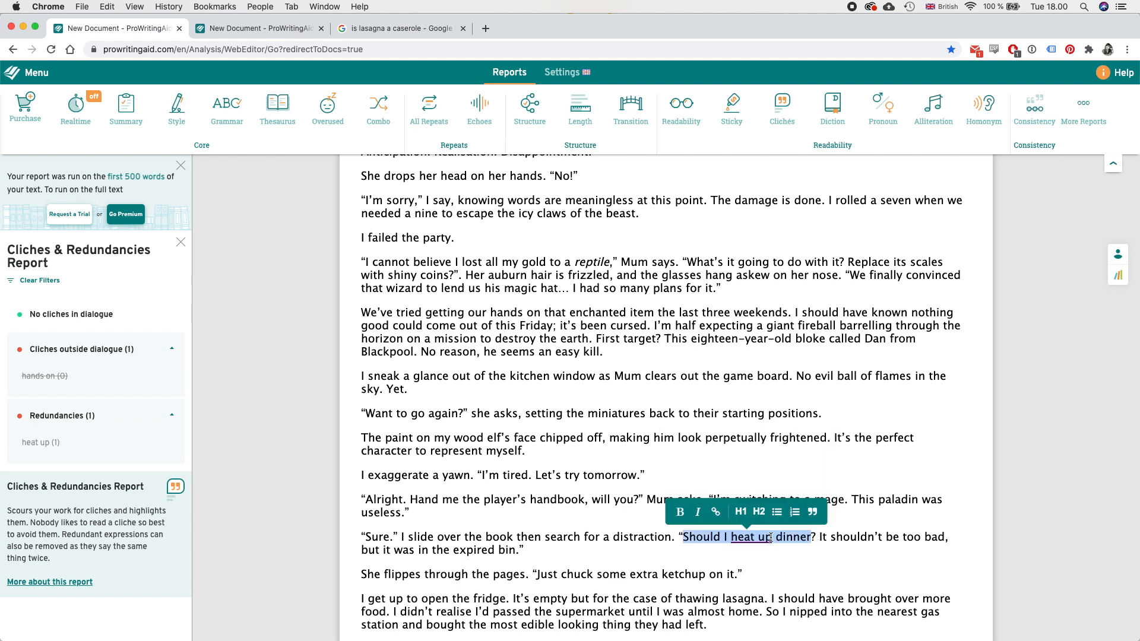
pyautogui.click(749, 536)
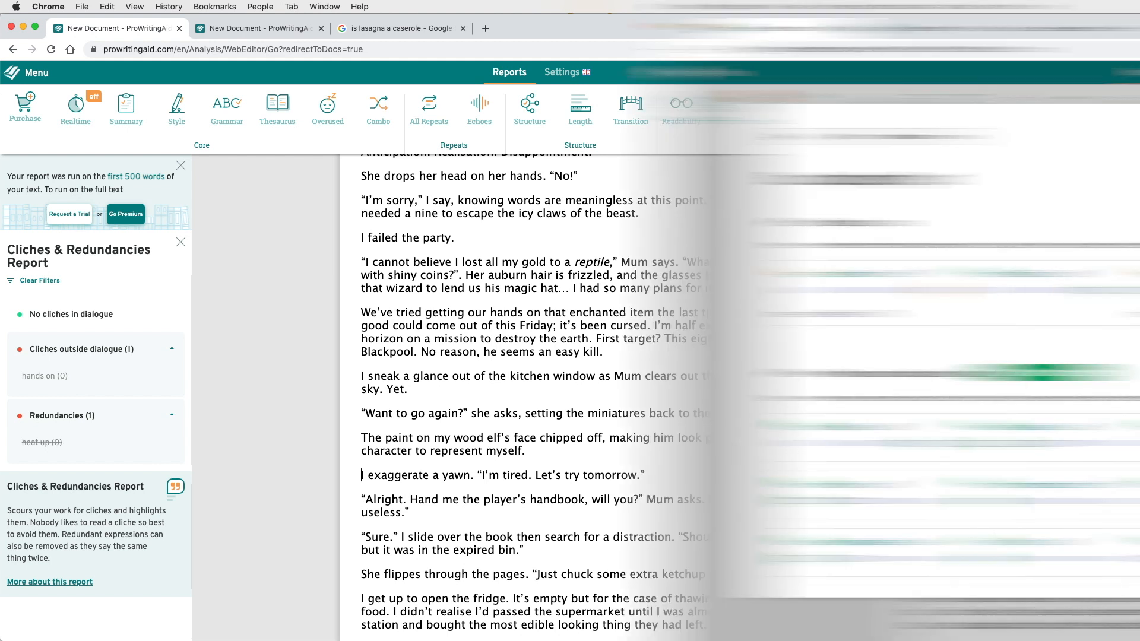
# - View the Summary Report showing grammar 97%, style 88%, spelling 88% and 70% of goals
pyautogui.click(126, 109)
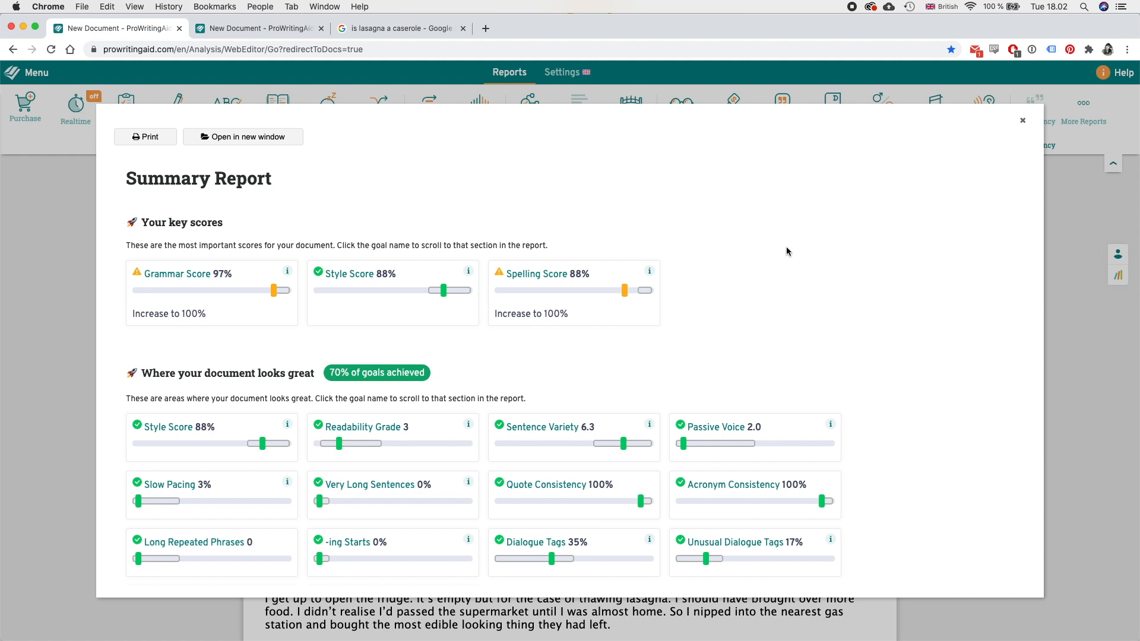
pyautogui.moveTo(214, 283)
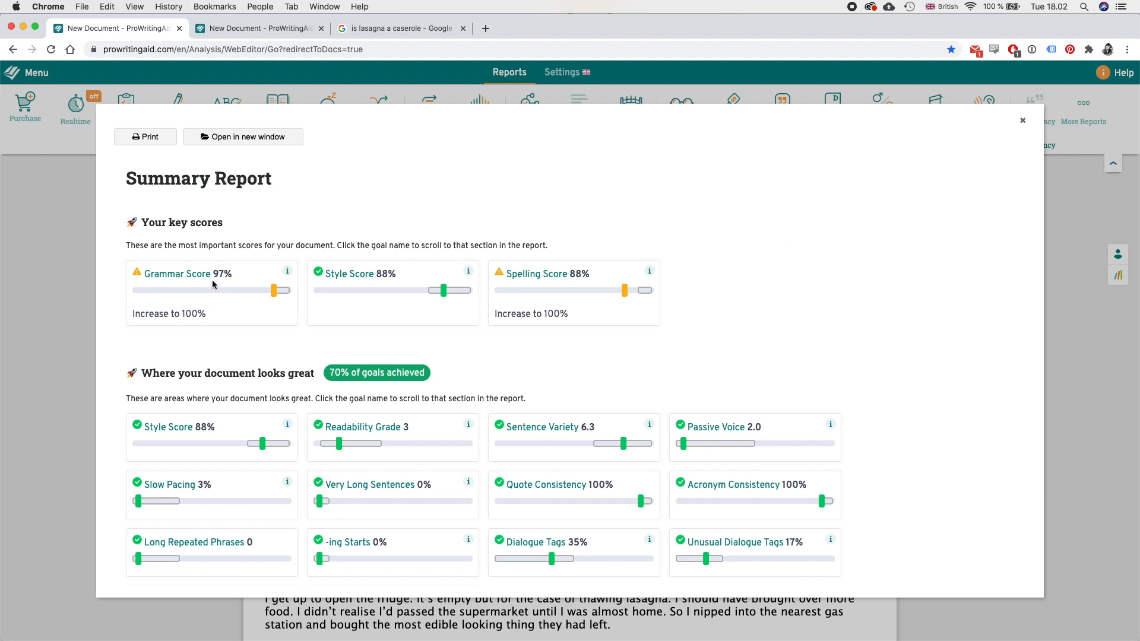
pyautogui.moveTo(597, 282)
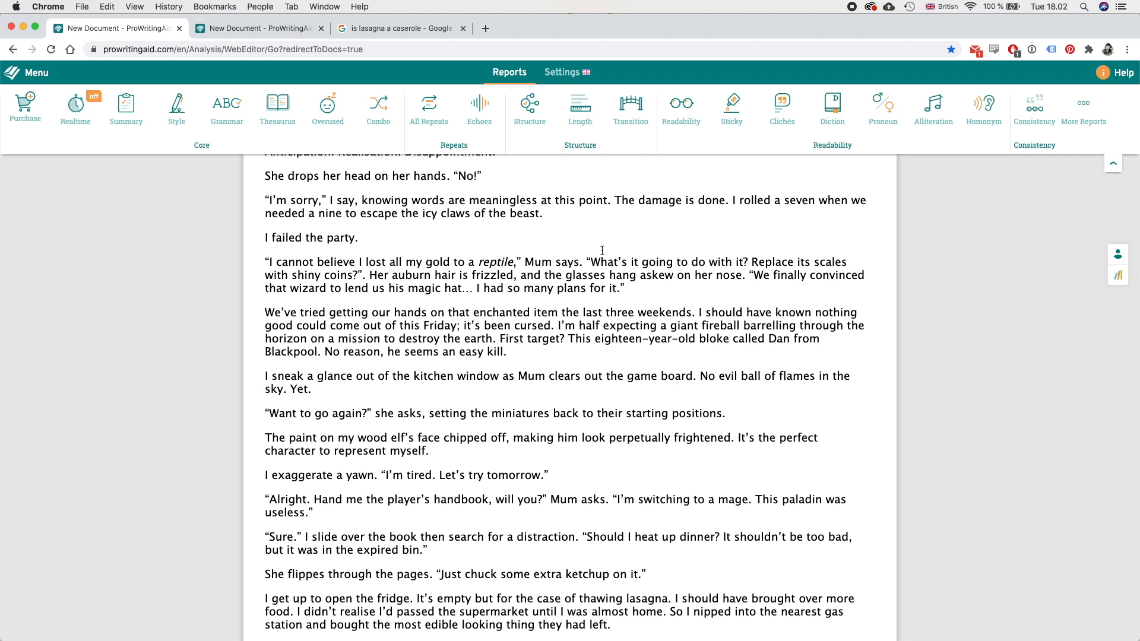
pyautogui.moveTo(634, 290)
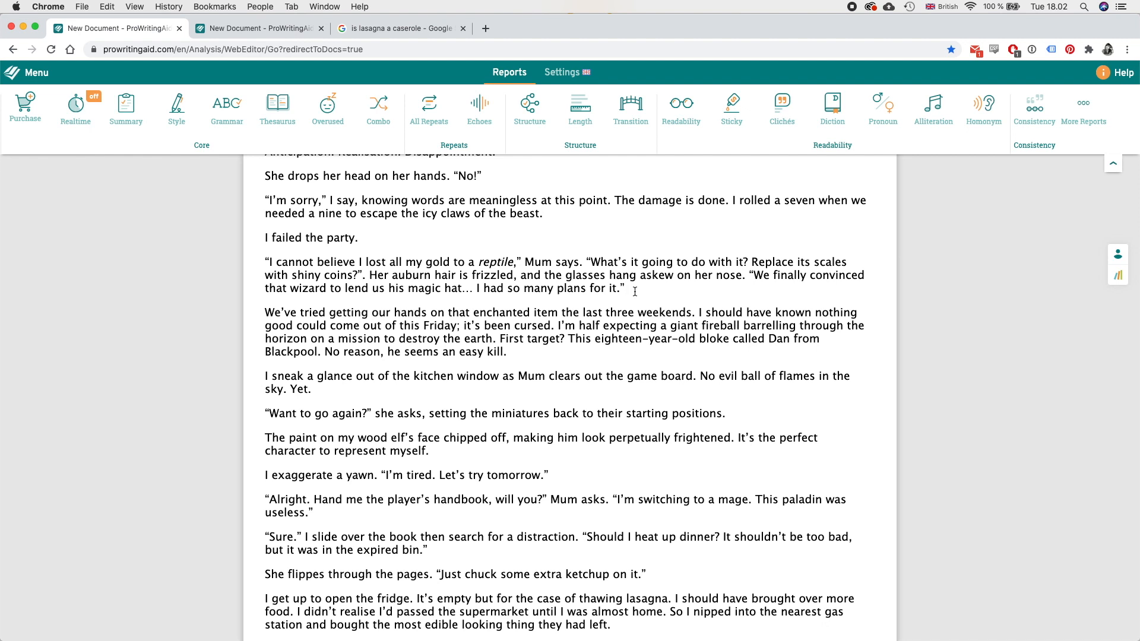
pyautogui.moveTo(655, 286)
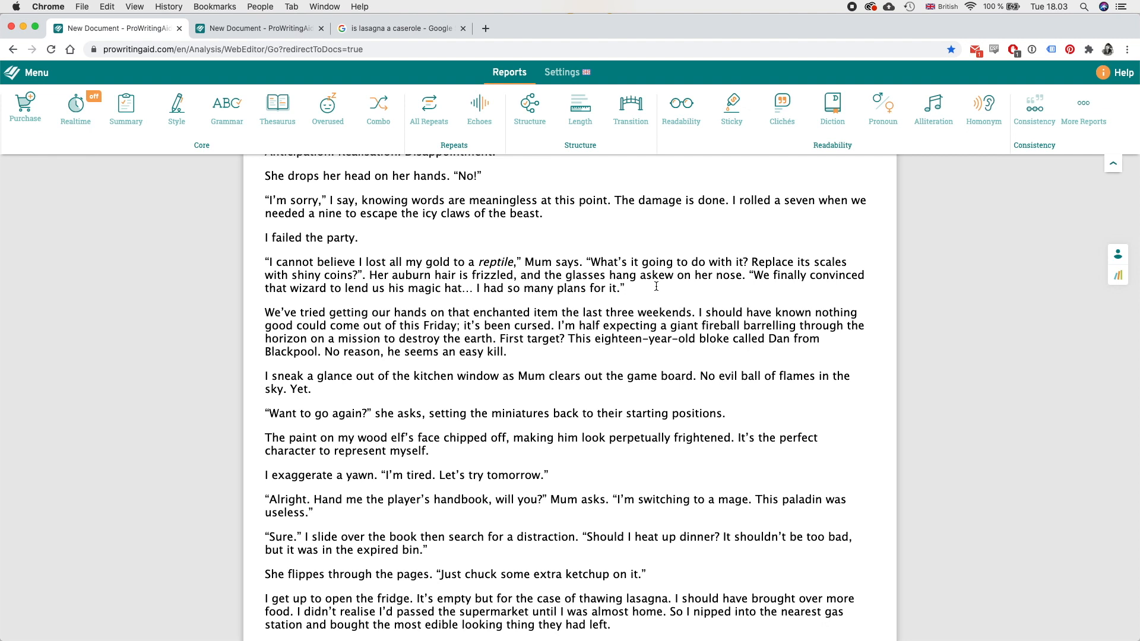
pyautogui.moveTo(630, 109)
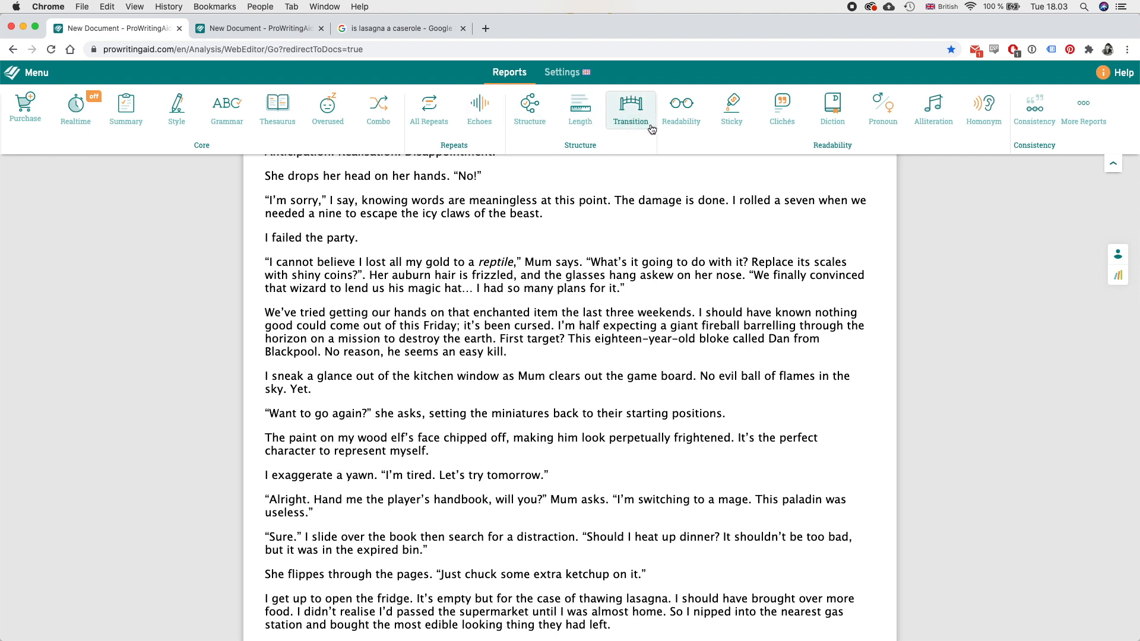
pyautogui.moveTo(680, 109)
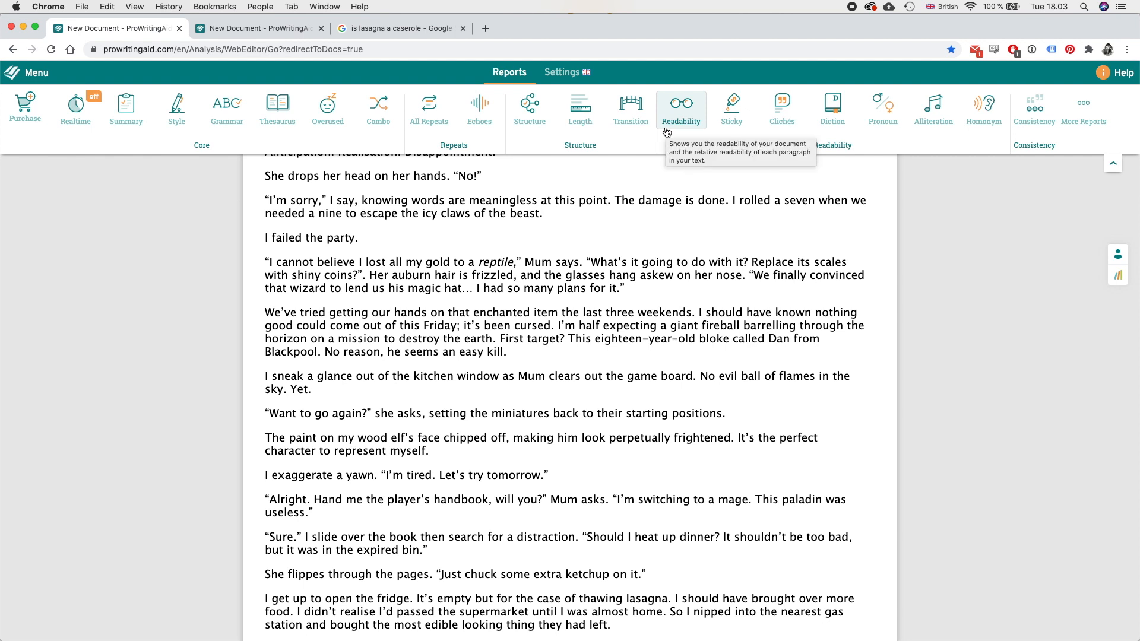
pyautogui.scroll(-3)
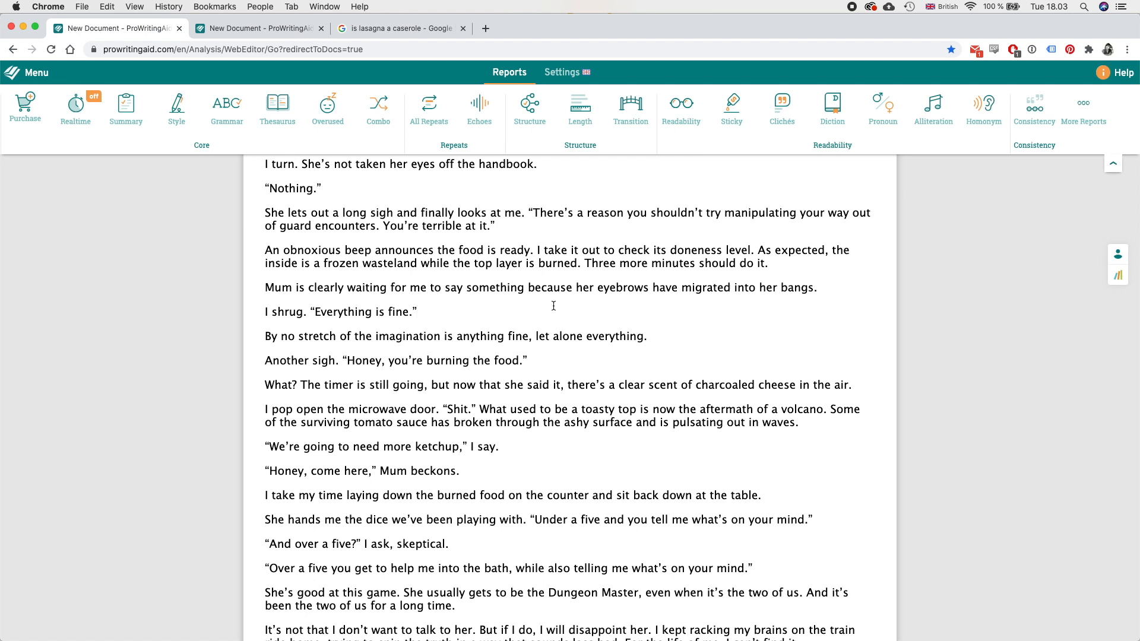
pyautogui.scroll(-3)
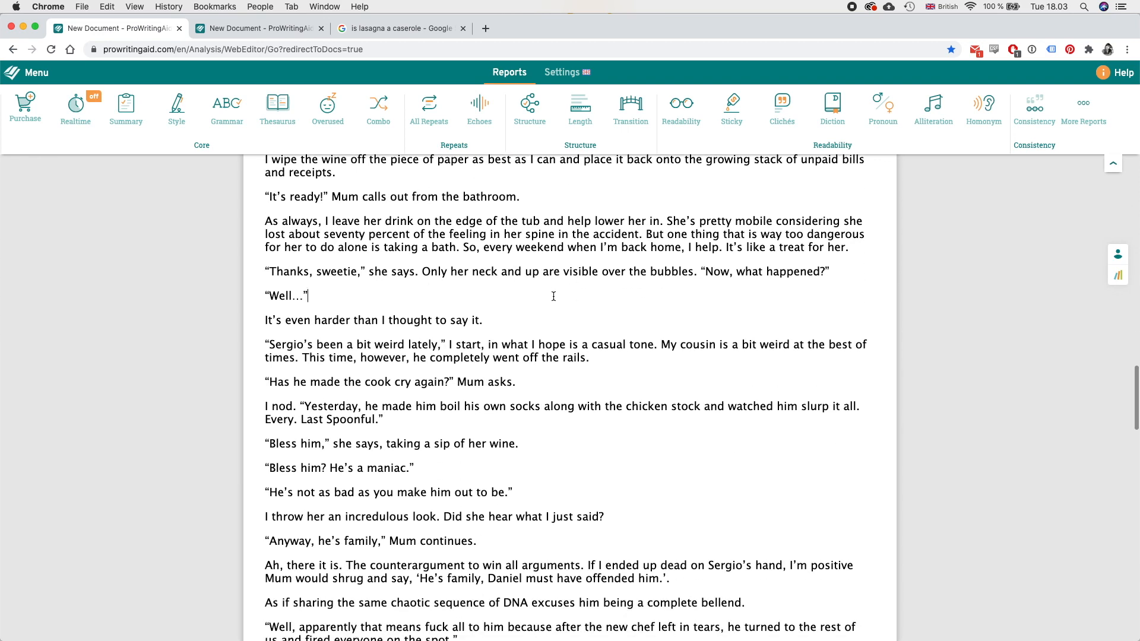
pyautogui.scroll(3)
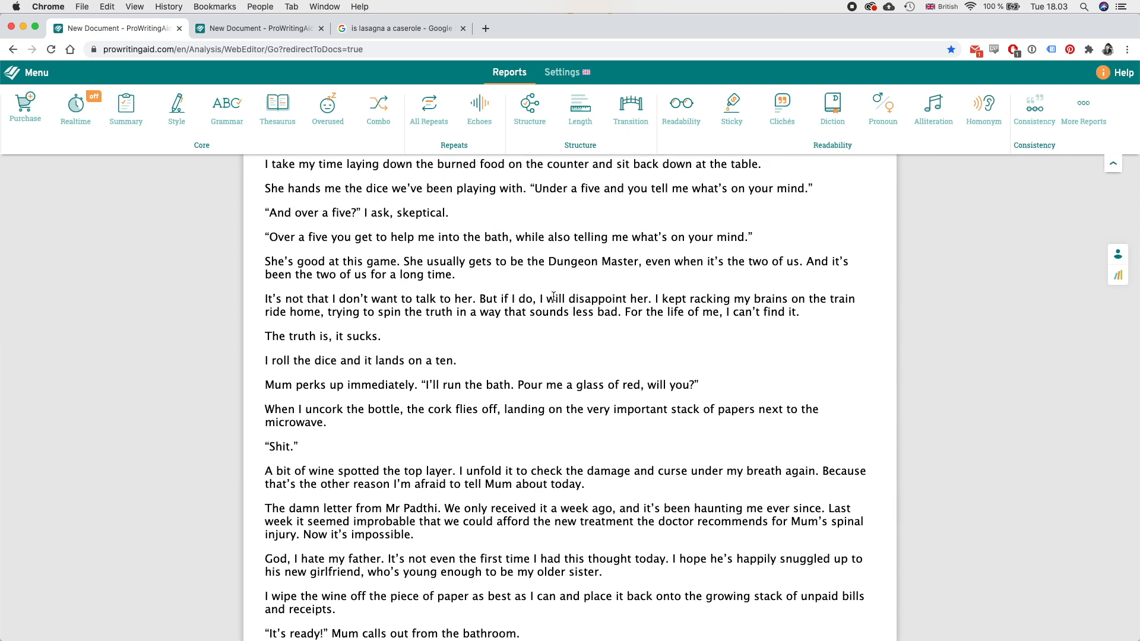